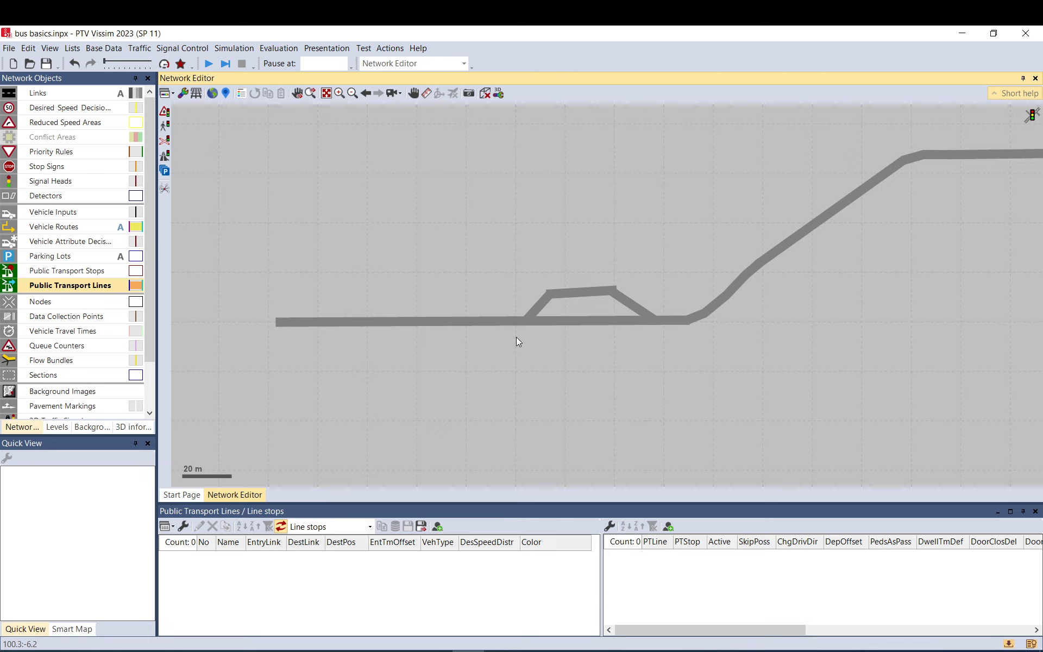
pyautogui.moveTo(347, 367)
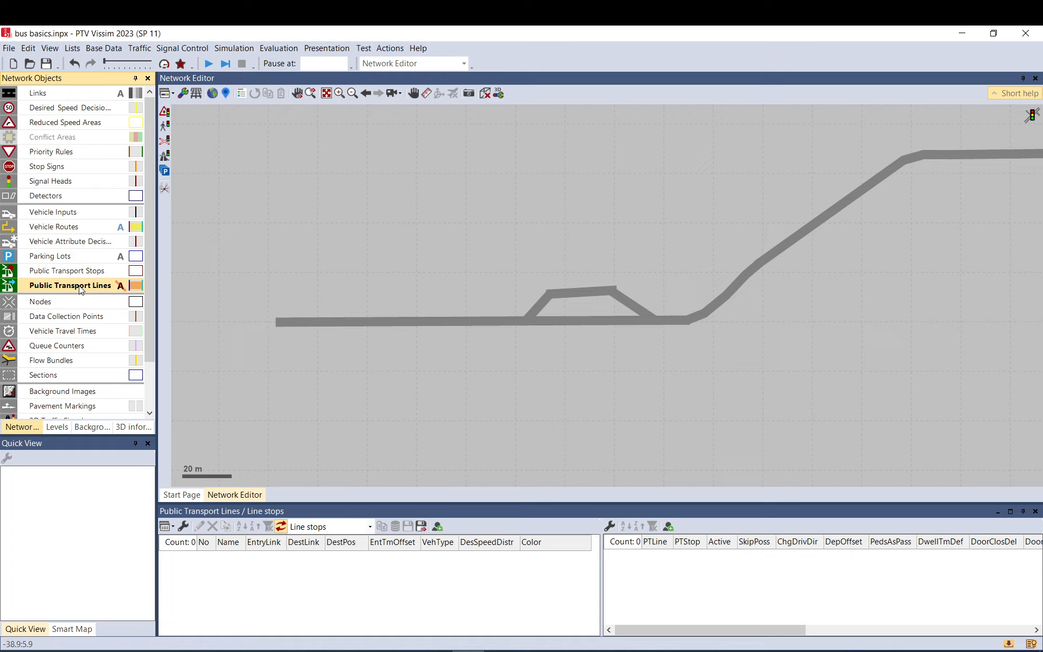
pyautogui.moveTo(79, 289)
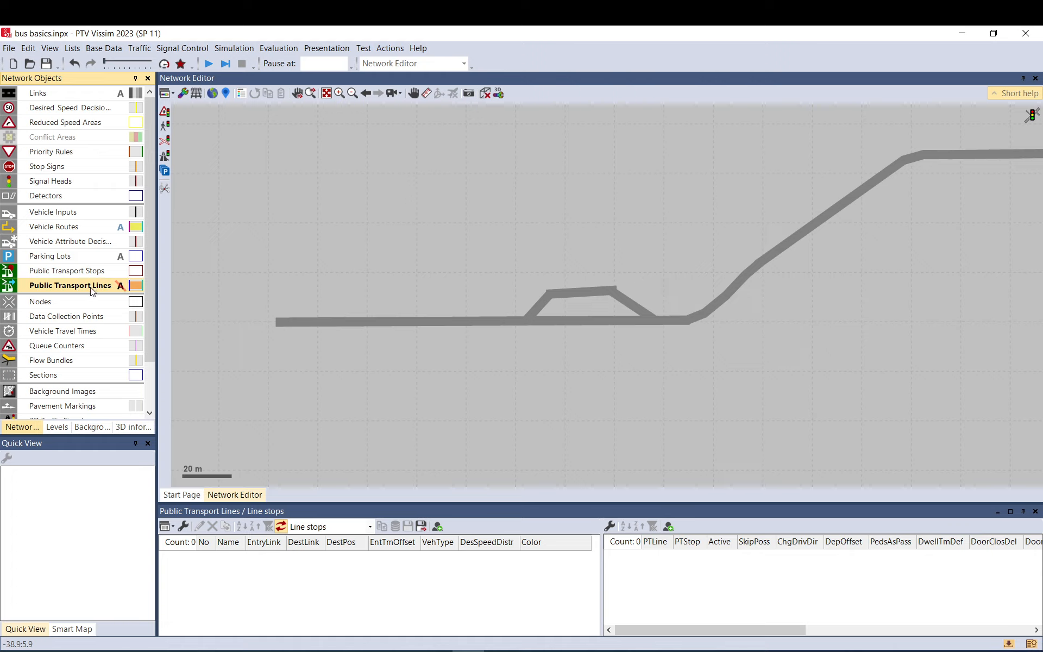
pyautogui.moveTo(281, 321)
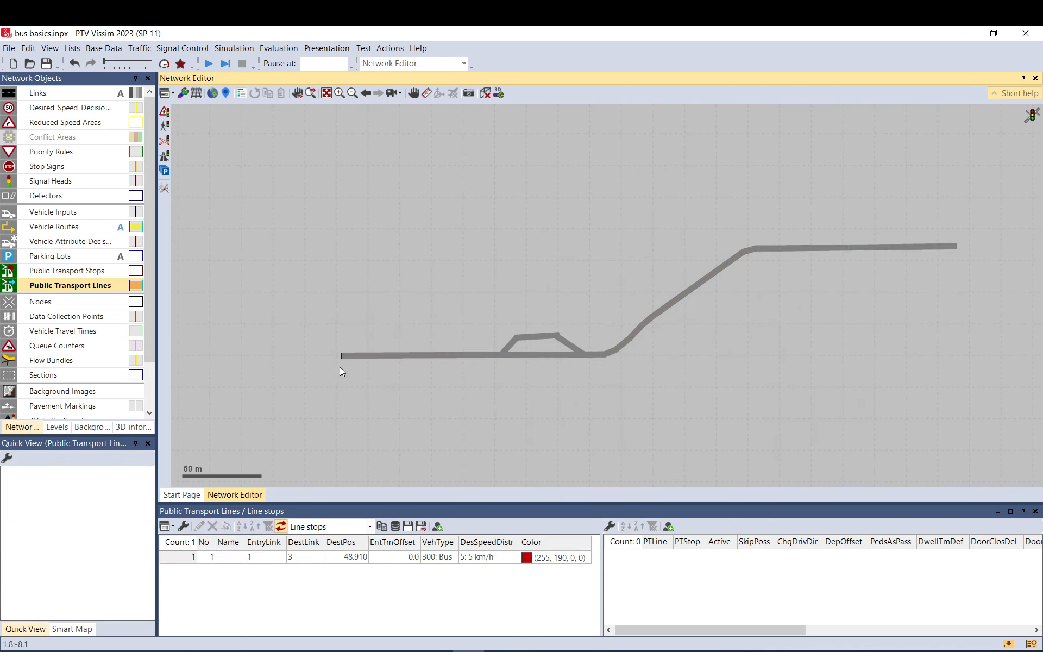
# Select public transport line 1 in the network editor to reach its settings
pyautogui.click(342, 355)
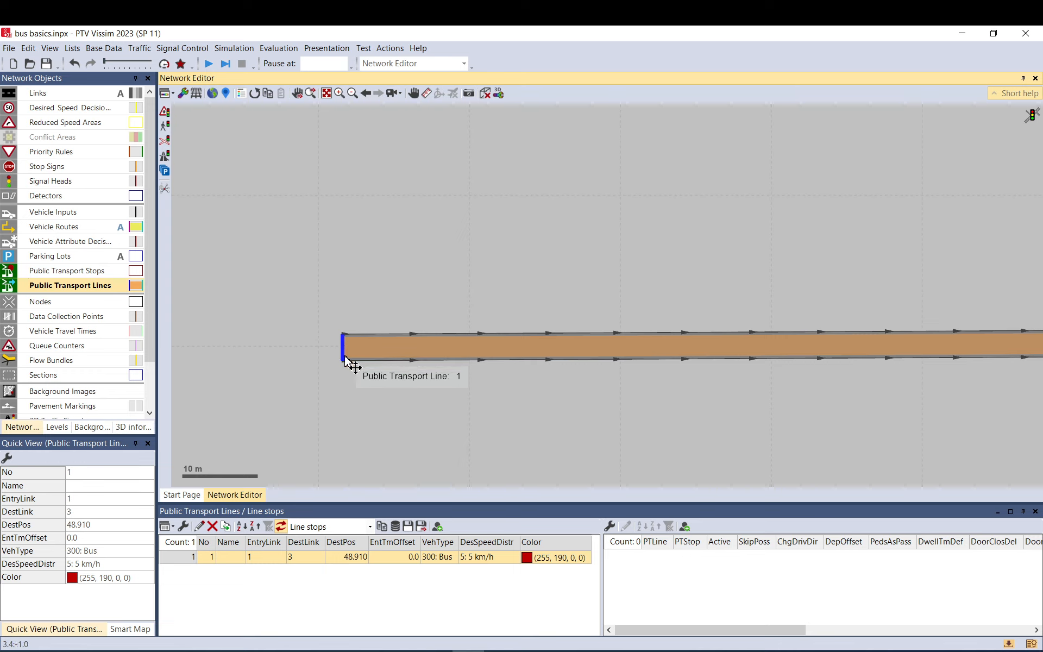
pyautogui.moveTo(327, 348)
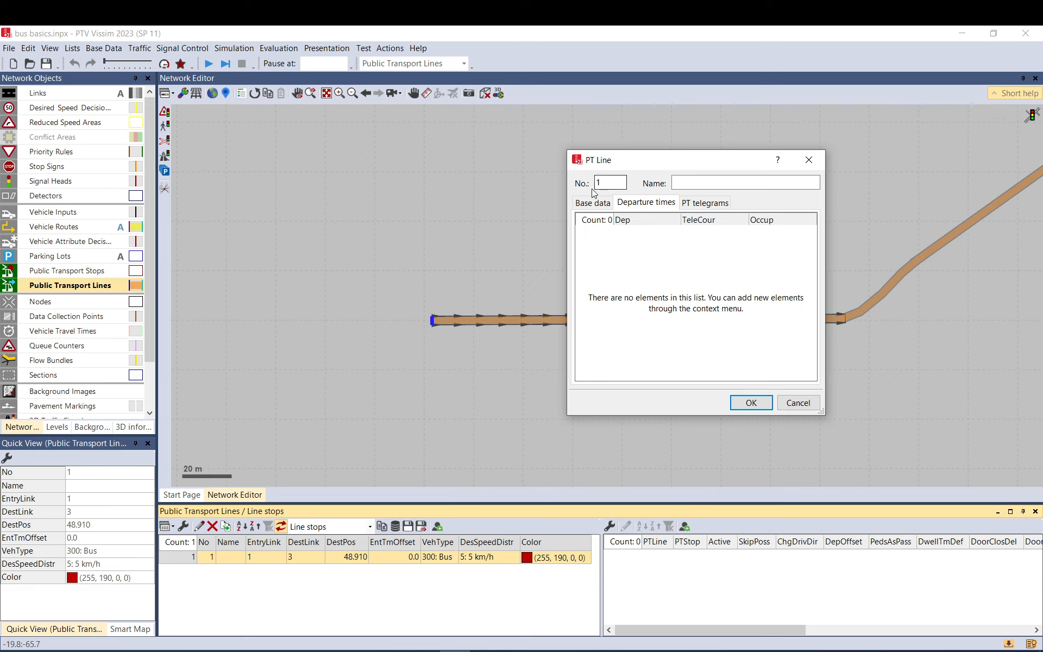
# In Base data keep Bus, choose 40 km/h desired speed distribution and a 60 s time offset
pyautogui.click(592, 202)
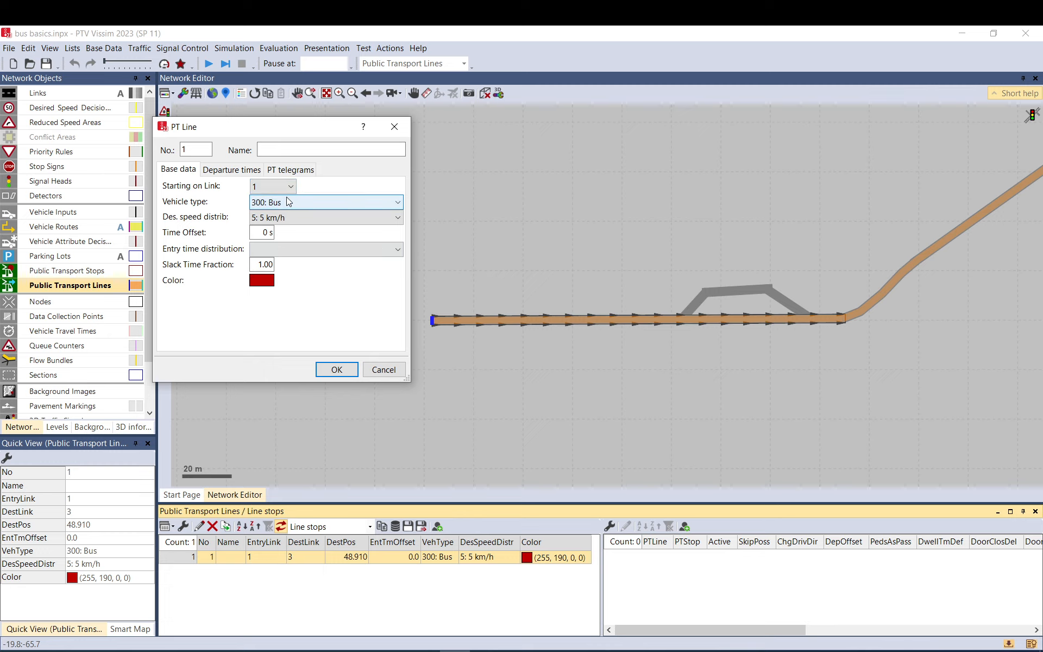
pyautogui.moveTo(279, 211)
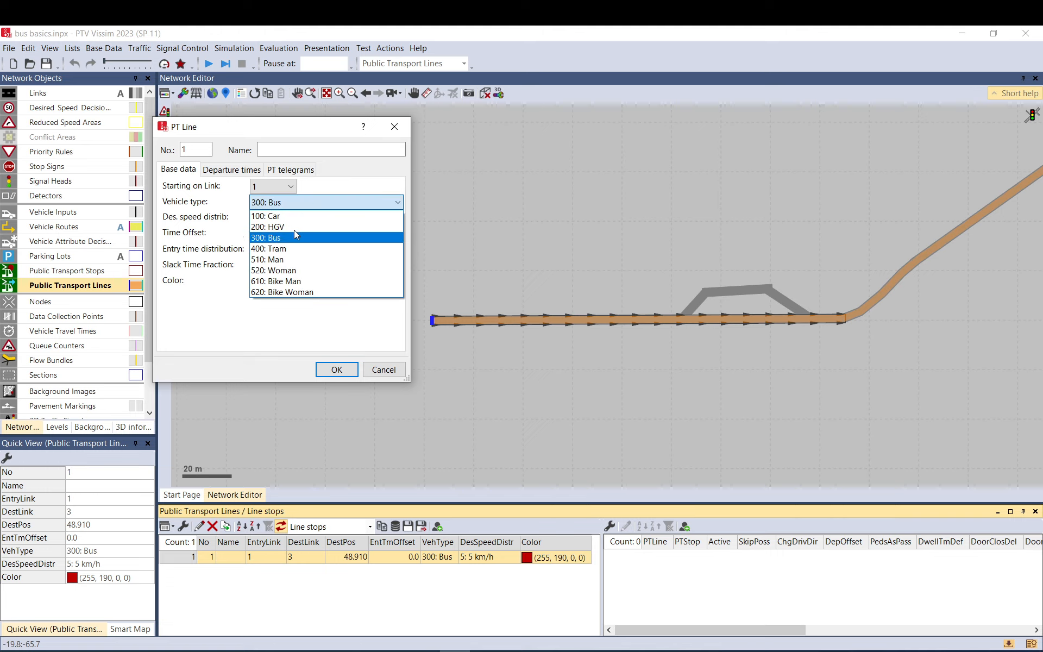
pyautogui.moveTo(279, 227)
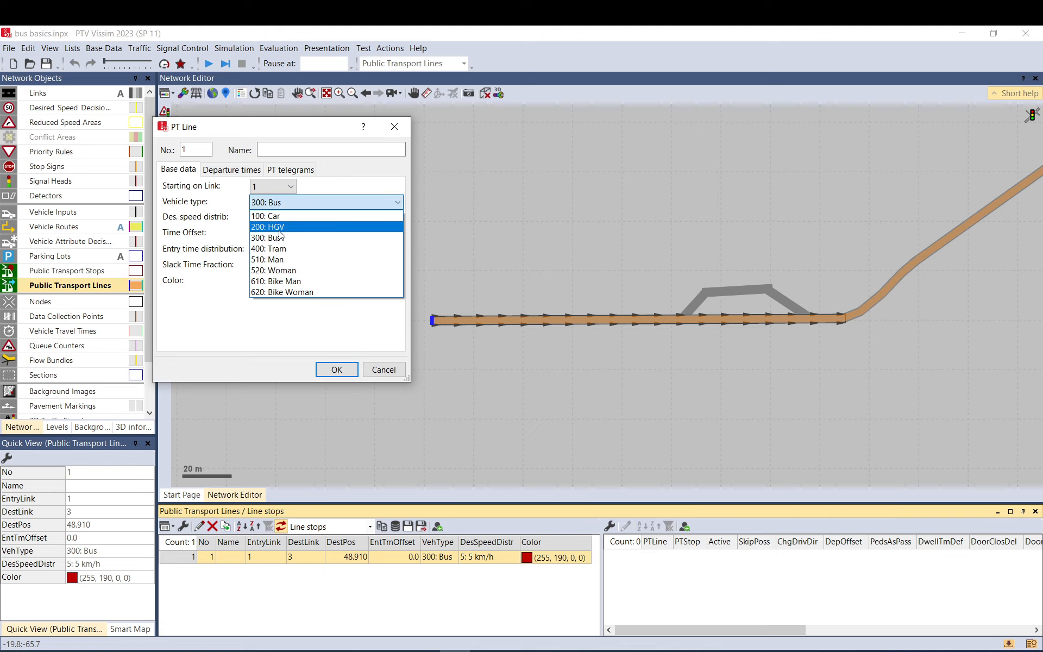
pyautogui.click(273, 237)
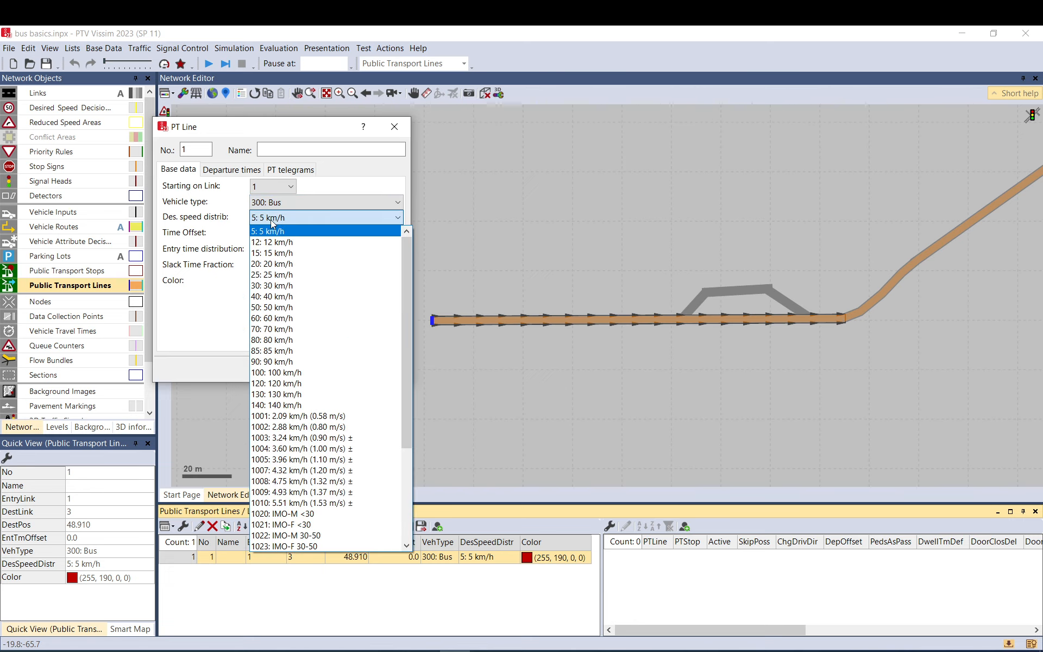
pyautogui.click(272, 296)
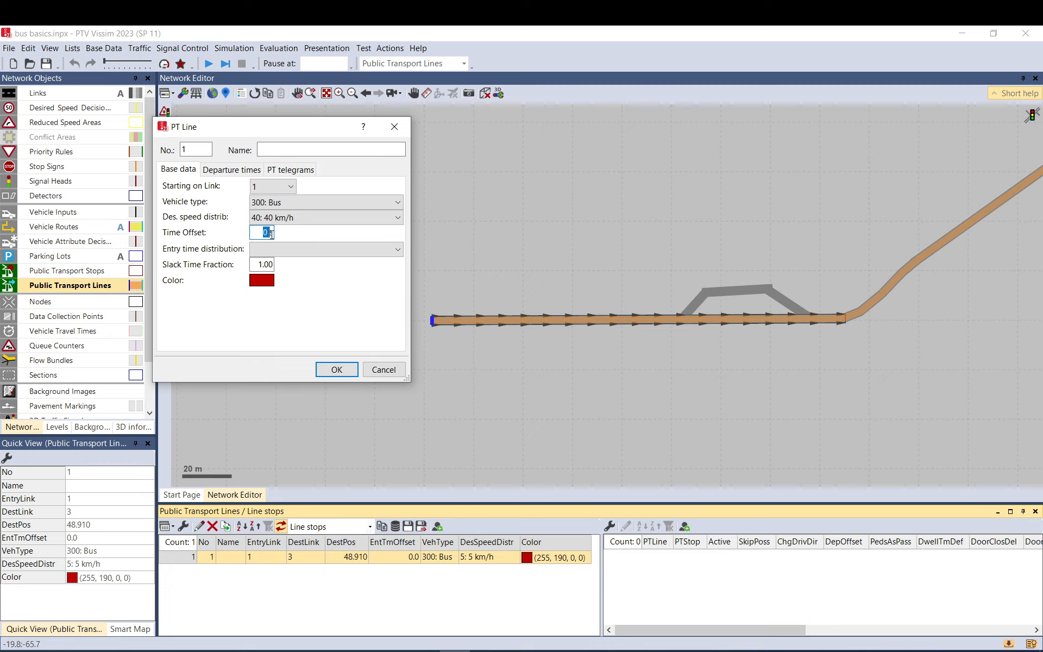
pyautogui.moveTo(489, 342)
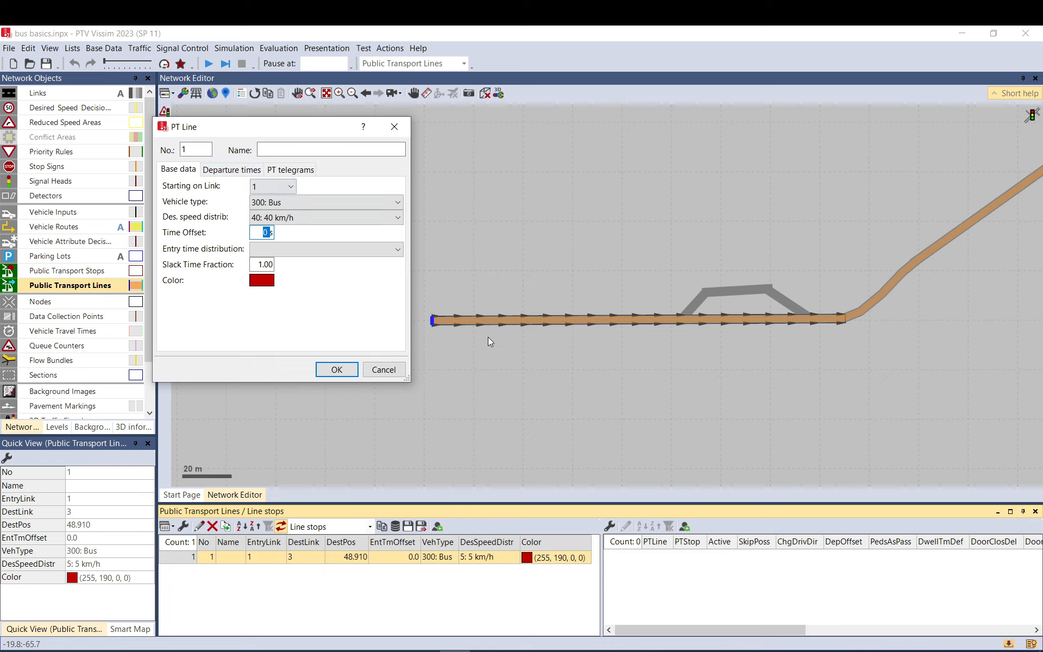
pyautogui.moveTo(446, 344)
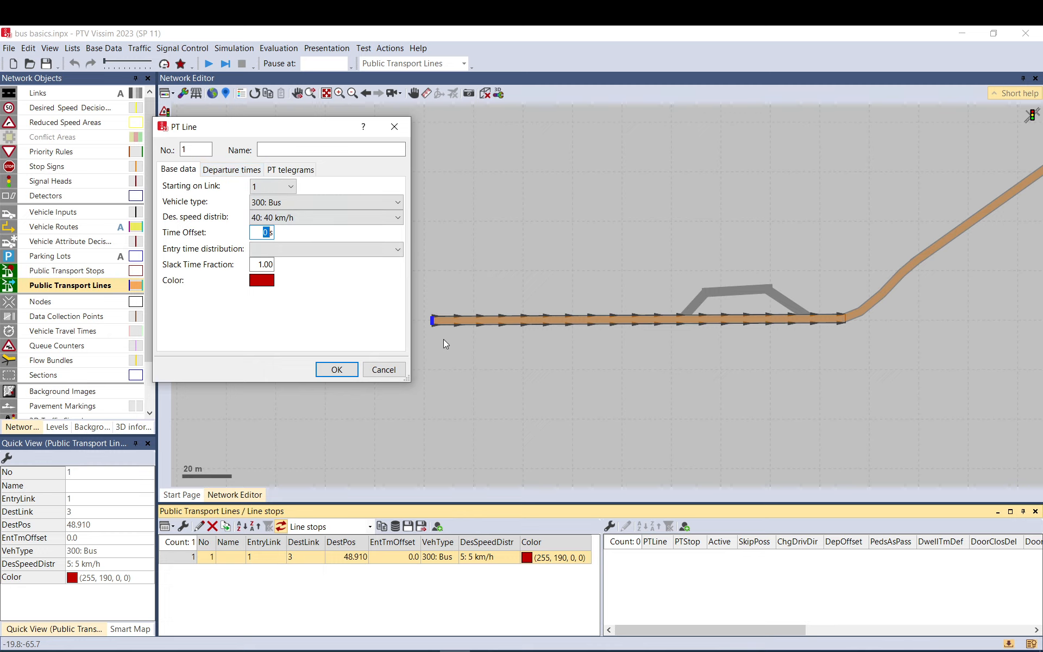
pyautogui.moveTo(434, 337)
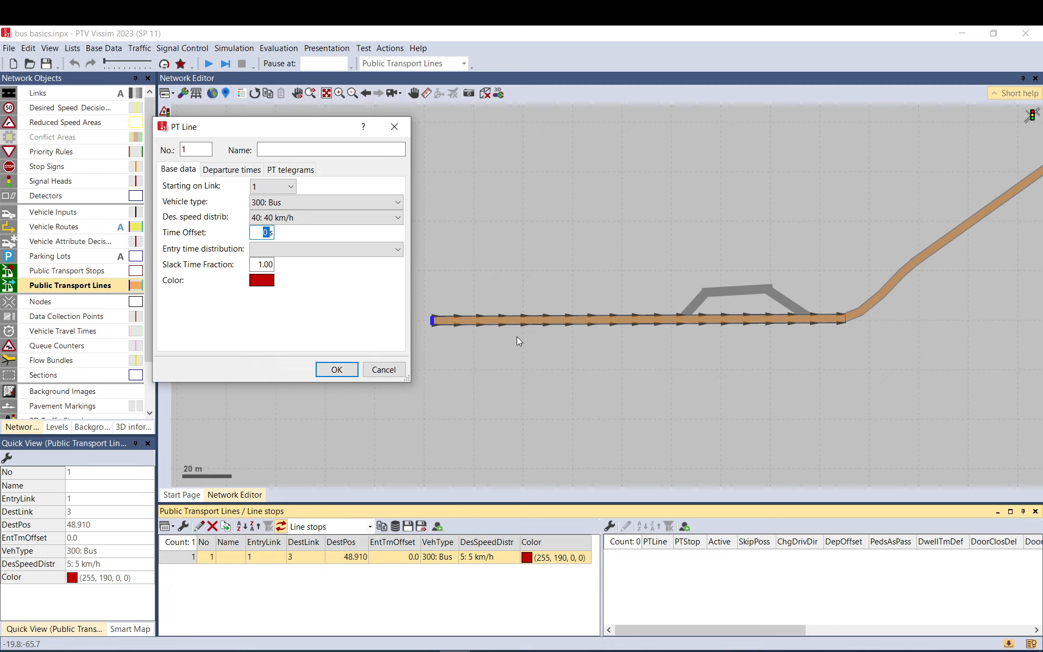
pyautogui.moveTo(231, 187)
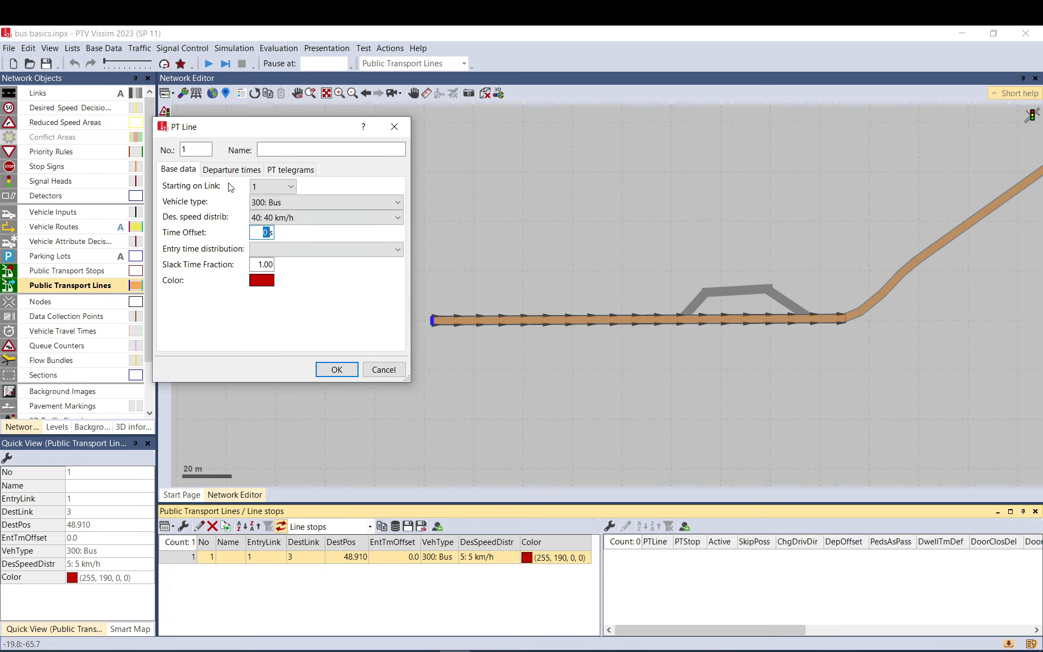
pyautogui.moveTo(532, 342)
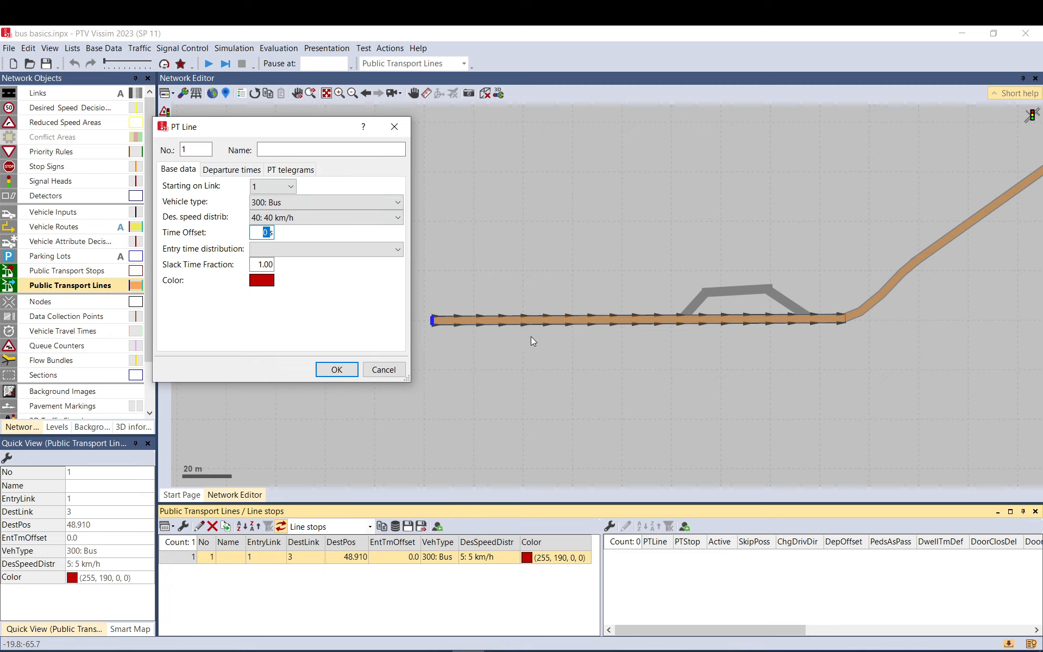
pyautogui.moveTo(505, 327)
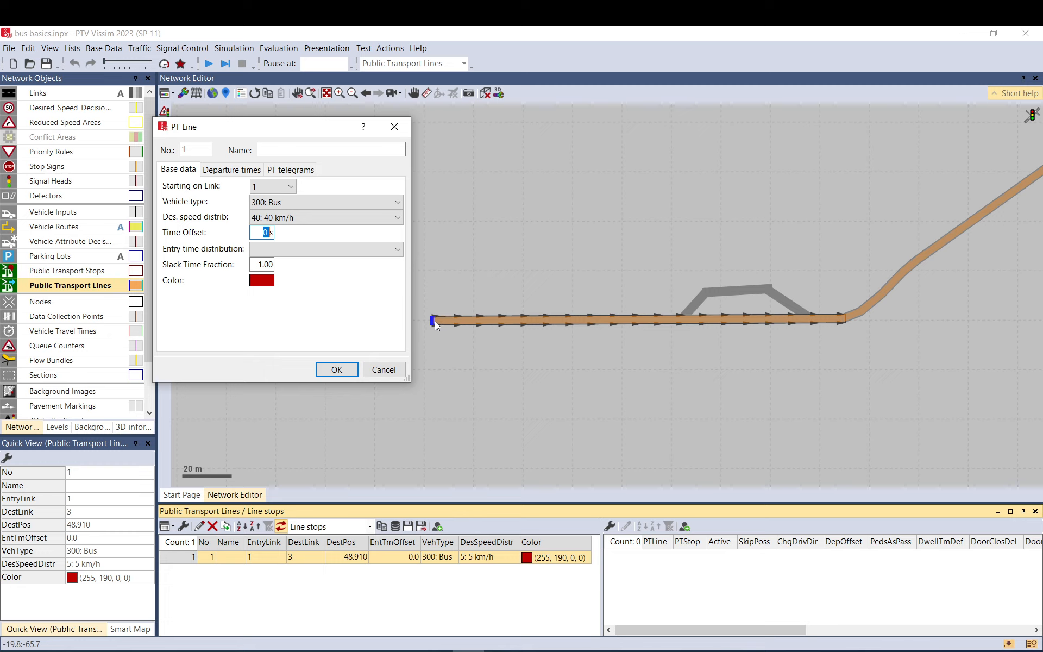
pyautogui.moveTo(544, 329)
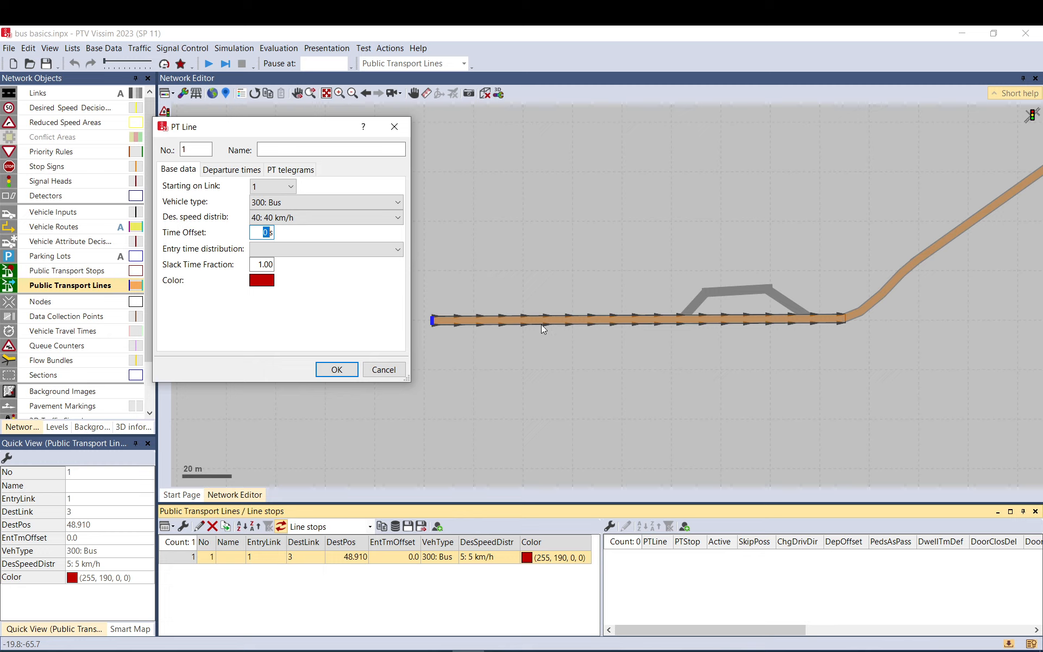
pyautogui.moveTo(561, 333)
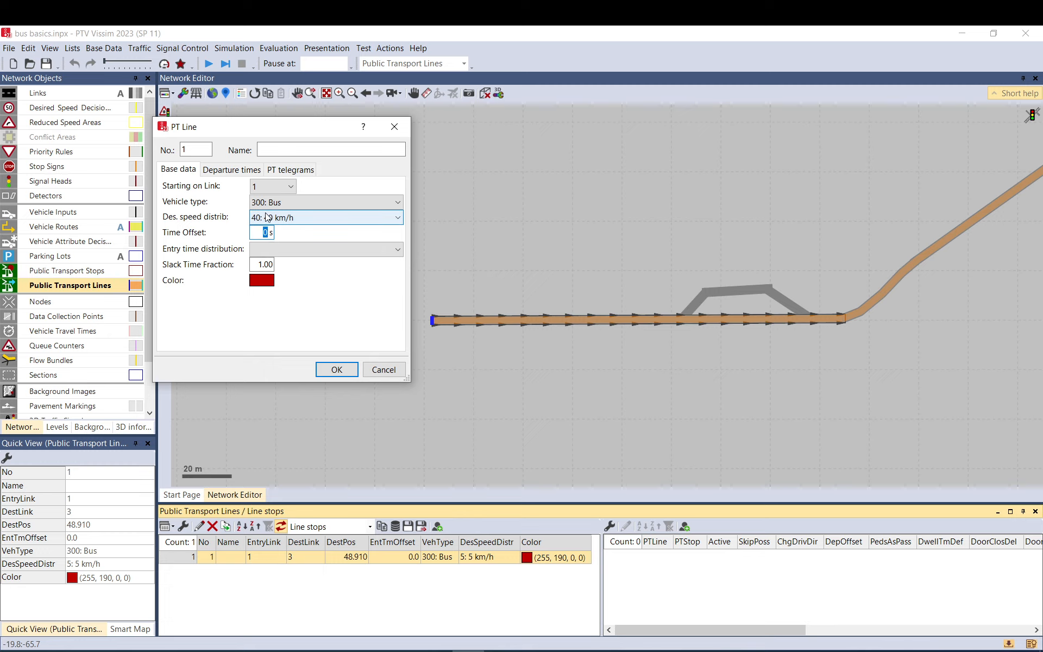
pyautogui.write('60')
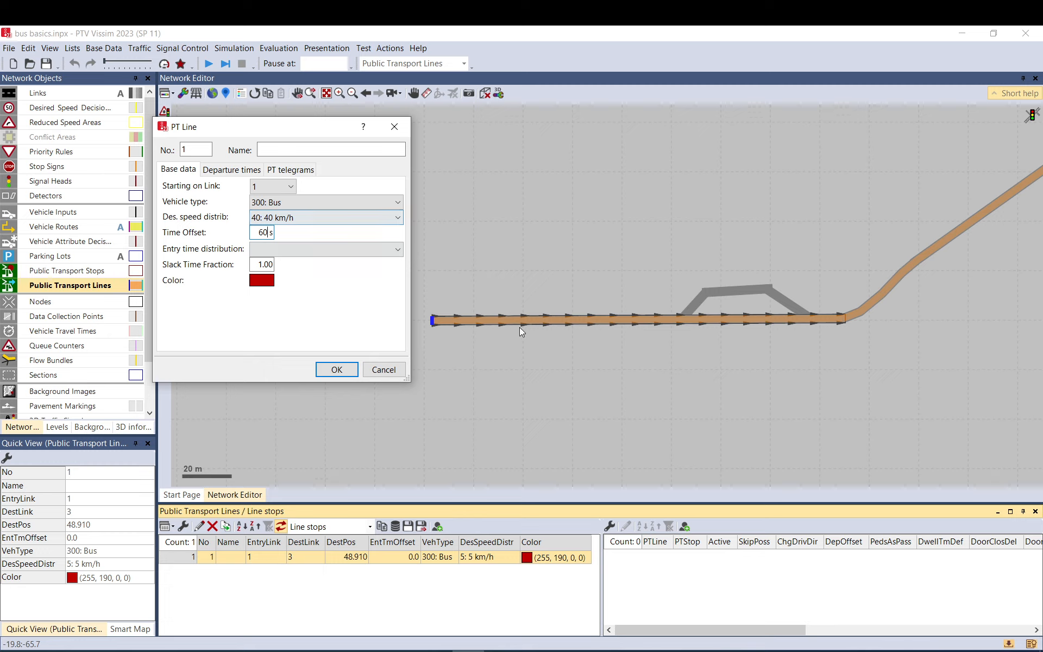
pyautogui.moveTo(511, 337)
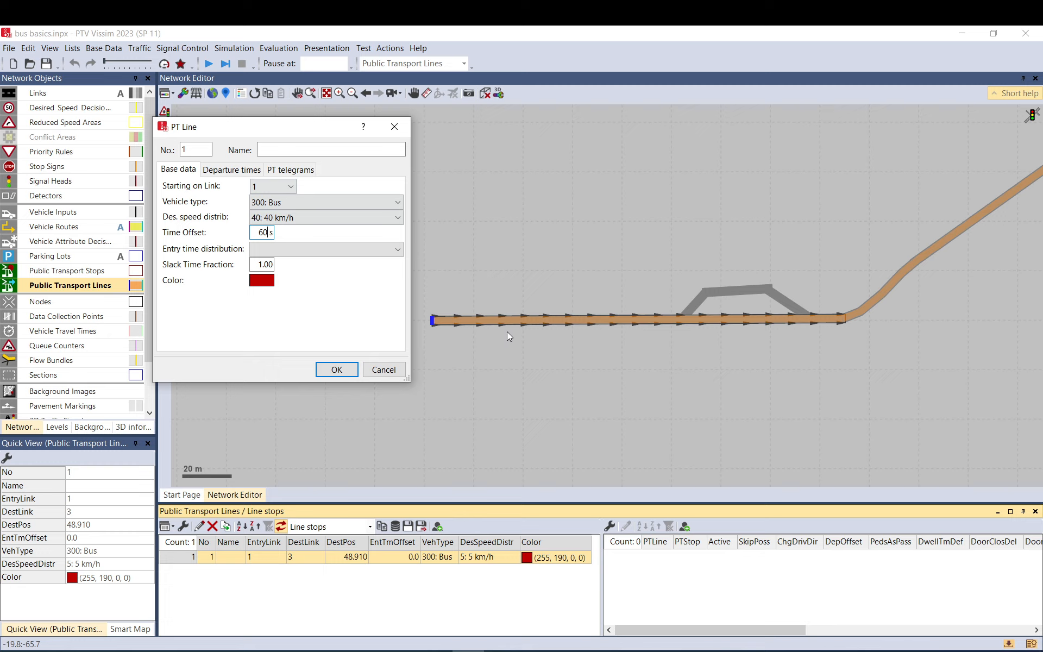
pyautogui.moveTo(573, 332)
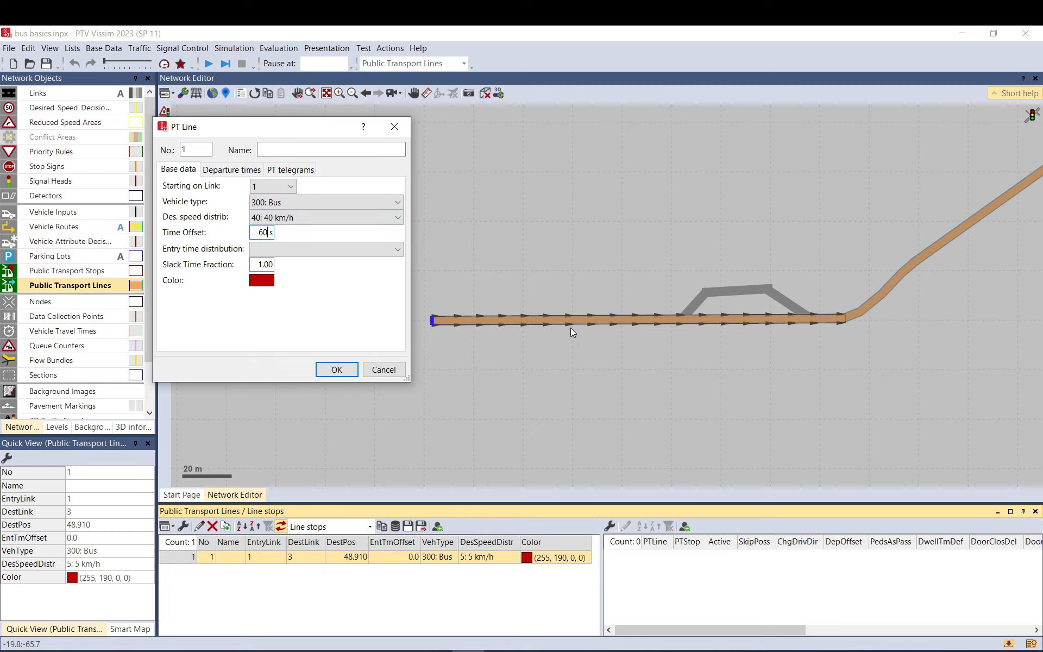
pyautogui.moveTo(180, 133)
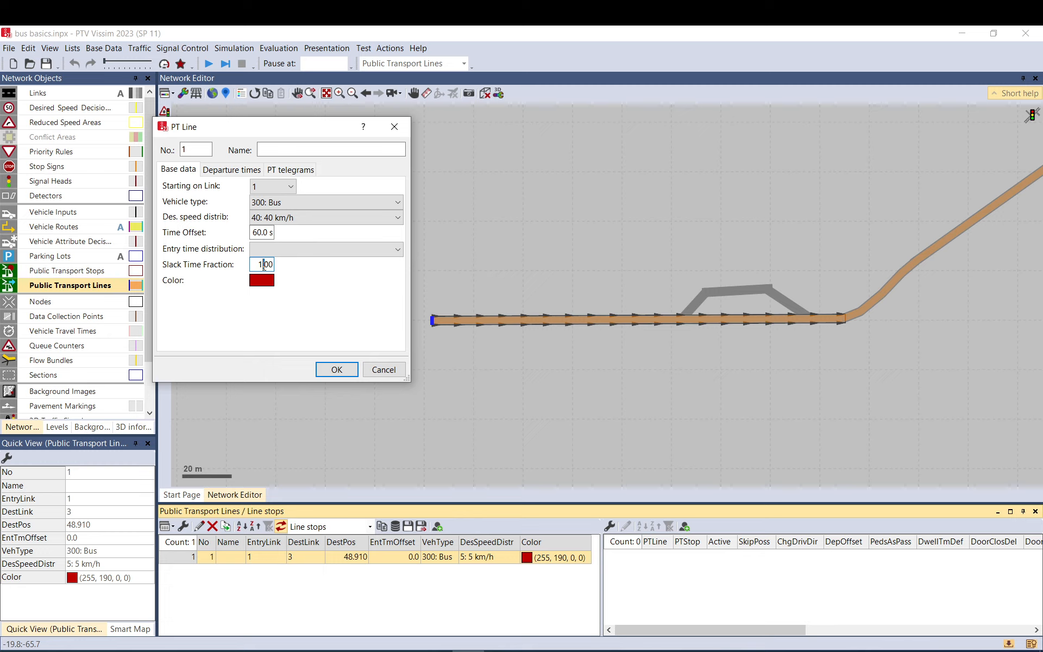
pyautogui.moveTo(239, 267)
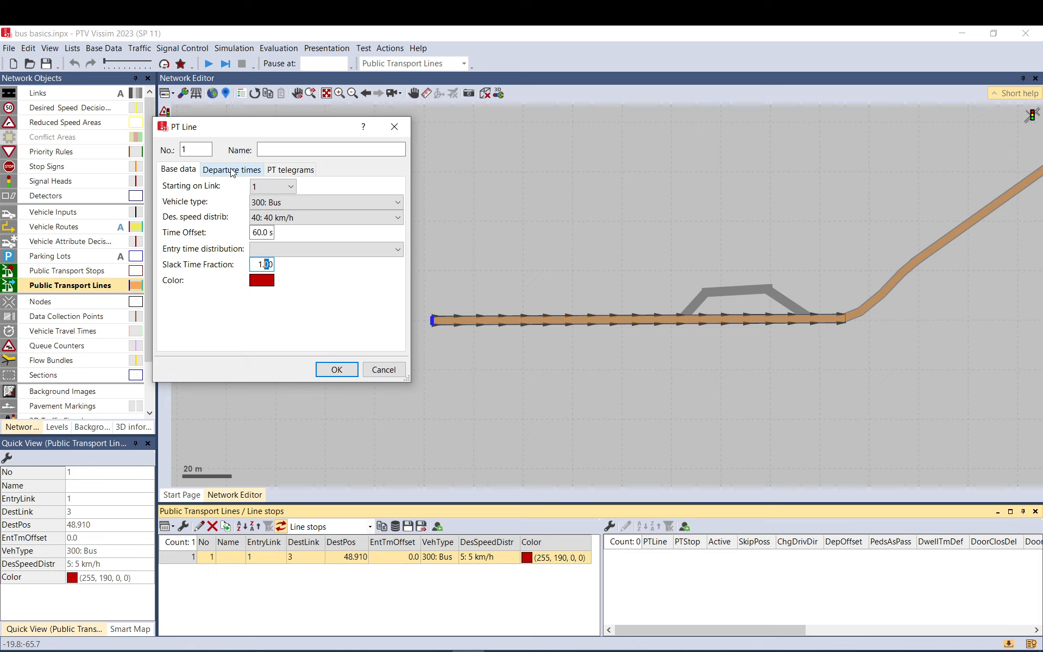
# In Departure times set the second departure to 120 seconds
pyautogui.click(232, 170)
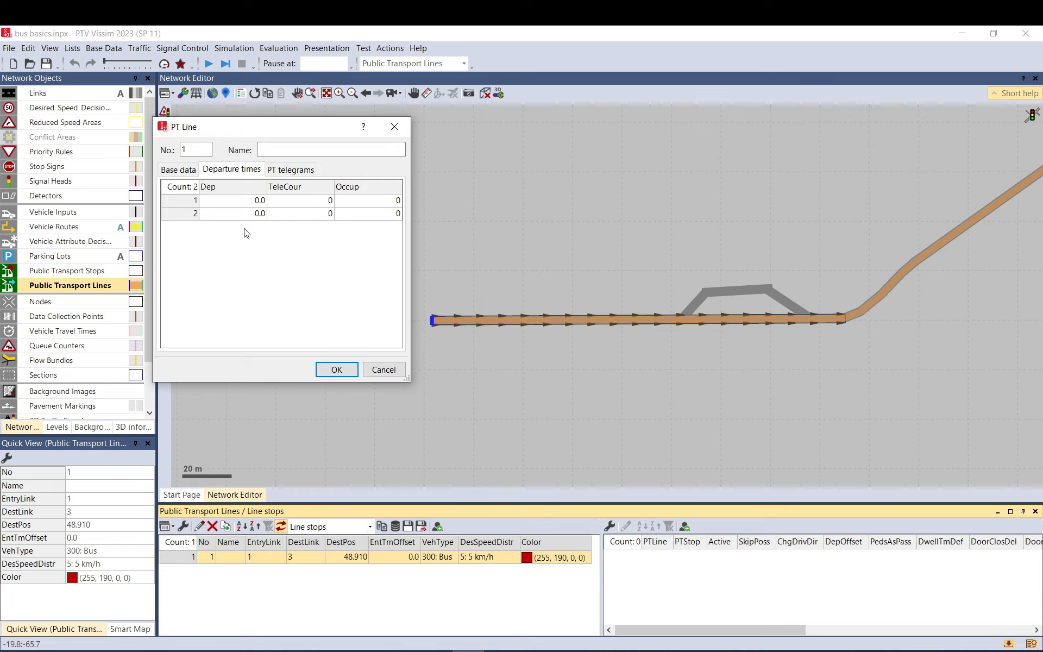
pyautogui.click(232, 213)
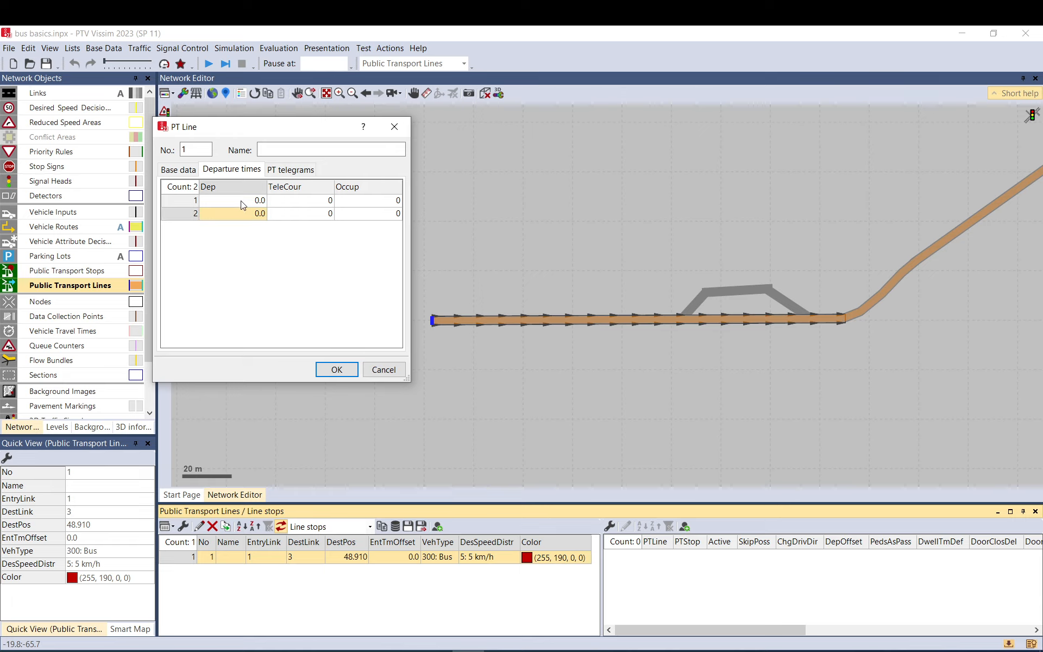
pyautogui.doubleClick(232, 213)
pyautogui.write('7')
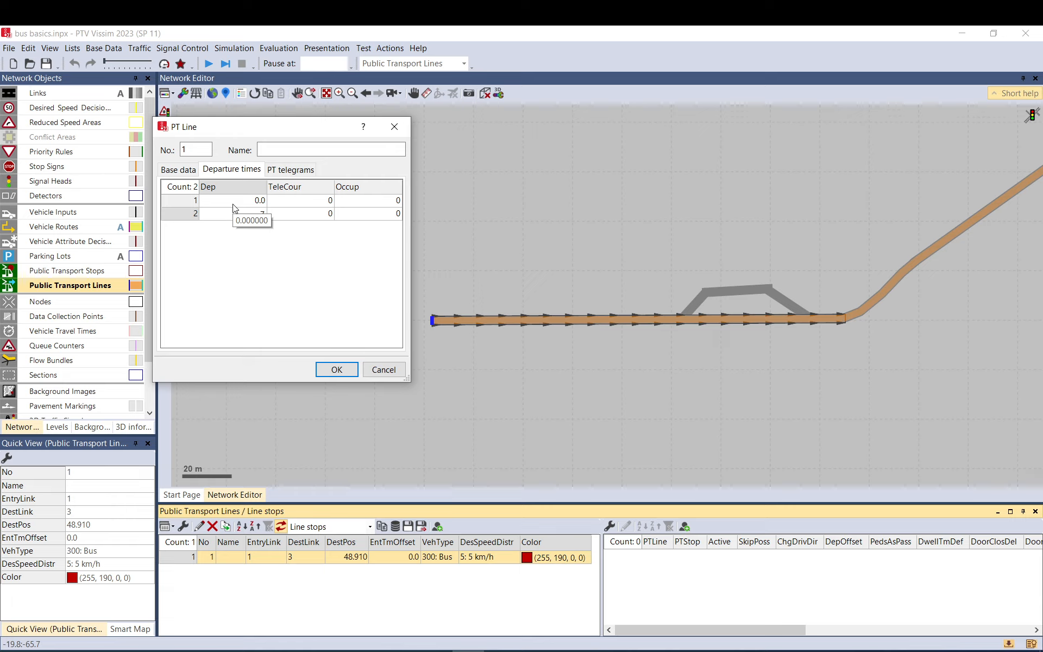
pyautogui.write('120.0')
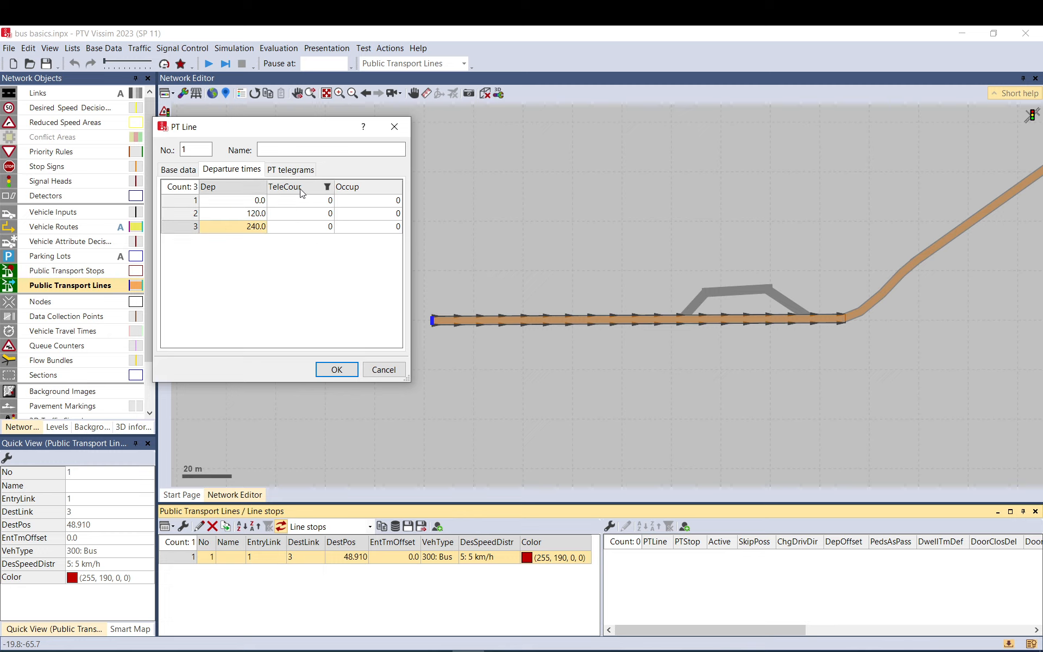
pyautogui.moveTo(300, 192)
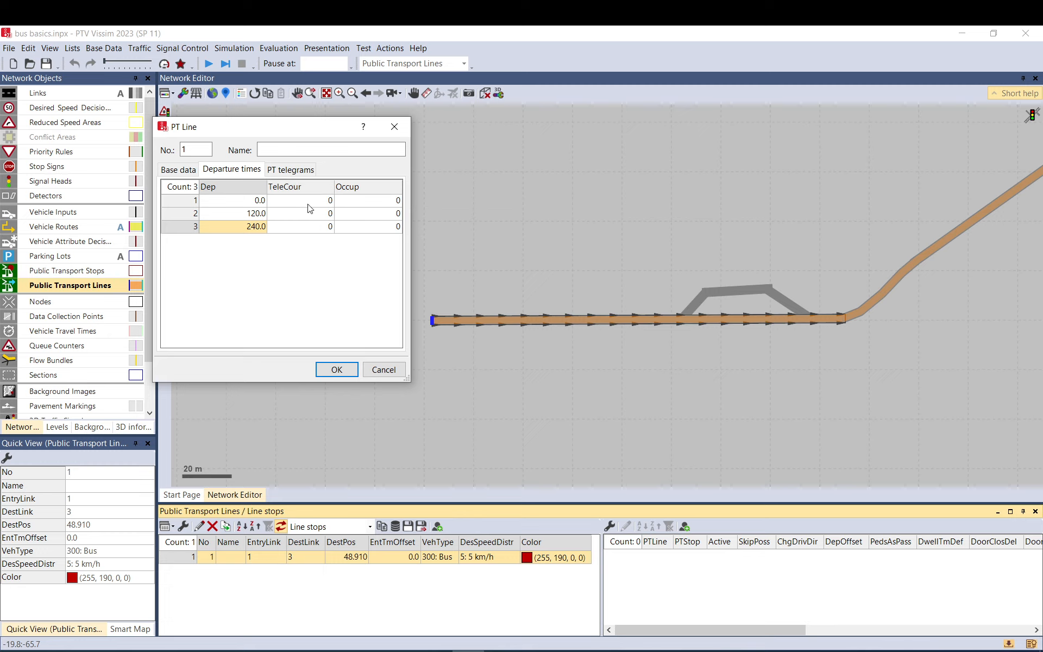
pyautogui.moveTo(305, 190)
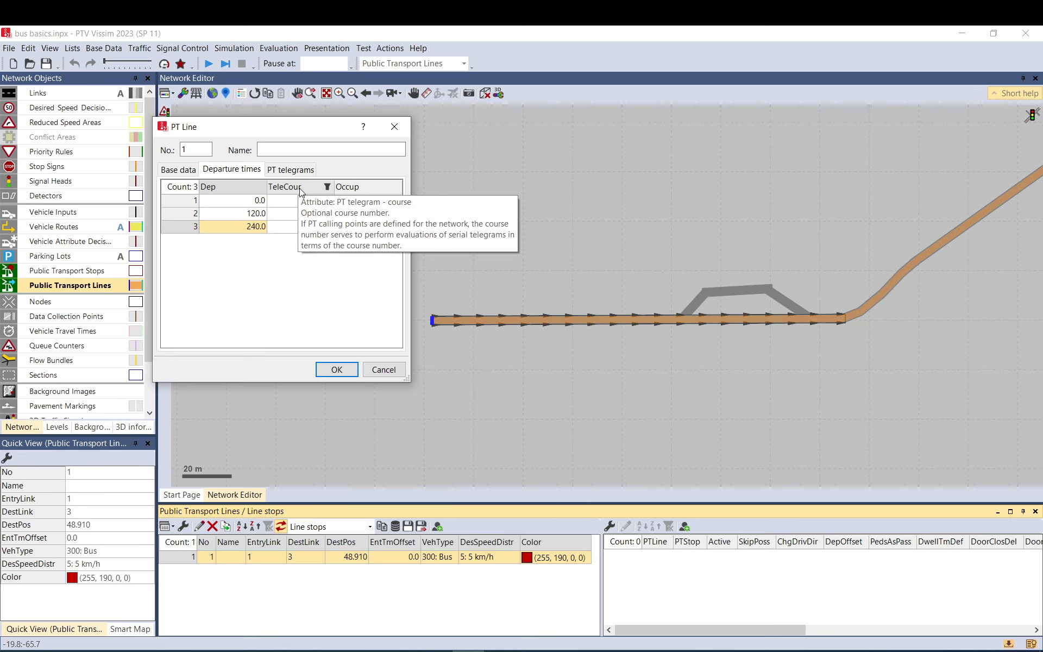
pyautogui.moveTo(300, 189)
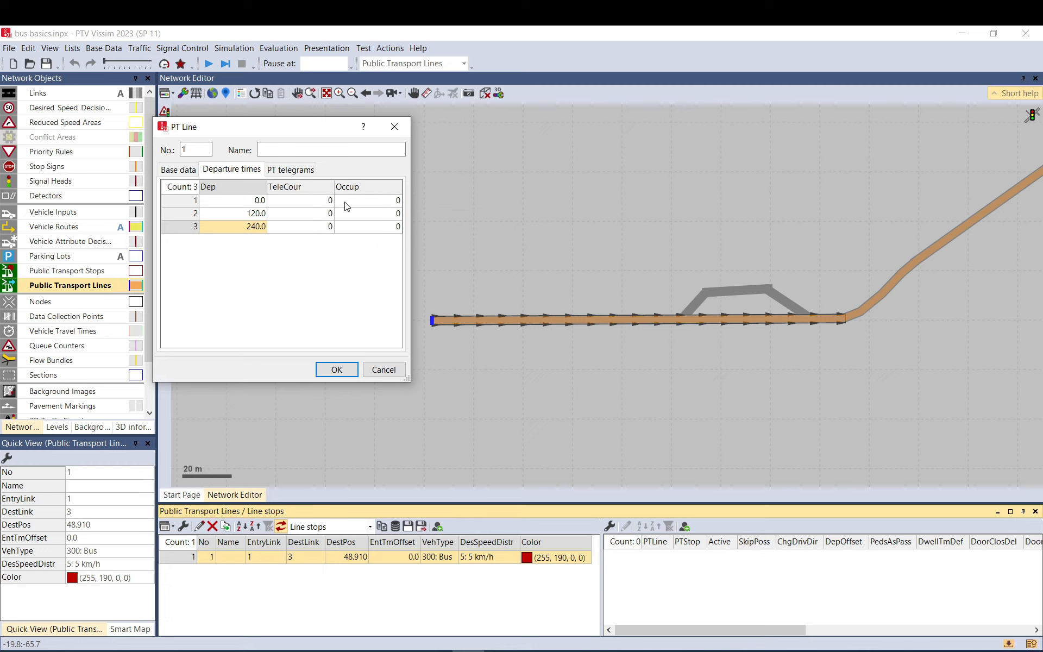
pyautogui.moveTo(378, 206)
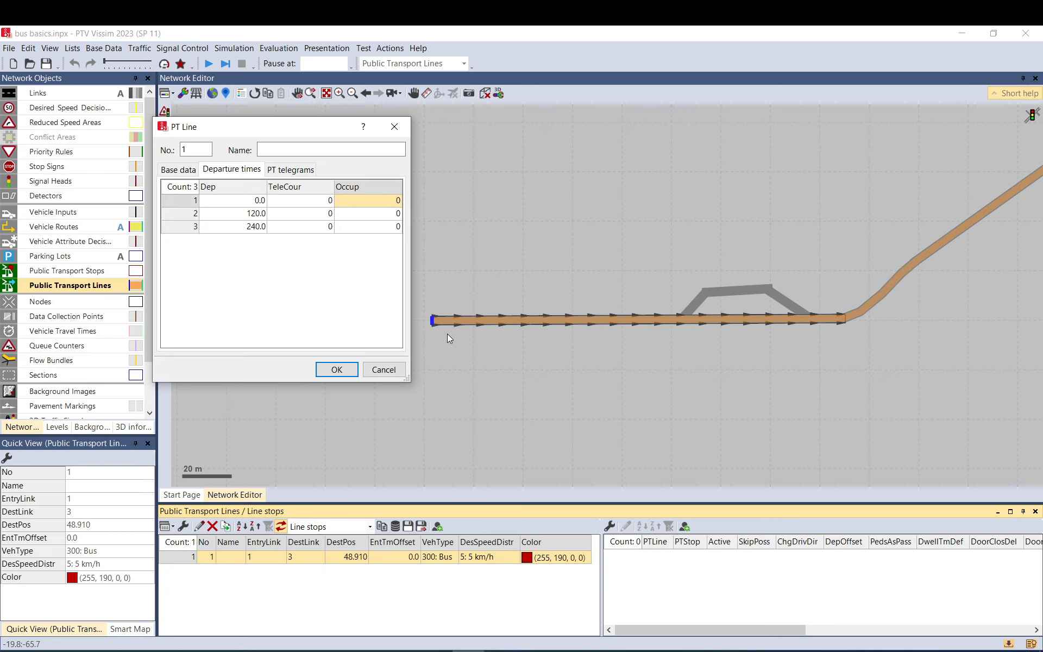
pyautogui.moveTo(438, 327)
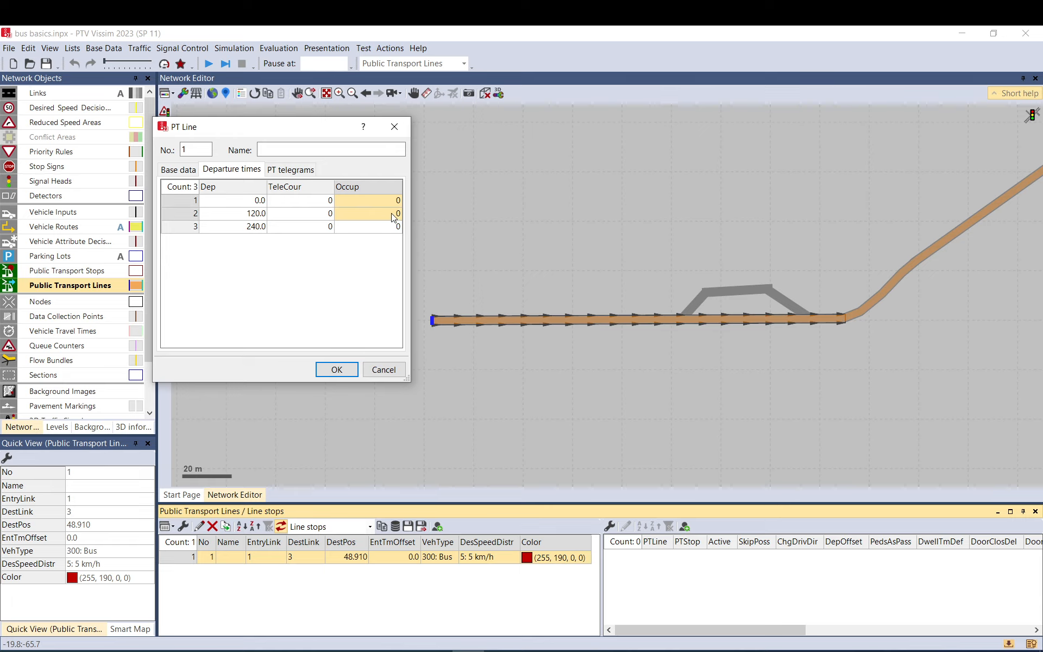
# Enter occupancies 10 and 40 for the second and third departures
pyautogui.write('10')
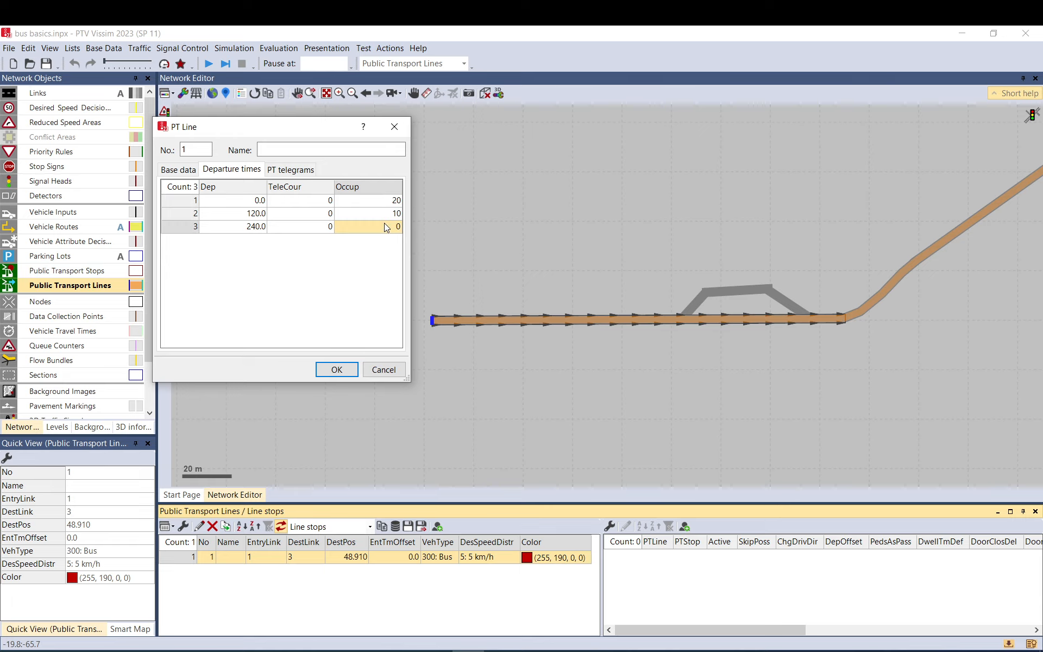
pyautogui.write('40')
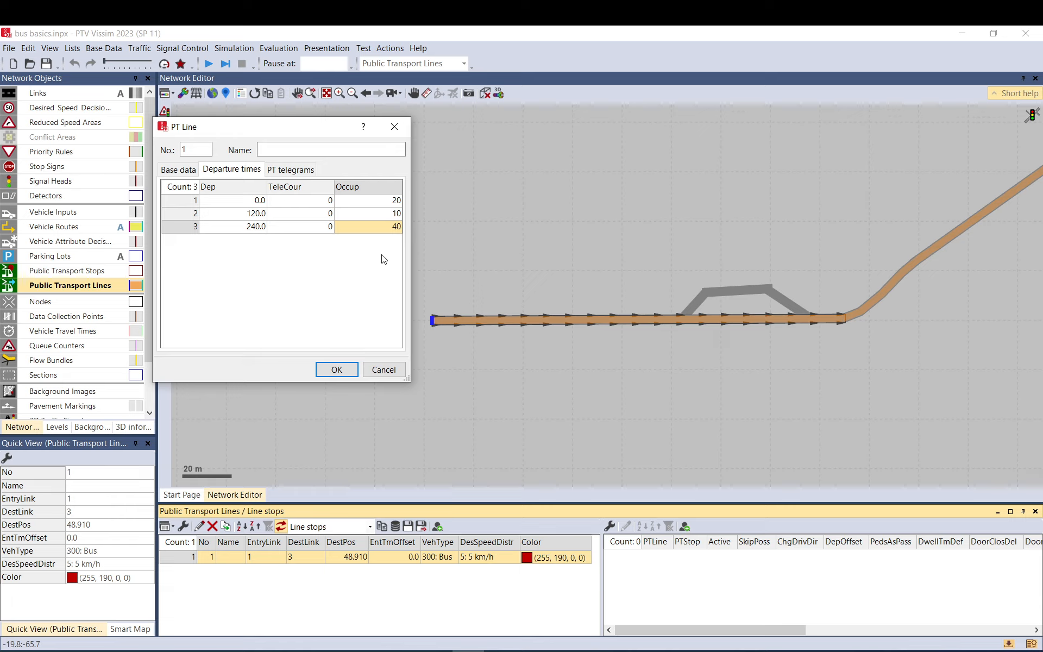
pyautogui.moveTo(361, 211)
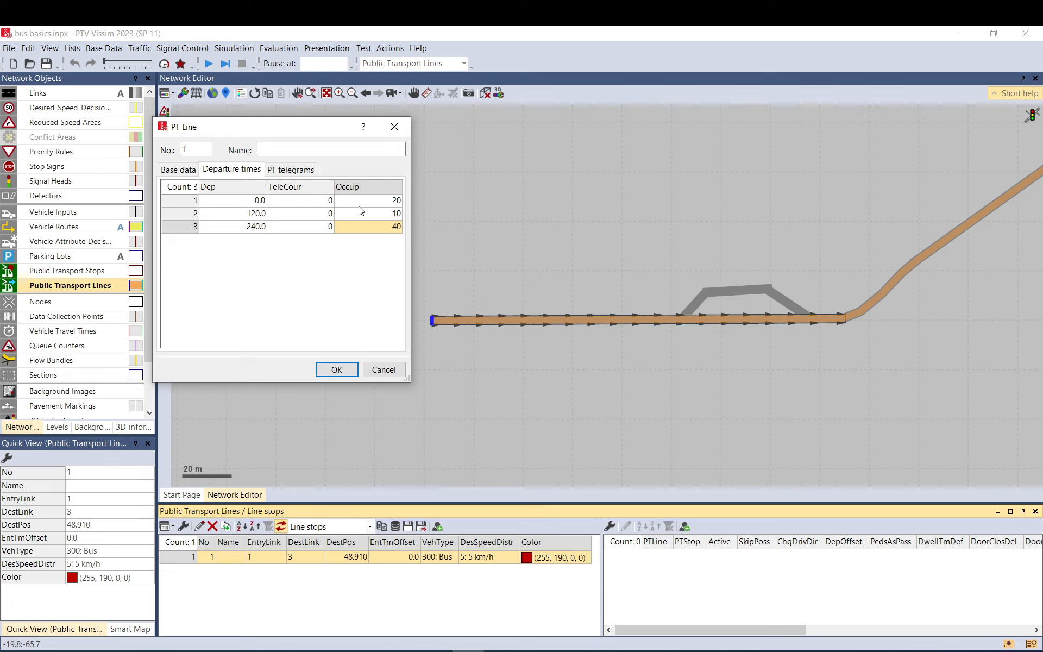
pyautogui.moveTo(506, 330)
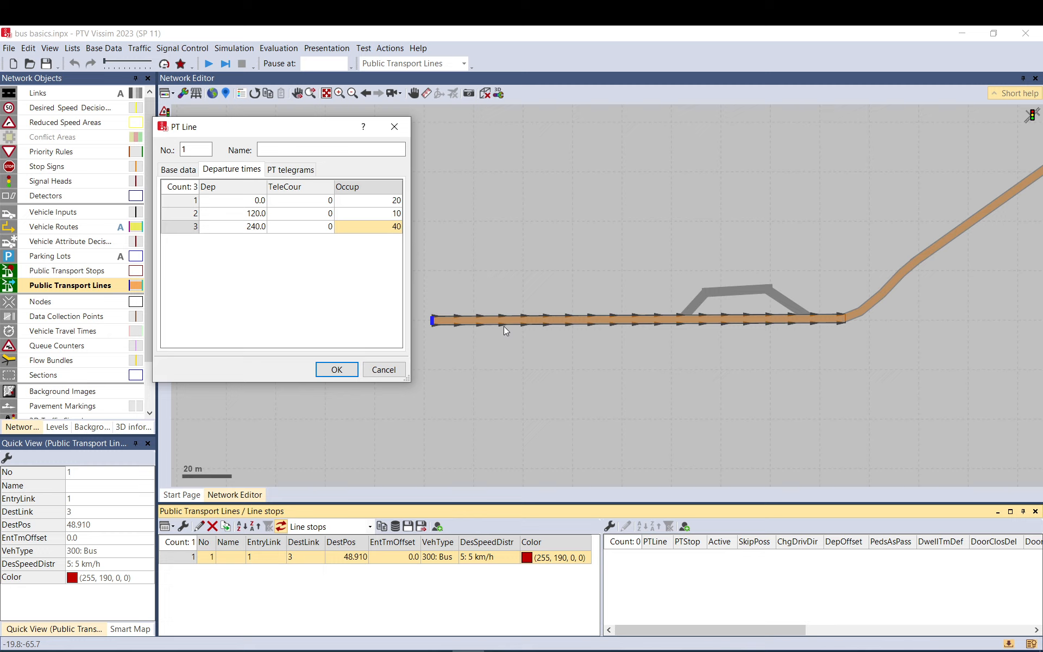
pyautogui.moveTo(461, 335)
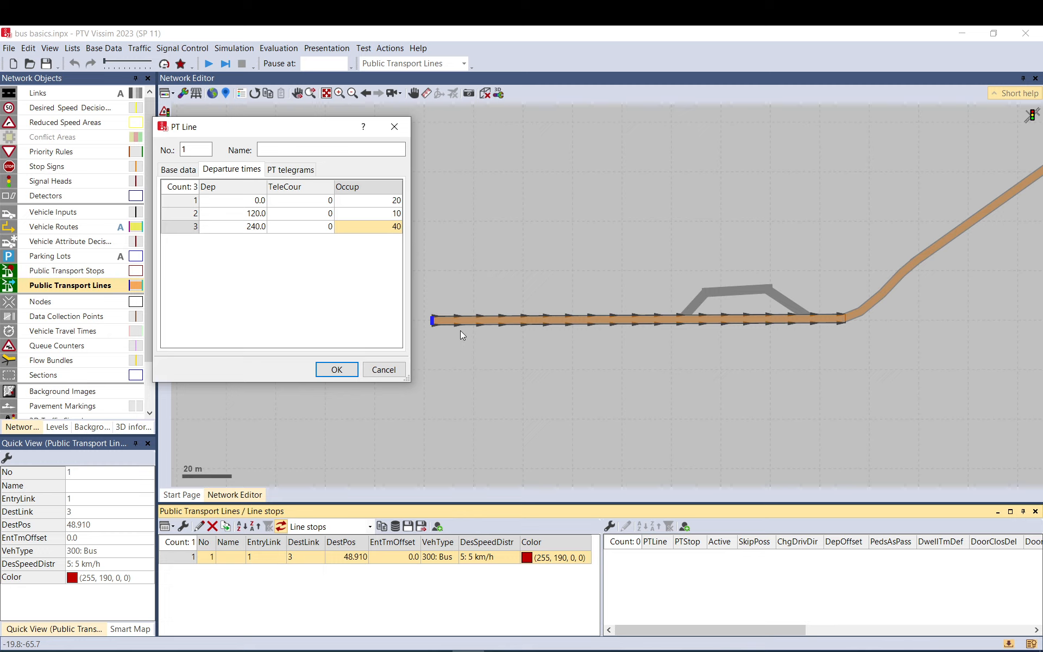
pyautogui.moveTo(731, 339)
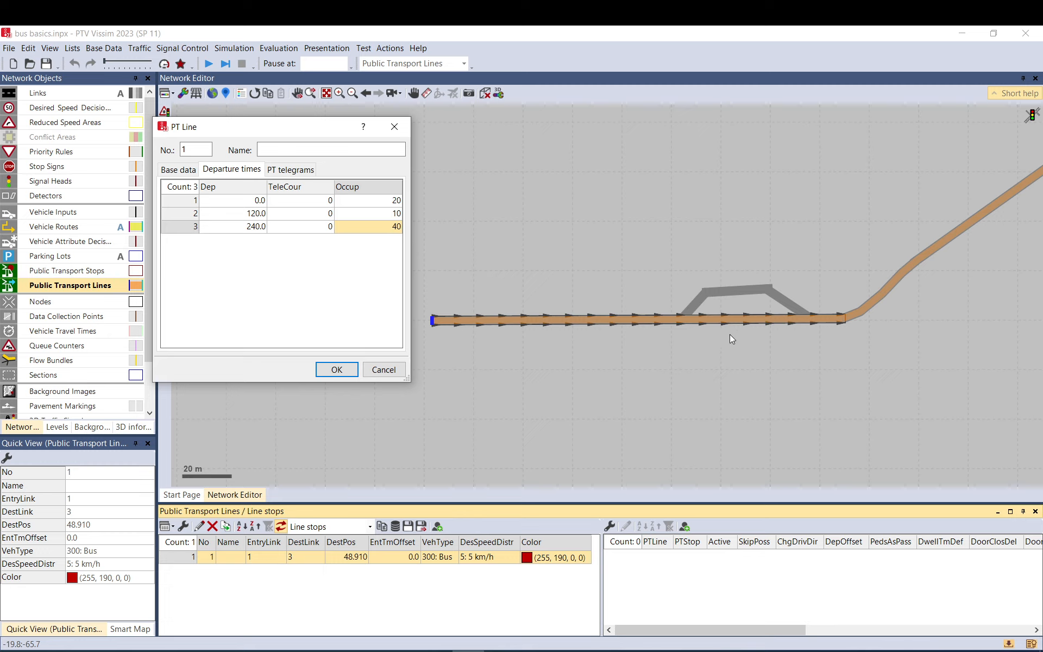
pyautogui.moveTo(426, 237)
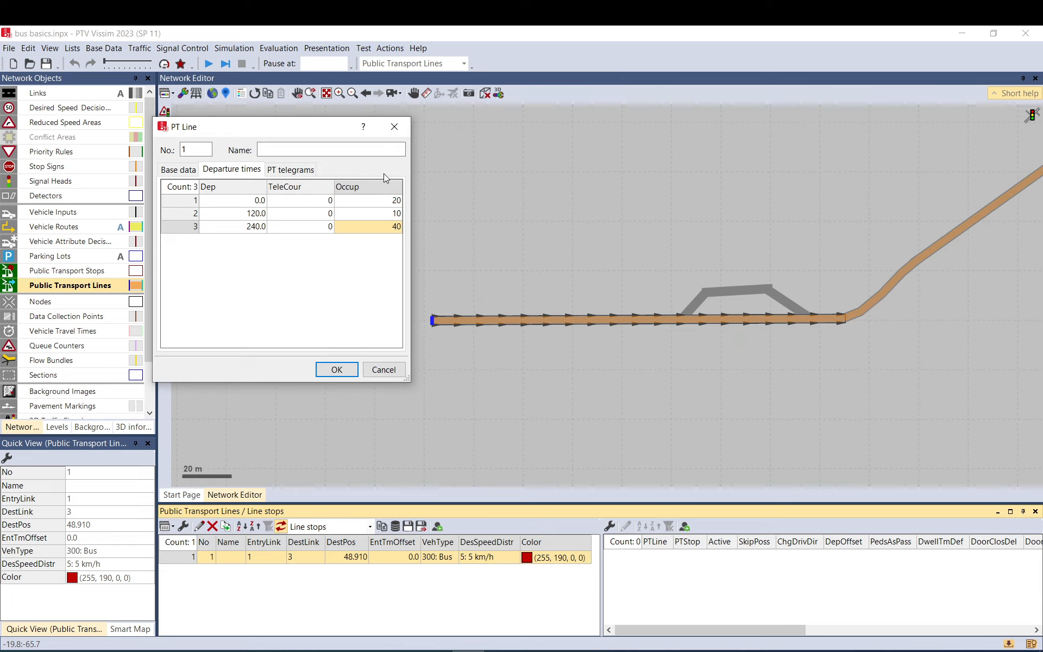
pyautogui.moveTo(349, 250)
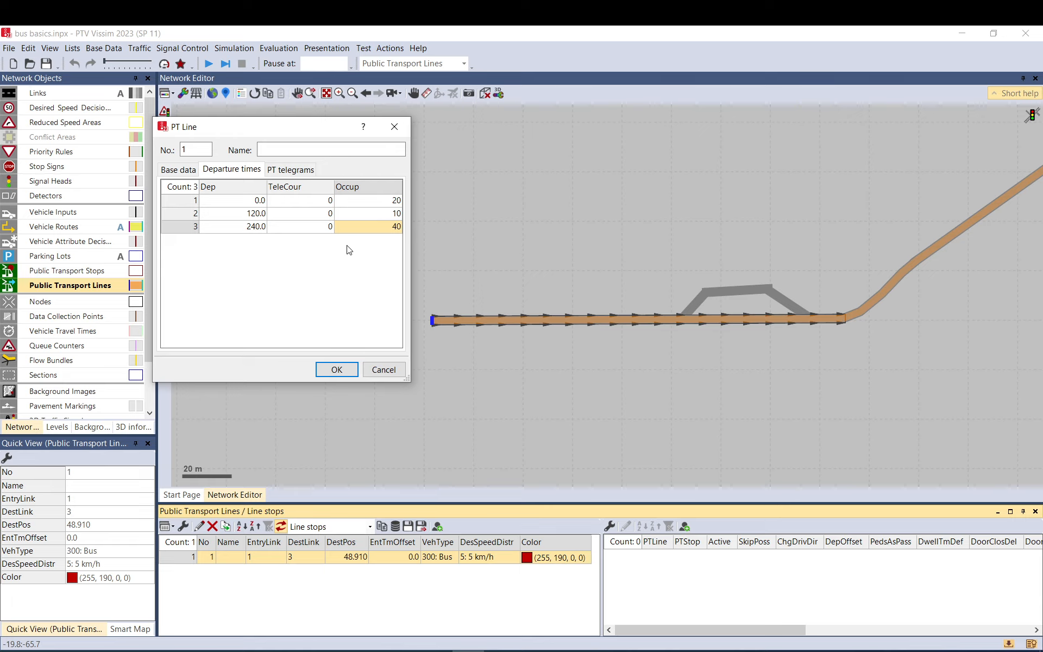
pyautogui.moveTo(322, 255)
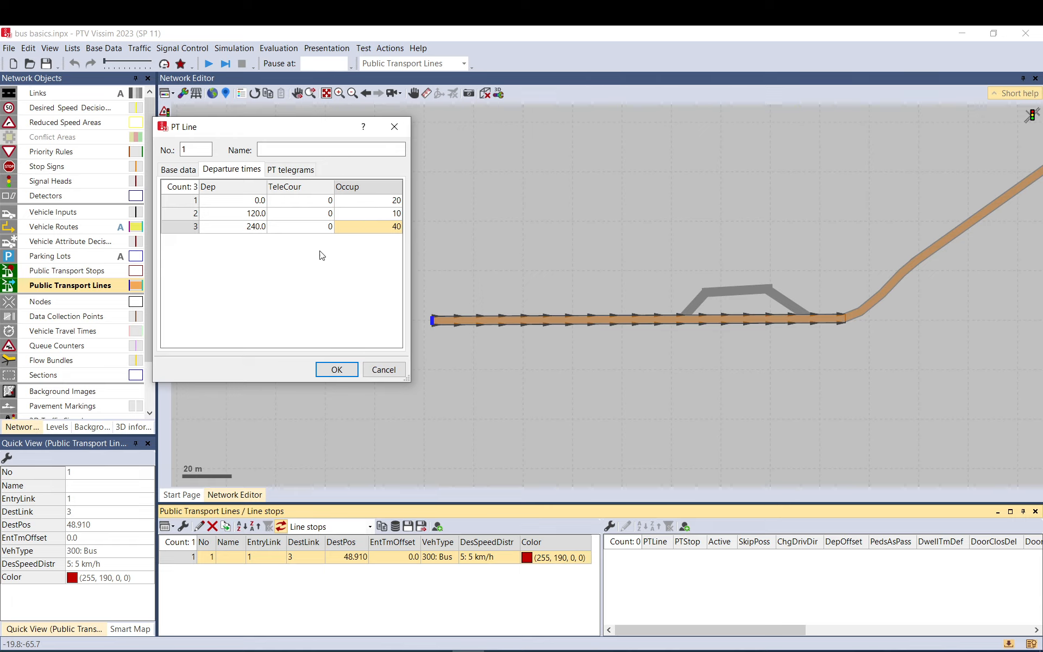
pyautogui.moveTo(209, 267)
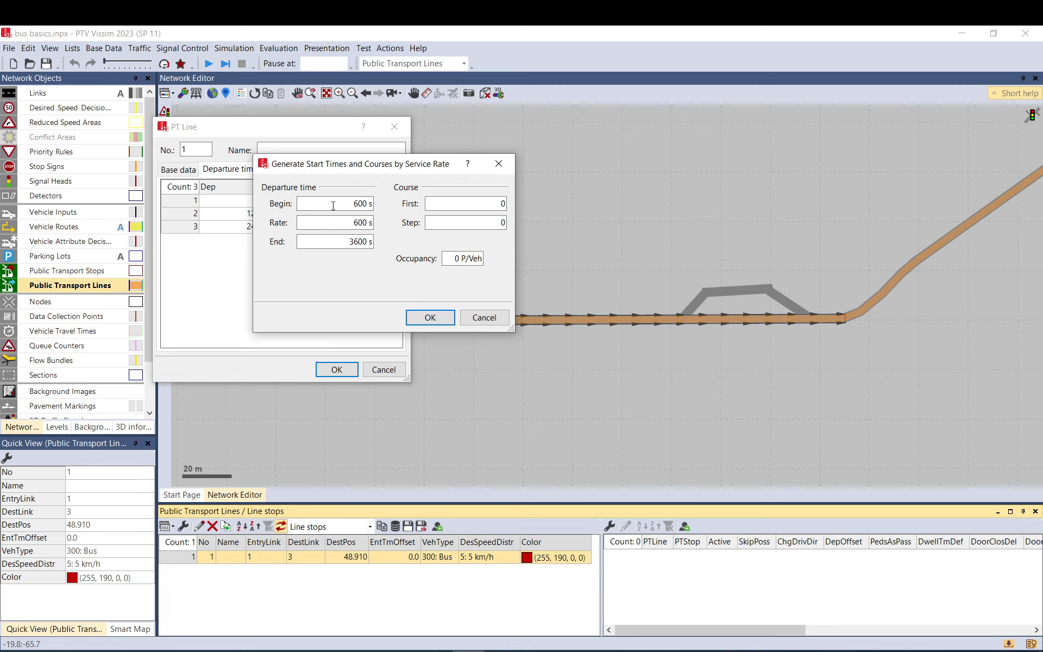
# Generate departures from 0 every 600 s with occupancy 10
pyautogui.write('0')
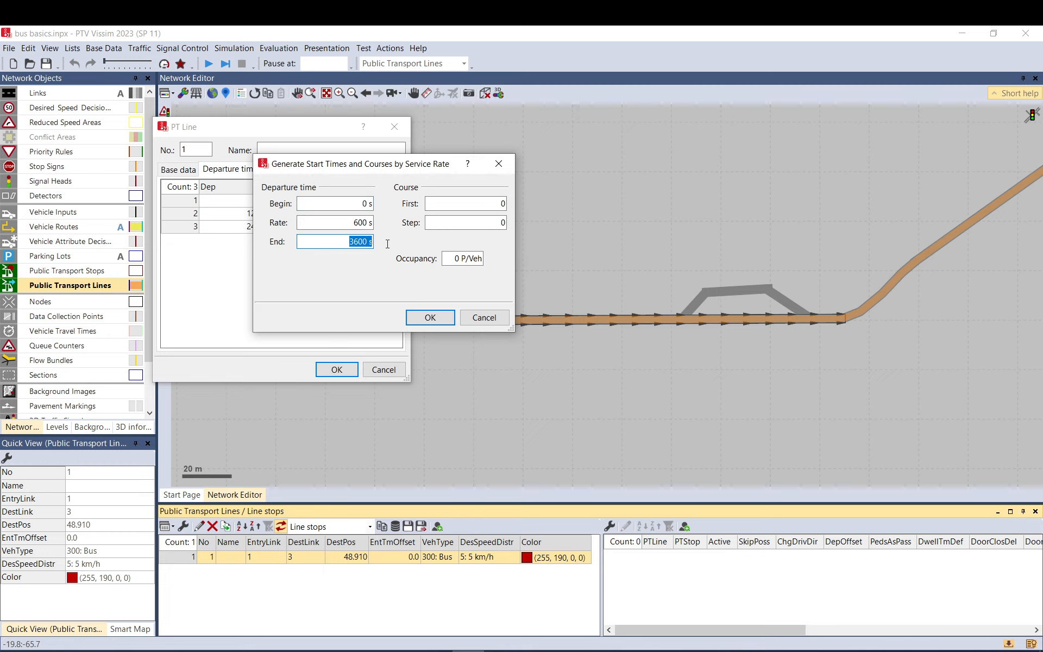
pyautogui.click(335, 221)
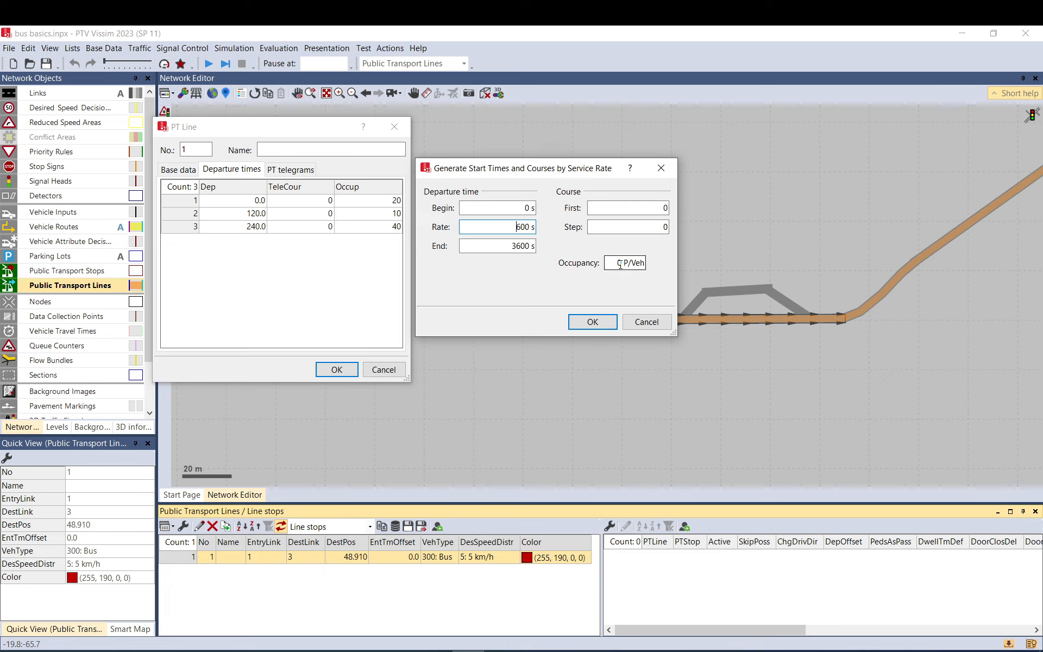
pyautogui.write('10')
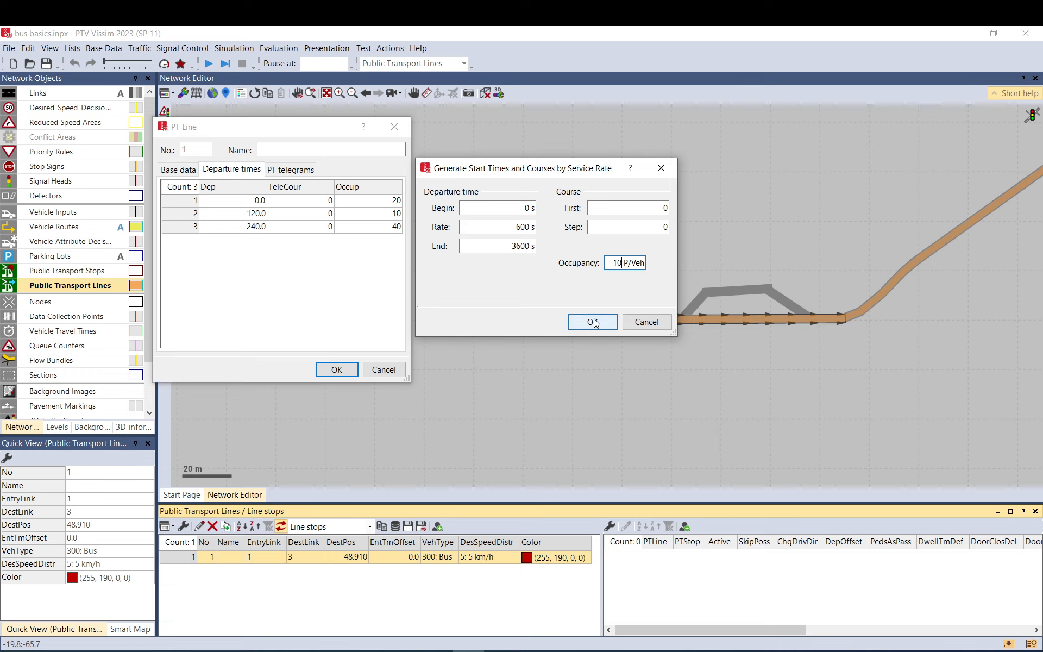
pyautogui.click(593, 321)
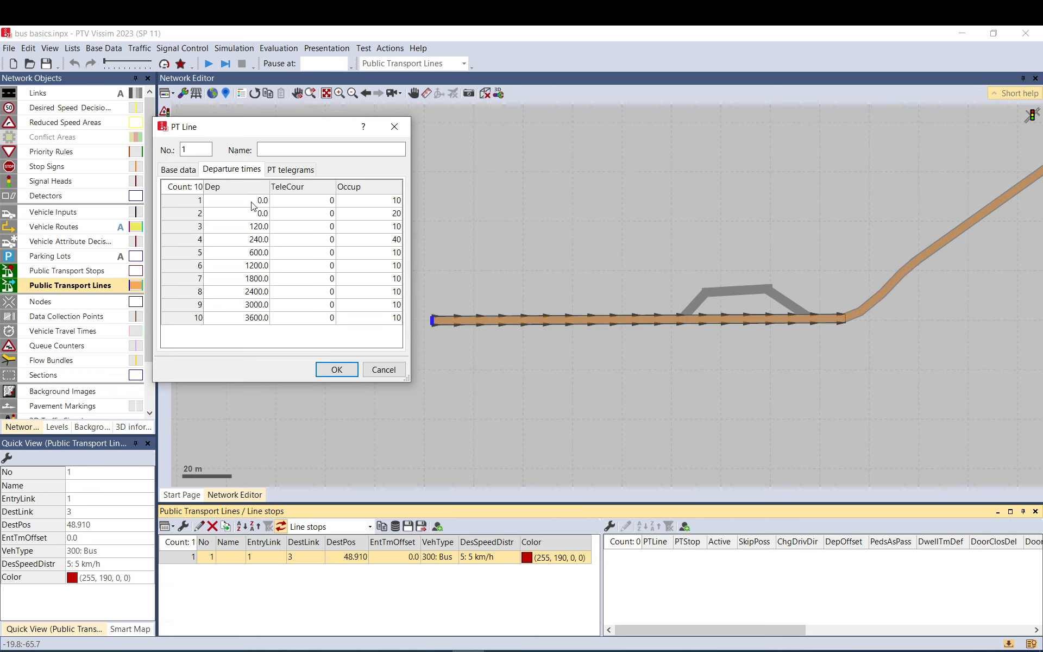
pyautogui.moveTo(262, 214)
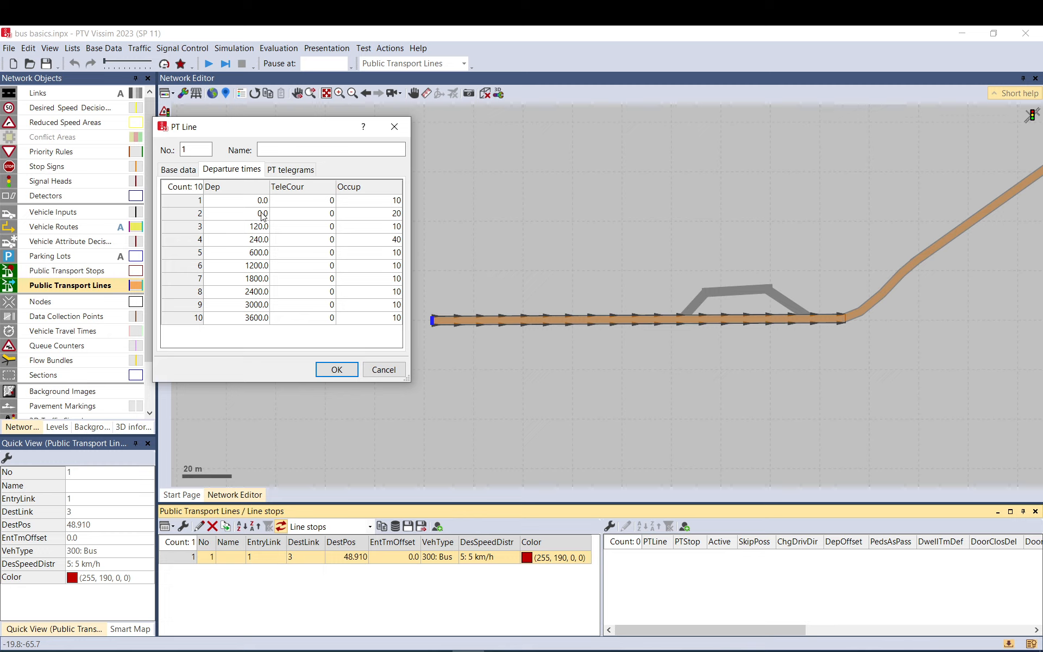
pyautogui.moveTo(242, 309)
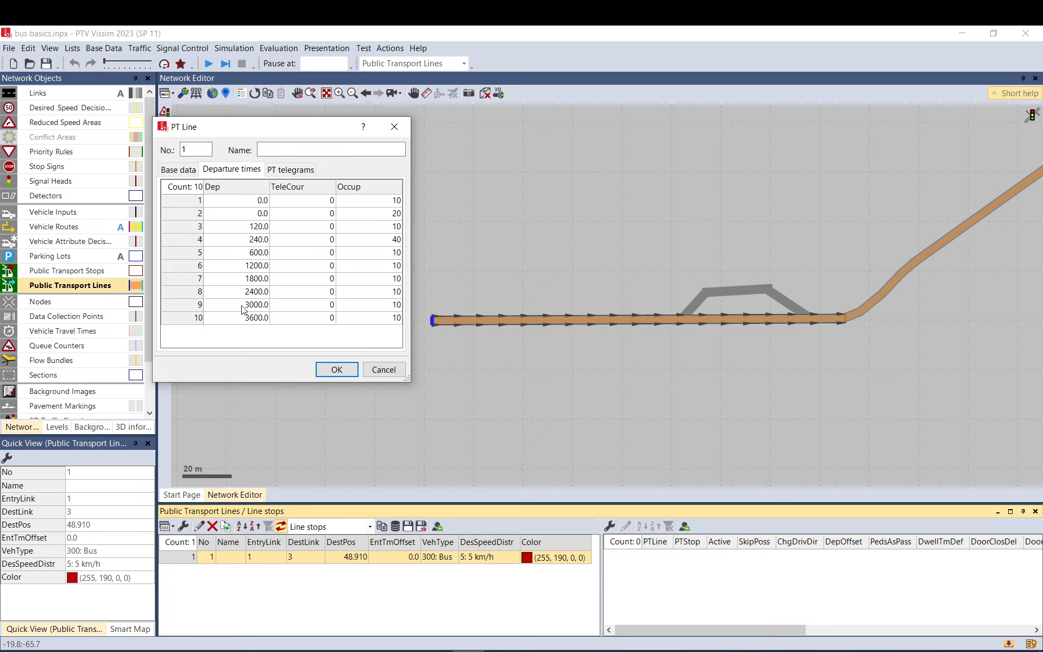
# Delete the 3000-second departure and confirm bus line 1's timetable
pyautogui.rightClick(242, 307)
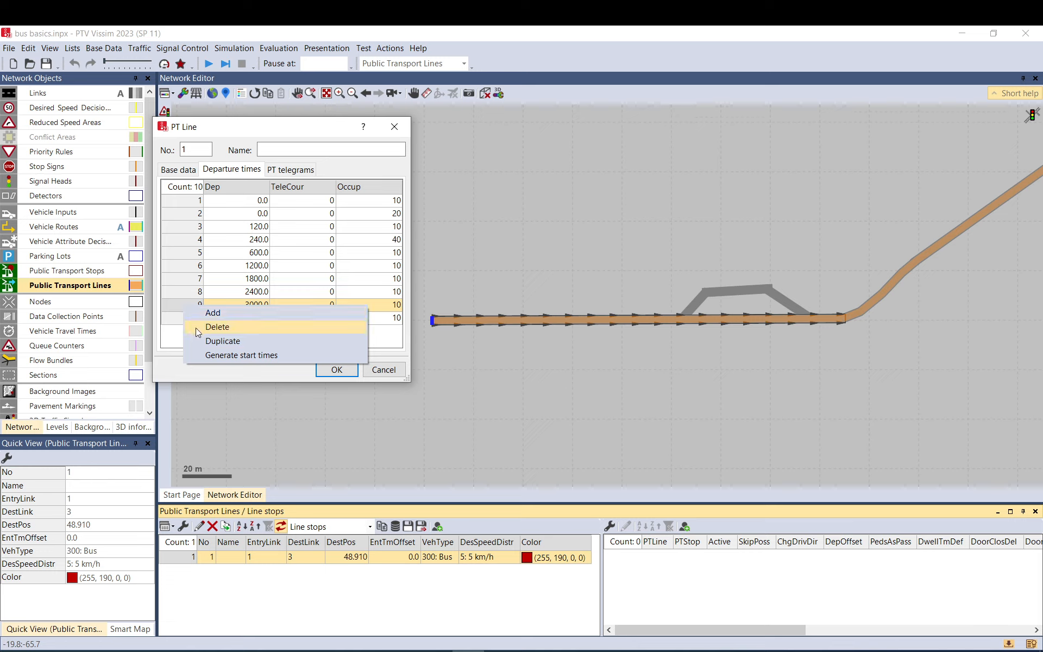
pyautogui.click(217, 327)
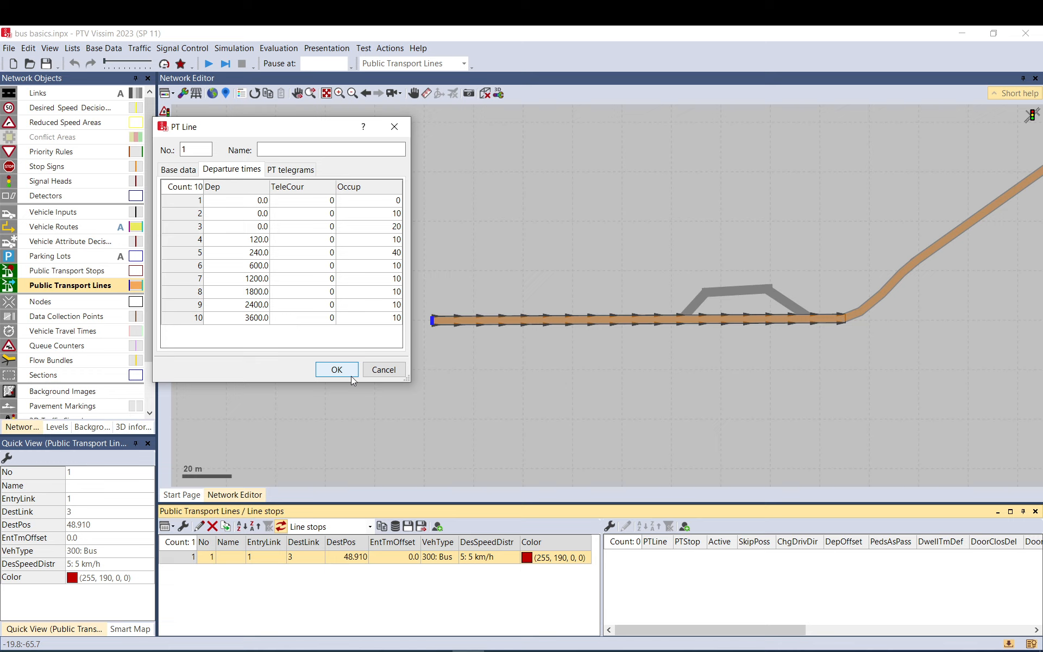
pyautogui.click(337, 370)
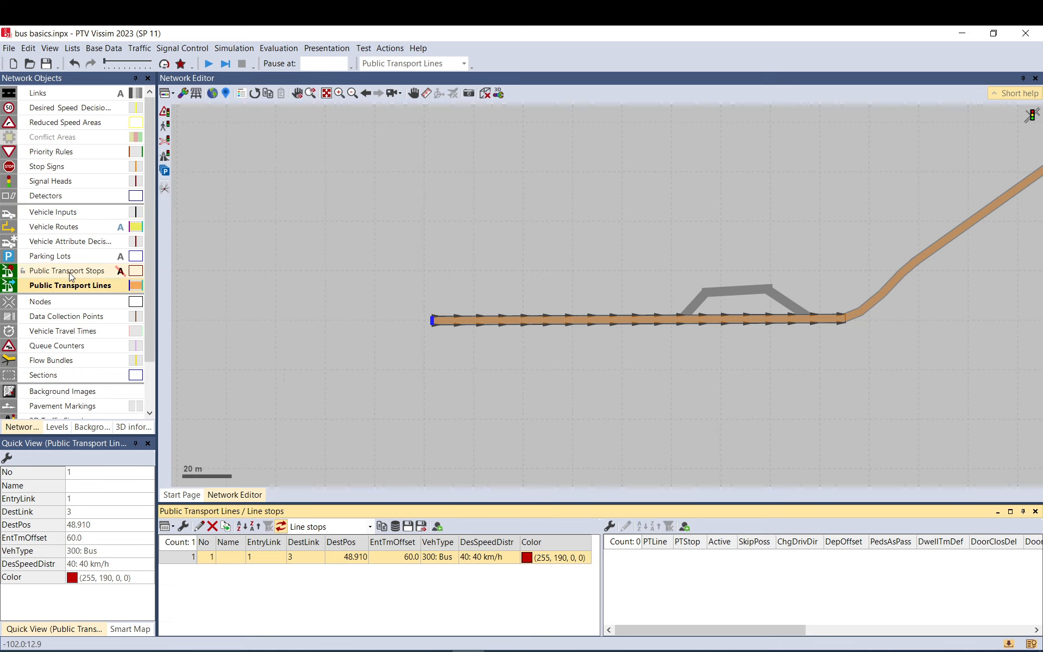
# Place a new public transport stop on link 1 and confirm it
pyautogui.click(66, 271)
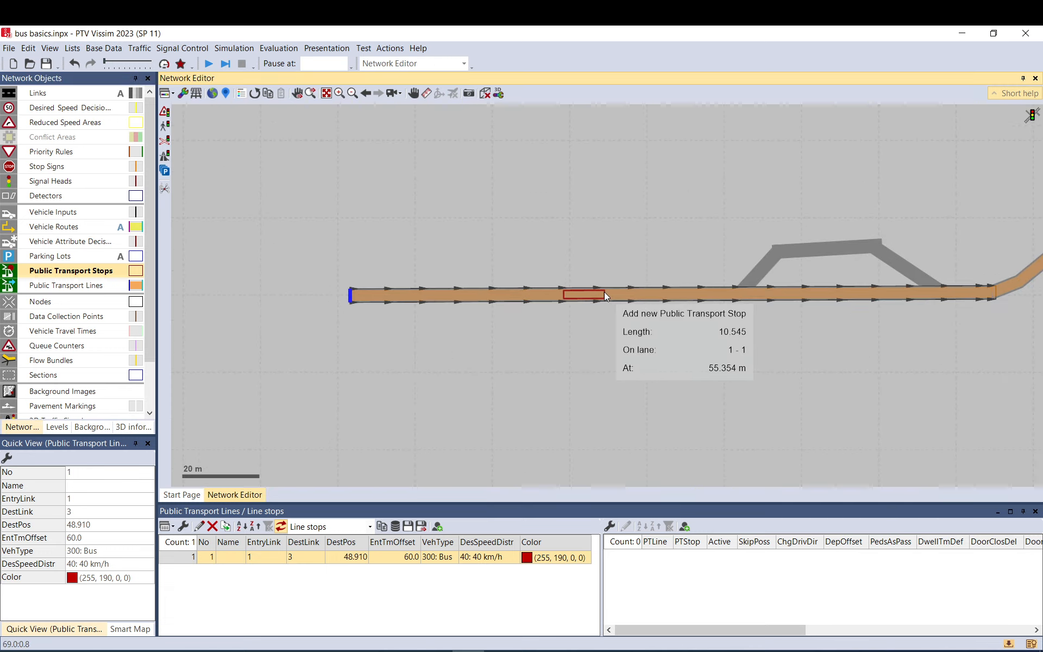
pyautogui.click(580, 298)
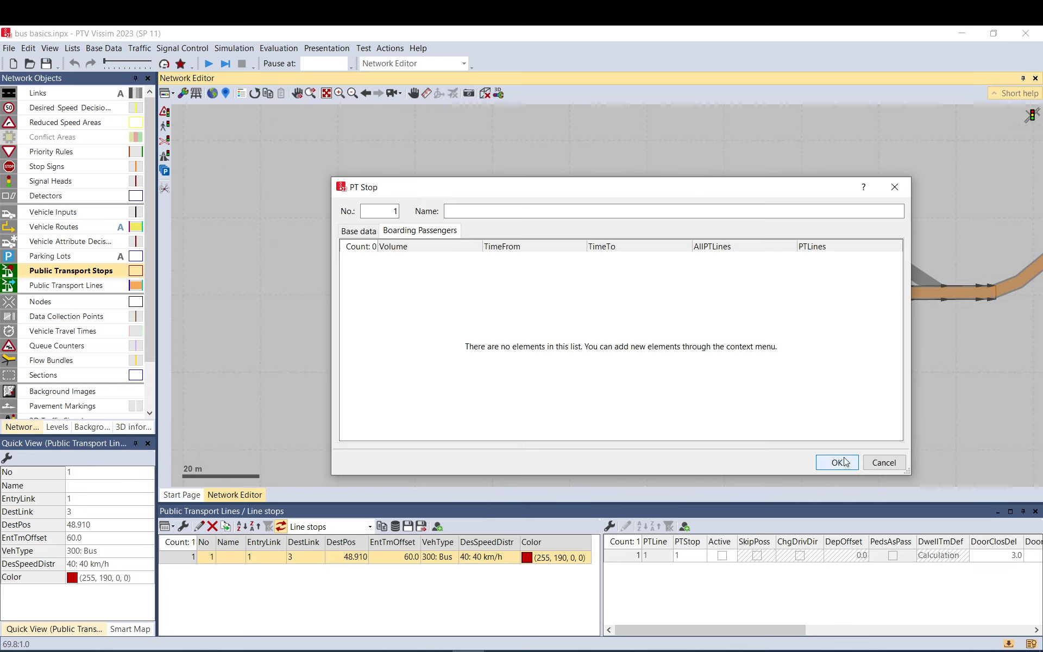
pyautogui.click(837, 463)
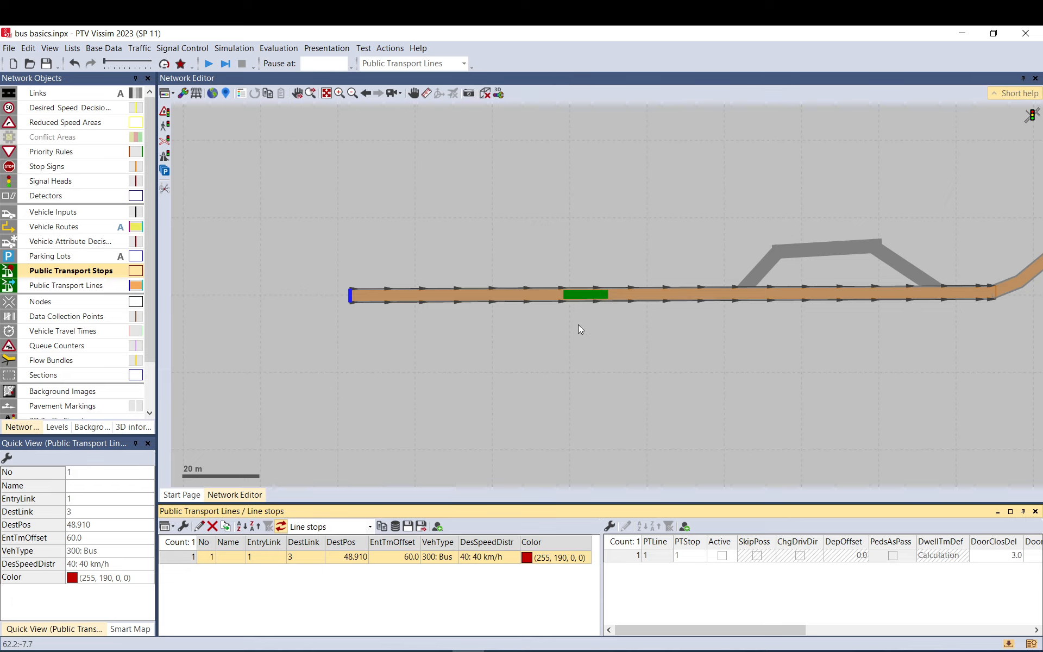
pyautogui.moveTo(587, 304)
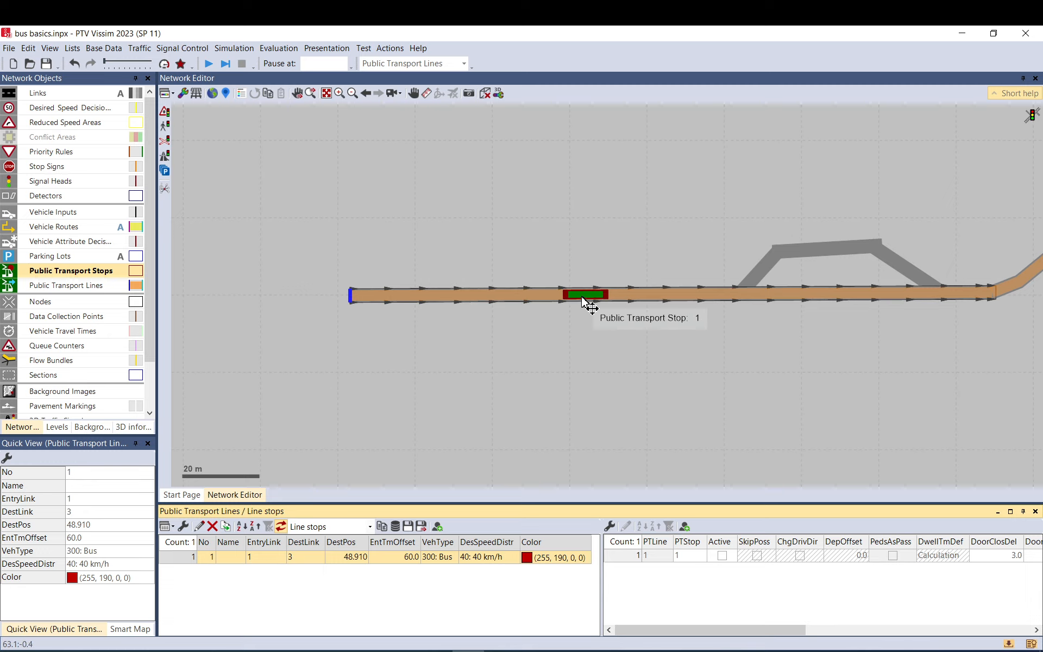
pyautogui.moveTo(168, 538)
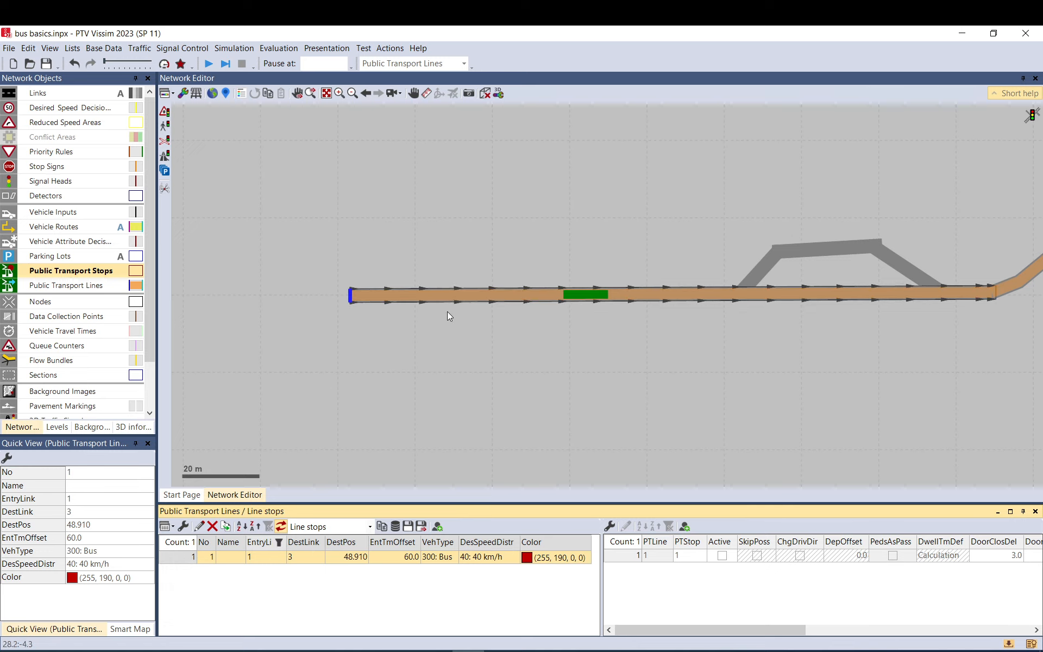
pyautogui.moveTo(645, 377)
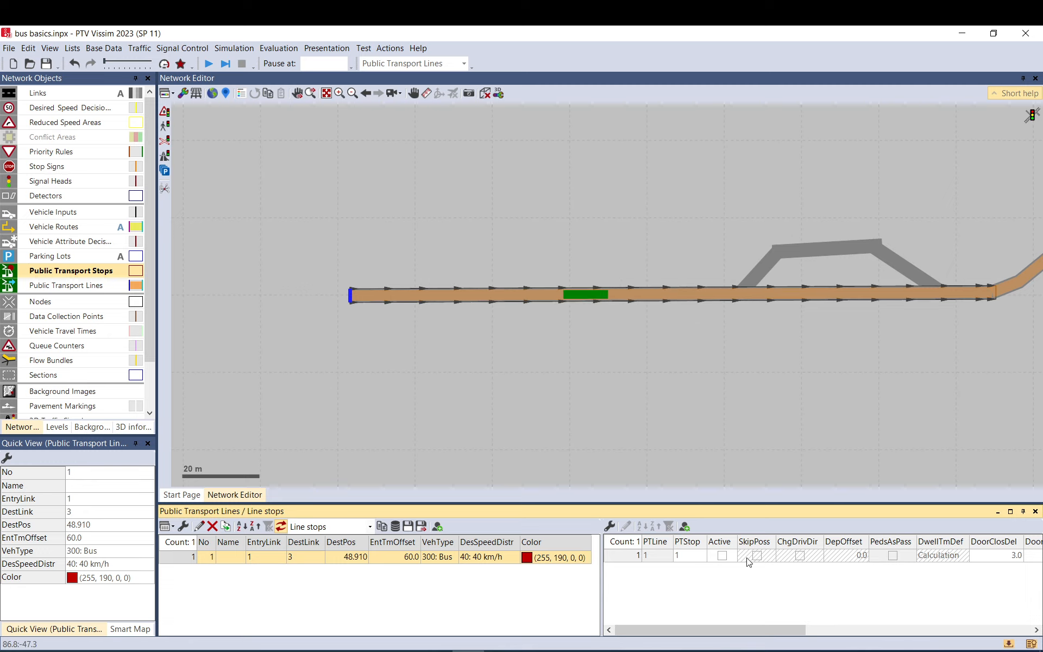
pyautogui.moveTo(371, 529)
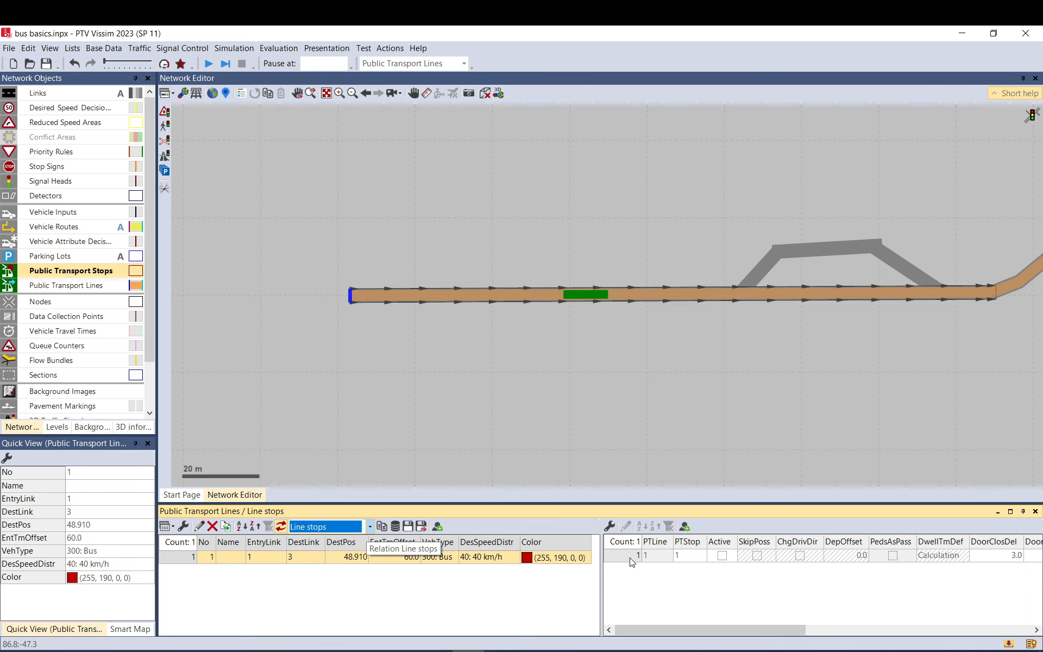
# Make line 1's entry for PT stop 1 active
pyautogui.click(722, 555)
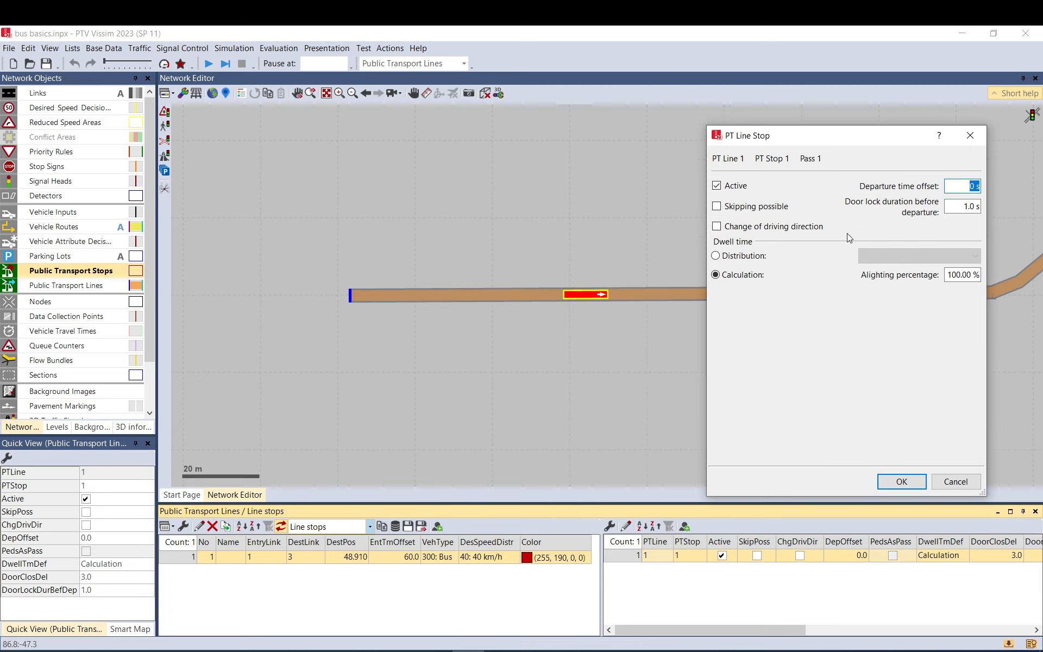
pyautogui.click(717, 185)
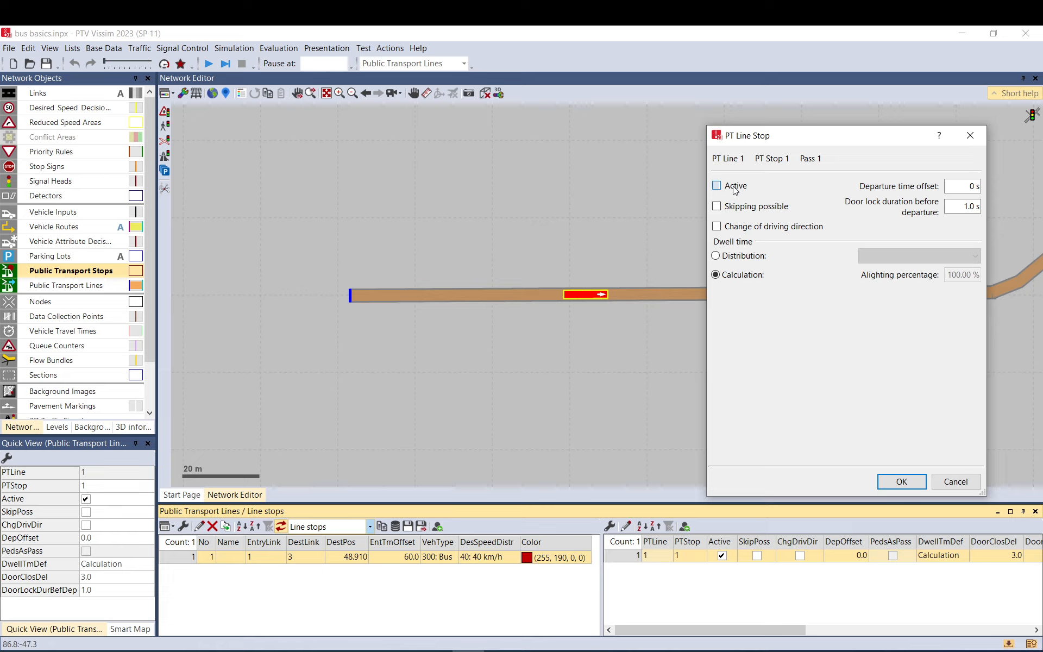
pyautogui.click(717, 185)
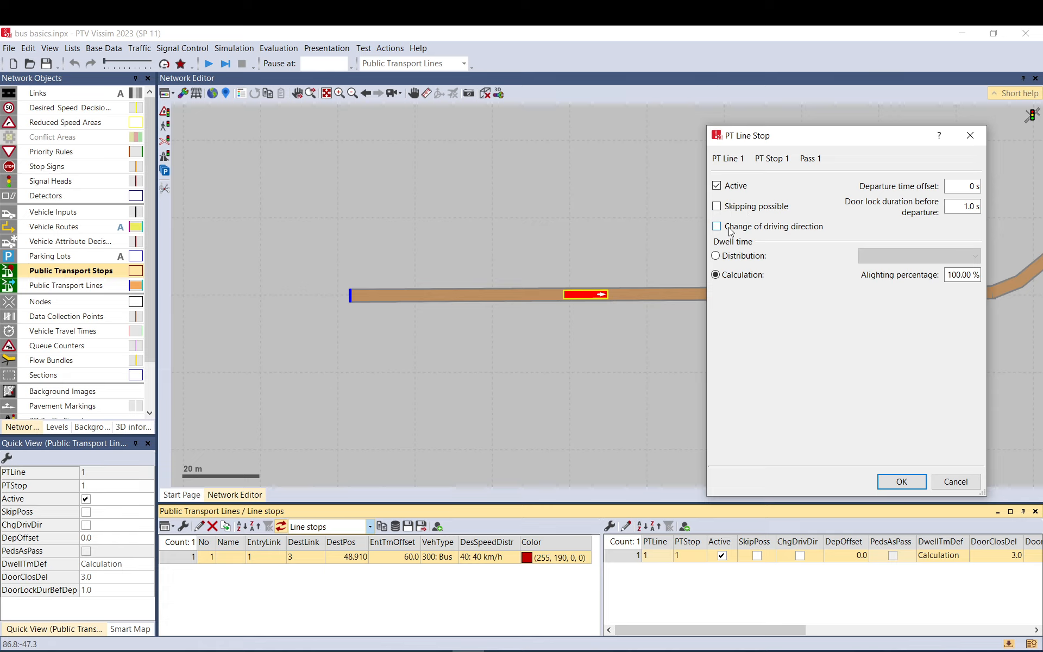
pyautogui.moveTo(772, 235)
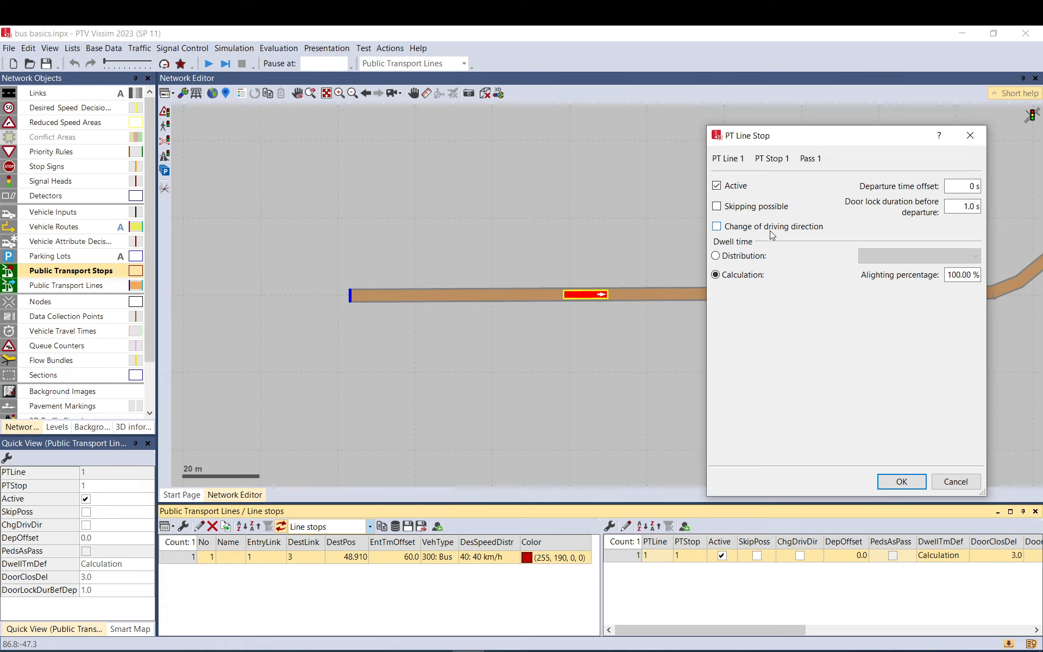
pyautogui.moveTo(614, 300)
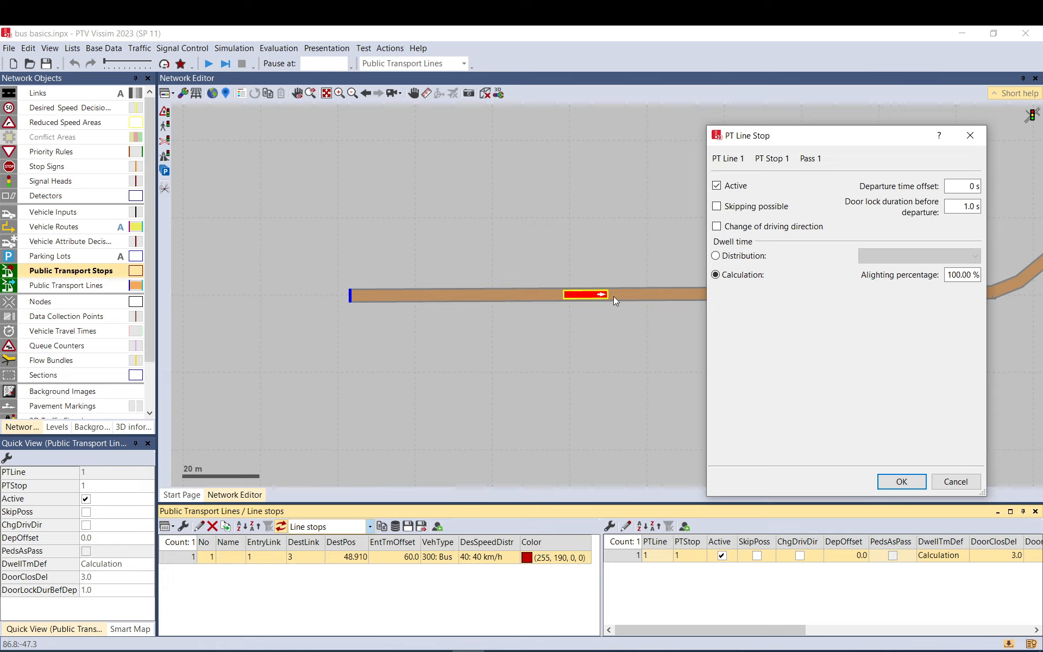
pyautogui.moveTo(722, 252)
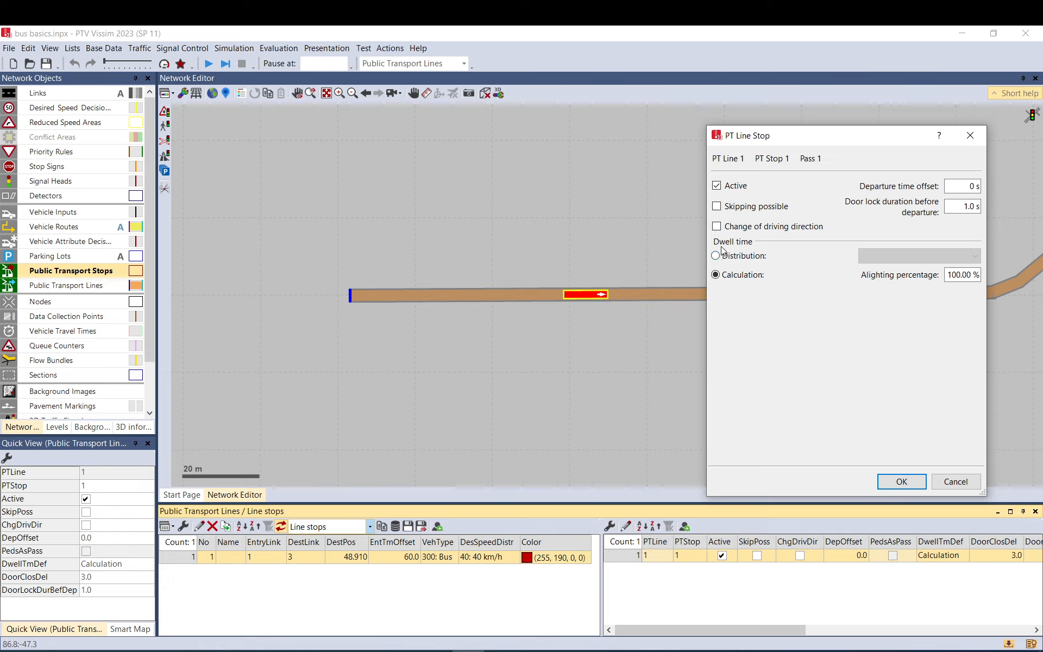
pyautogui.moveTo(730, 263)
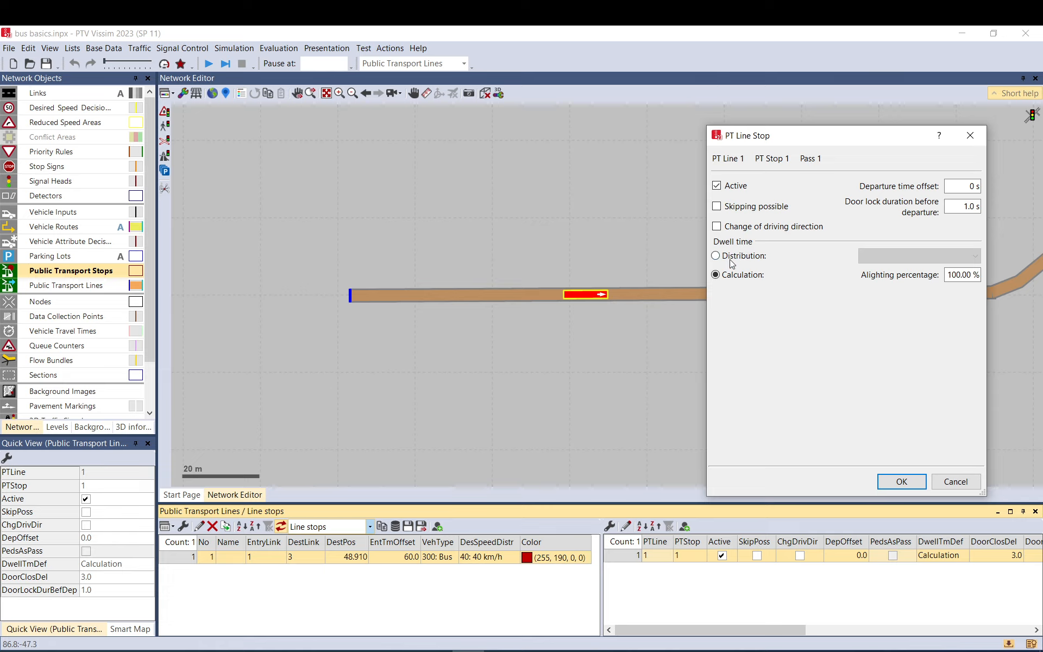
# Try a dwell-time distribution, revert to calculation and confirm the line stop settings
pyautogui.click(976, 255)
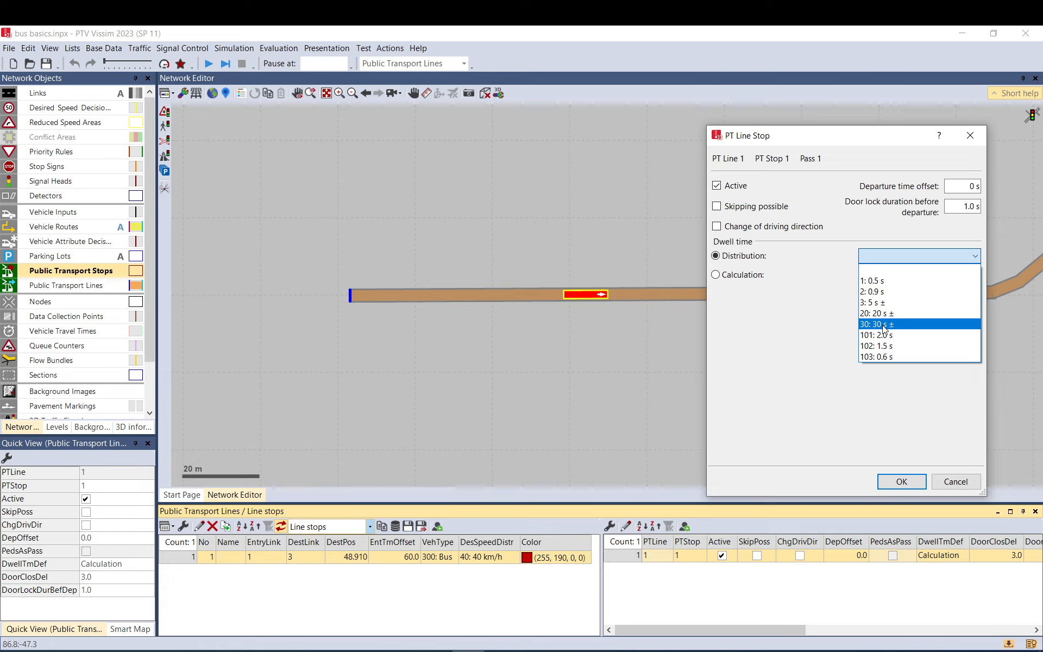
pyautogui.click(715, 274)
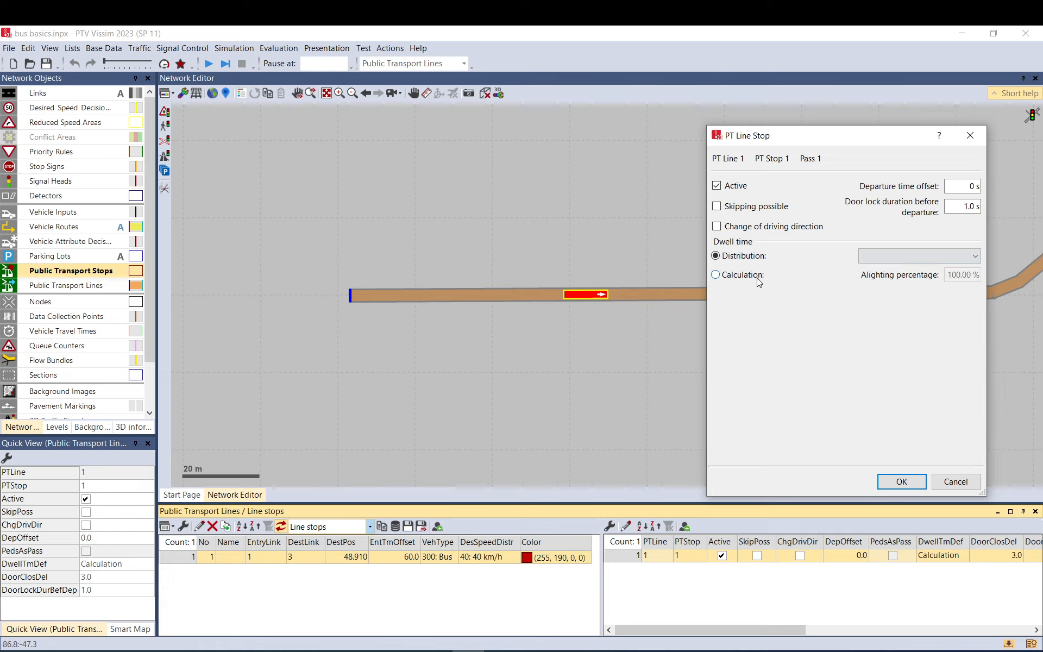
pyautogui.click(715, 274)
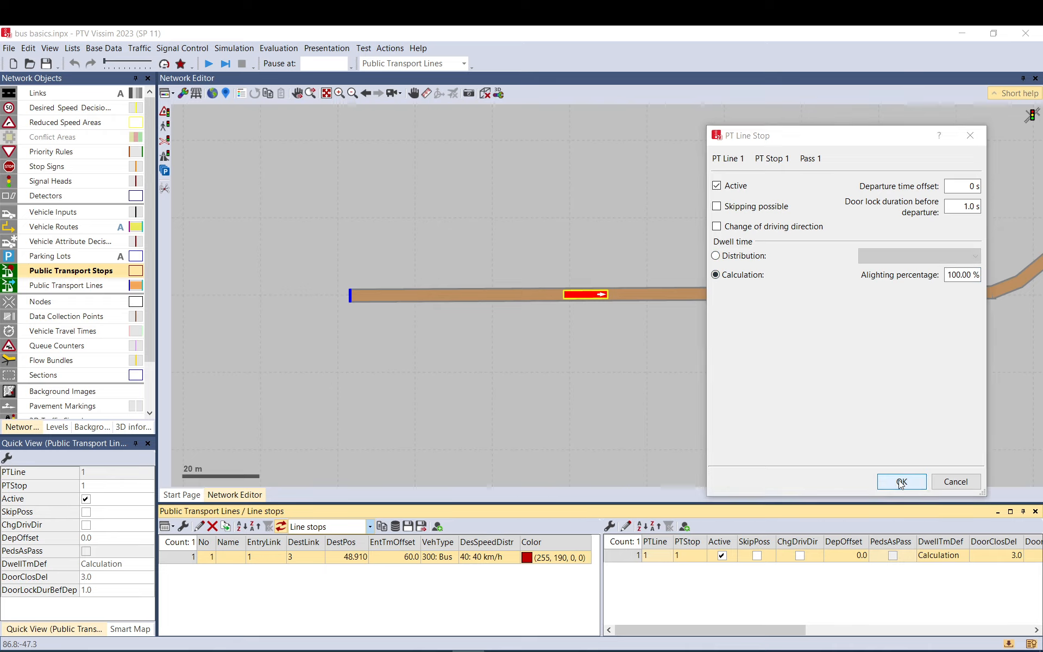
pyautogui.click(902, 481)
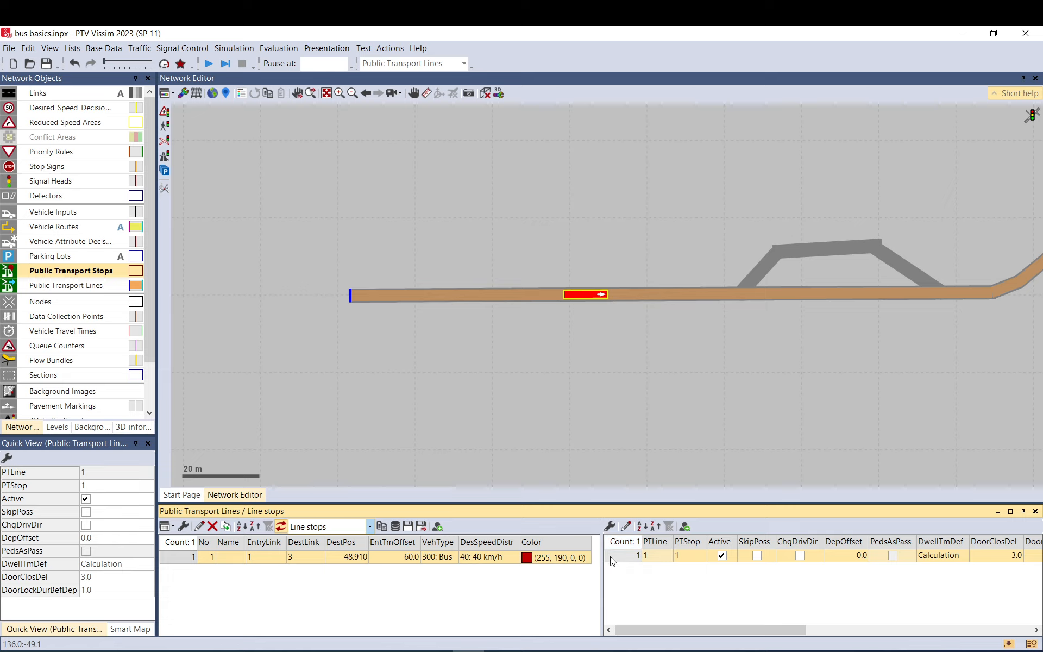
pyautogui.moveTo(630, 321)
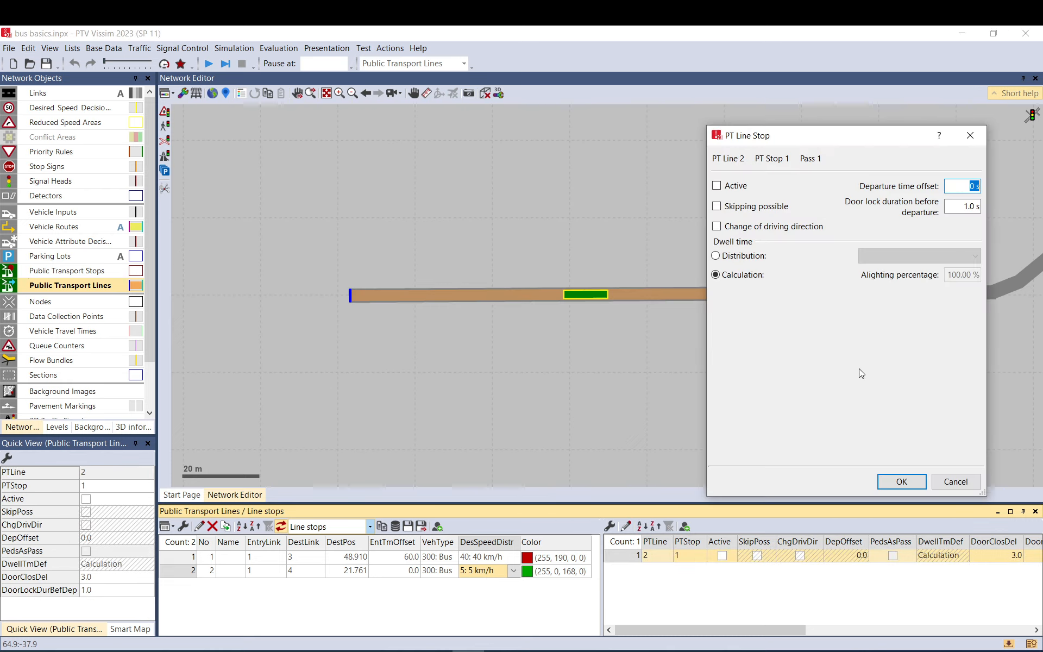
pyautogui.moveTo(893, 478)
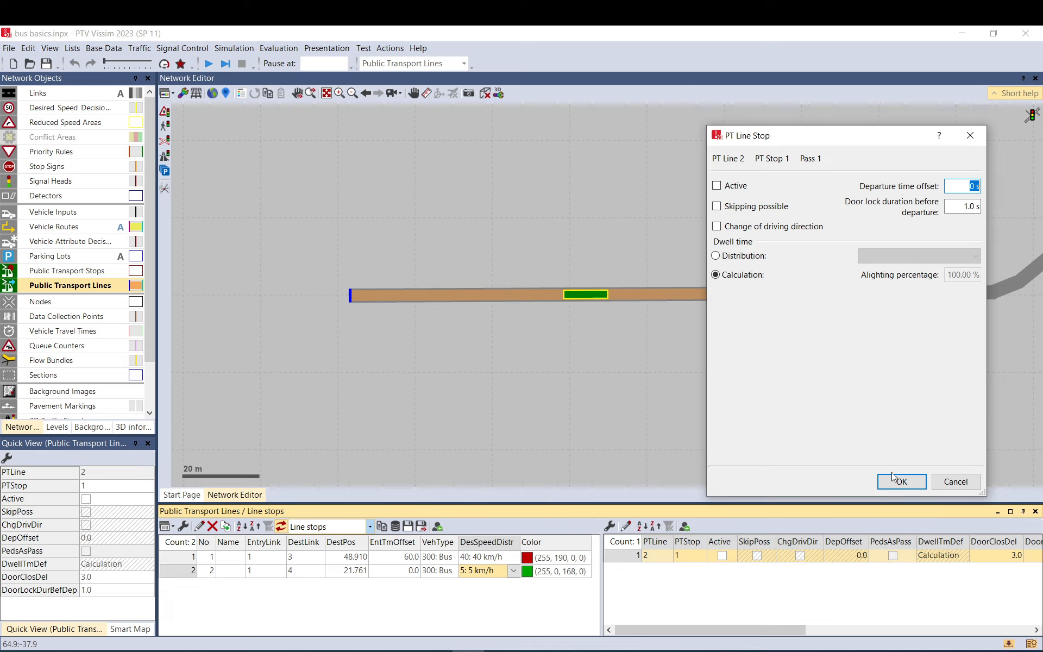
# Confirm line 2's stop 1 entry, leaving it inactive
pyautogui.click(902, 482)
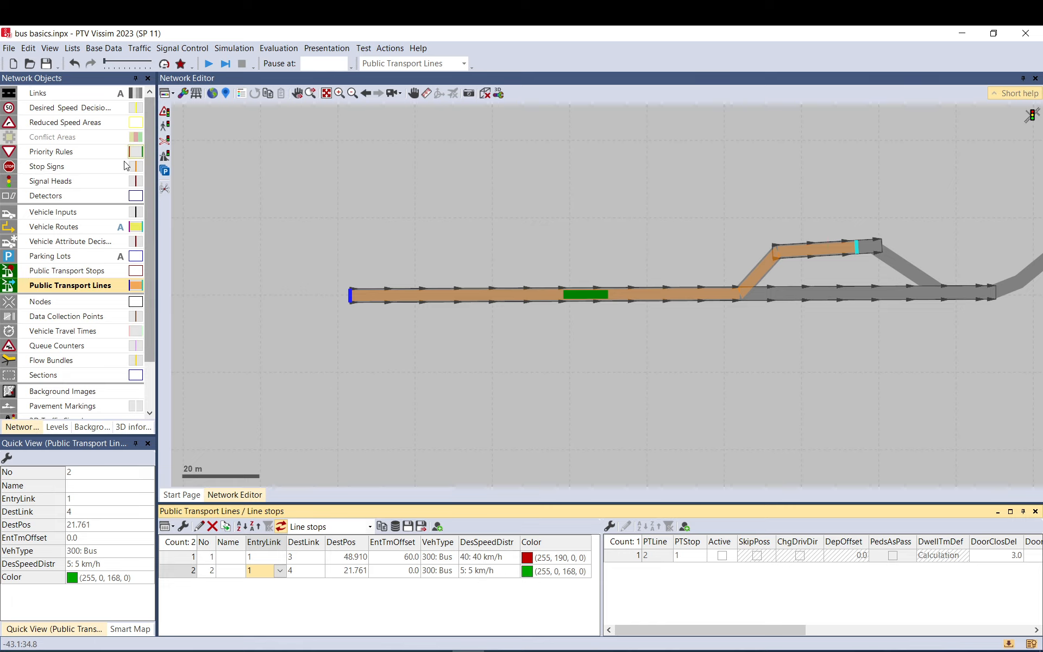
pyautogui.moveTo(65, 271)
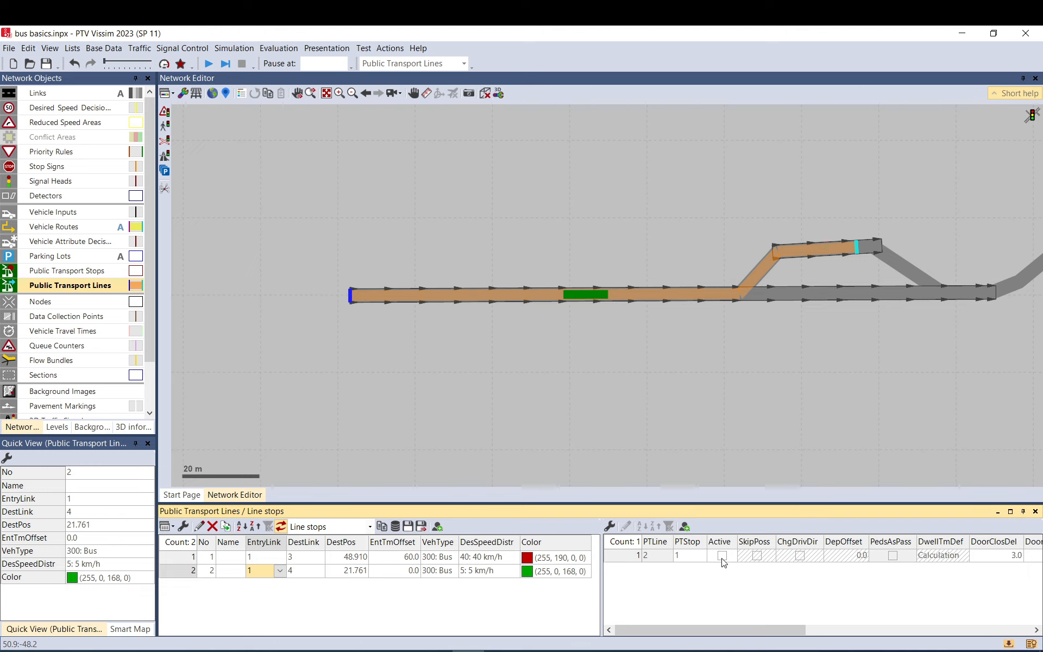
# Activate line 2's entry for PT stop 1, confirm the line and show PT lines again
pyautogui.click(721, 556)
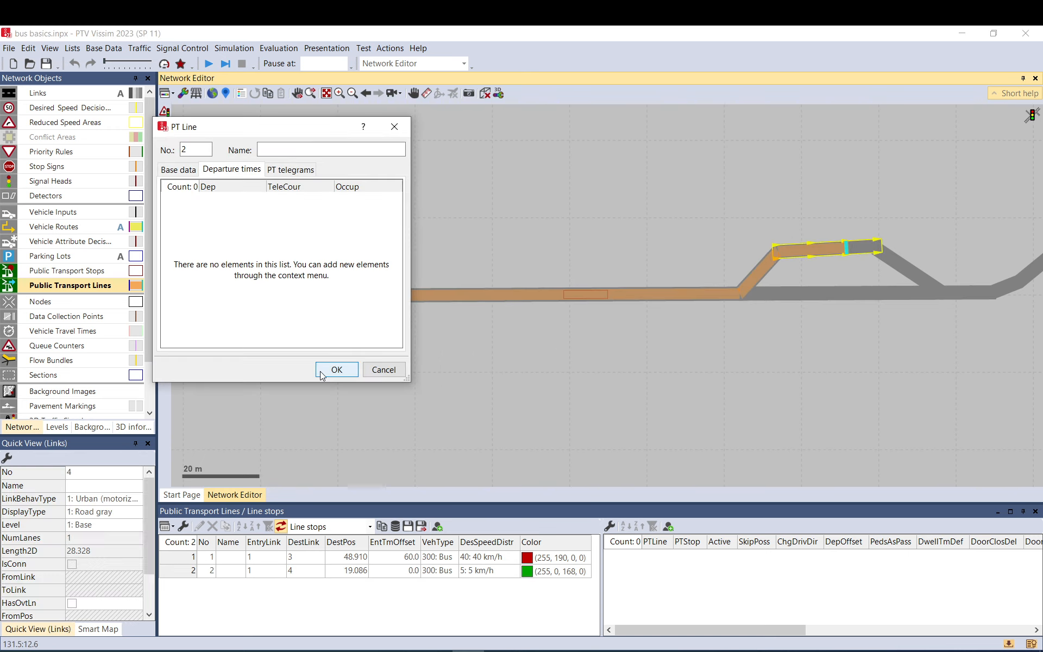
pyautogui.click(336, 370)
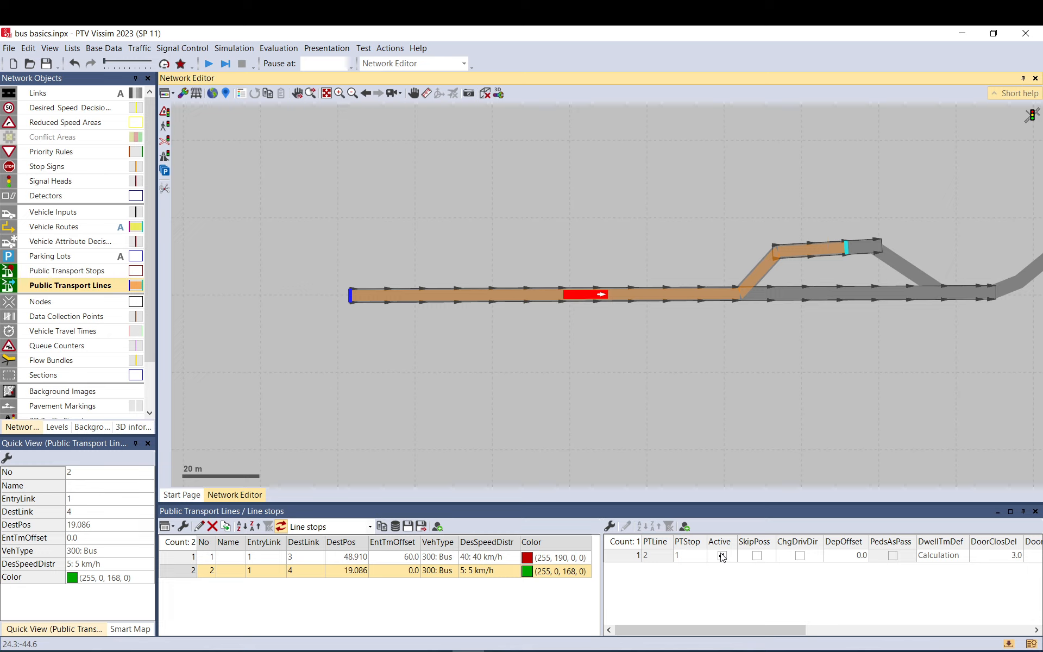
pyautogui.click(722, 556)
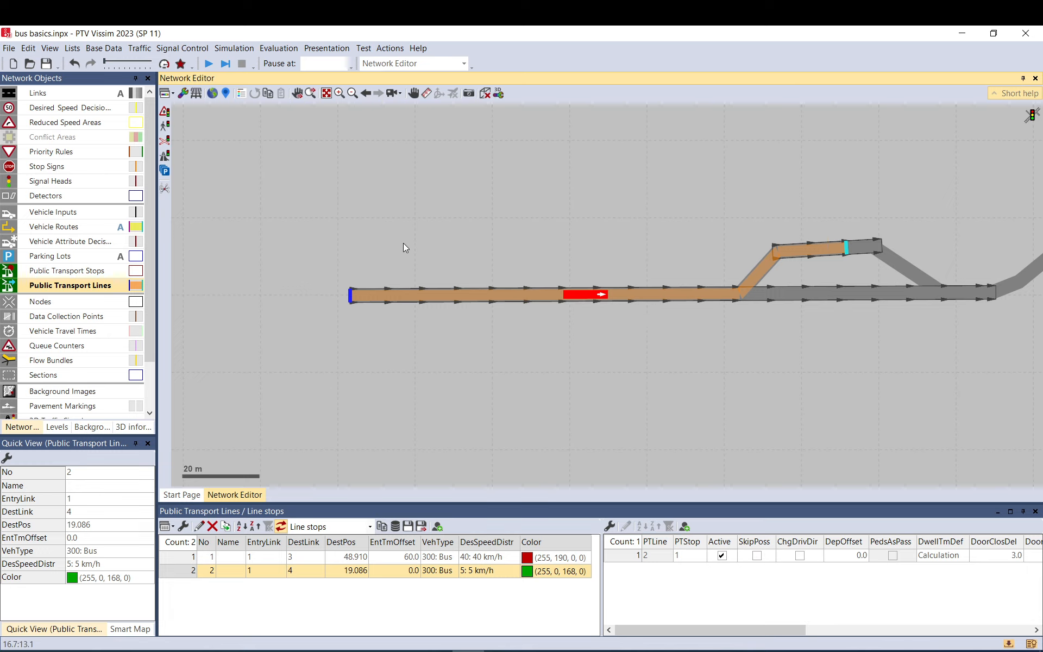
pyautogui.moveTo(847, 255)
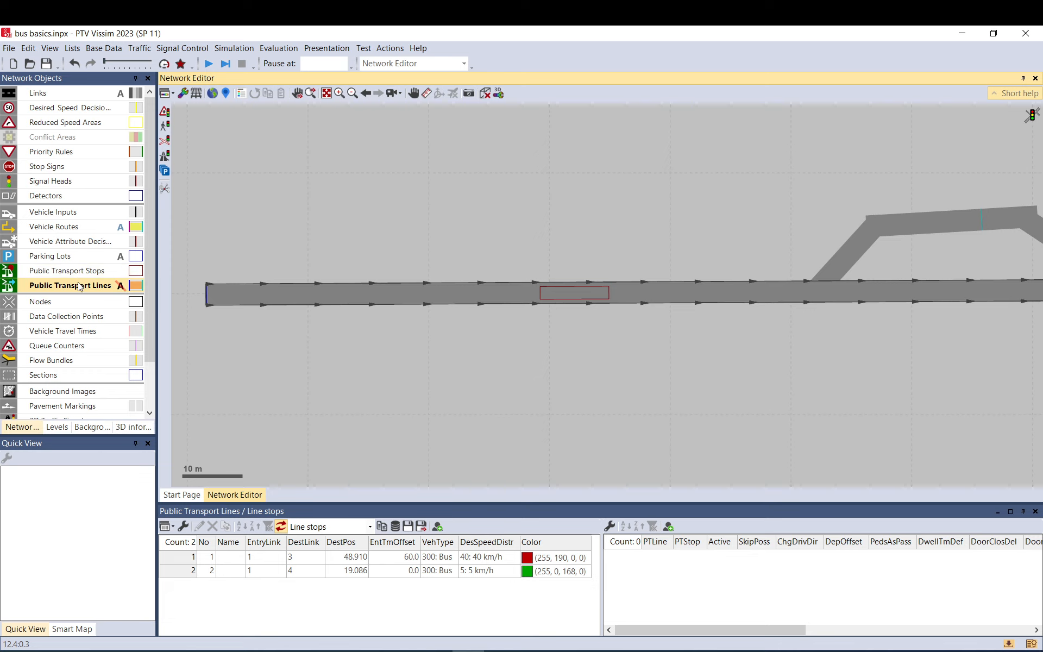
pyautogui.click(574, 292)
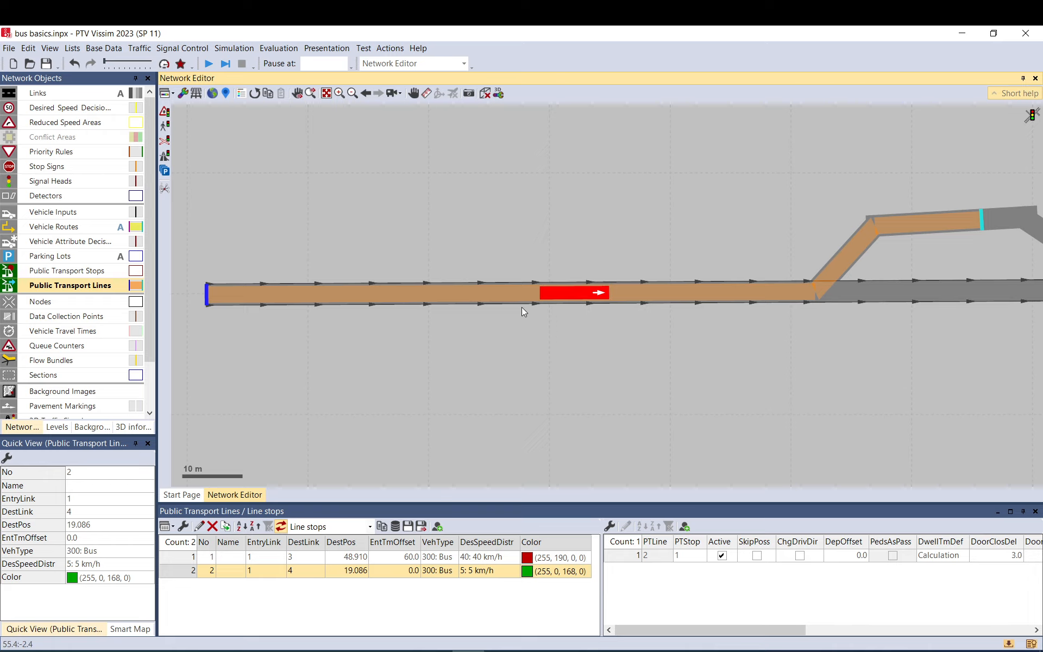
pyautogui.moveTo(495, 289)
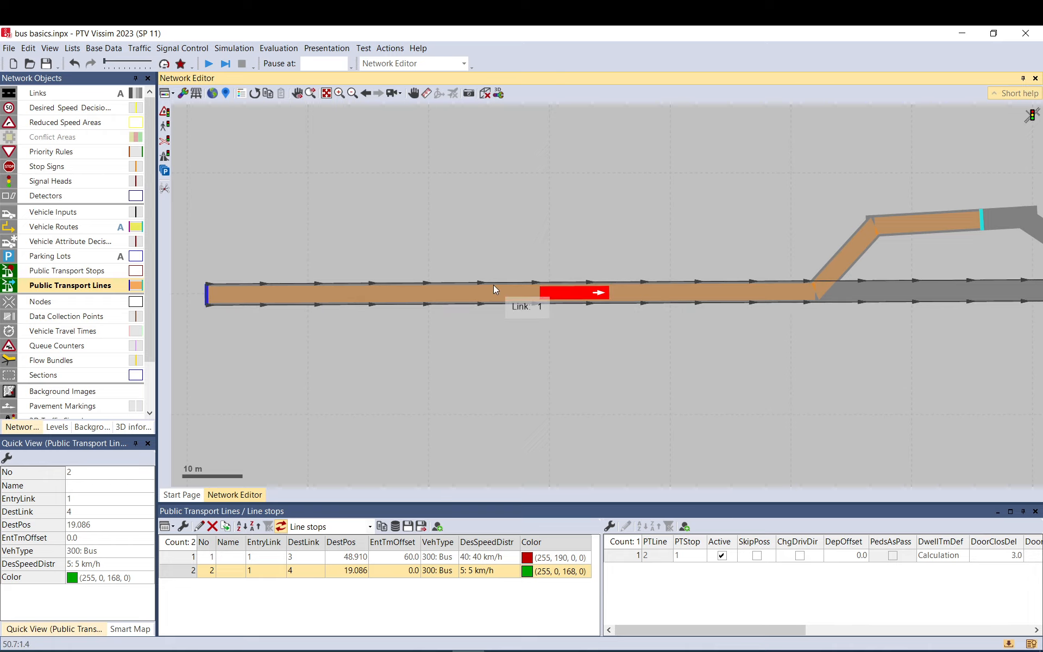
pyautogui.moveTo(314, 293)
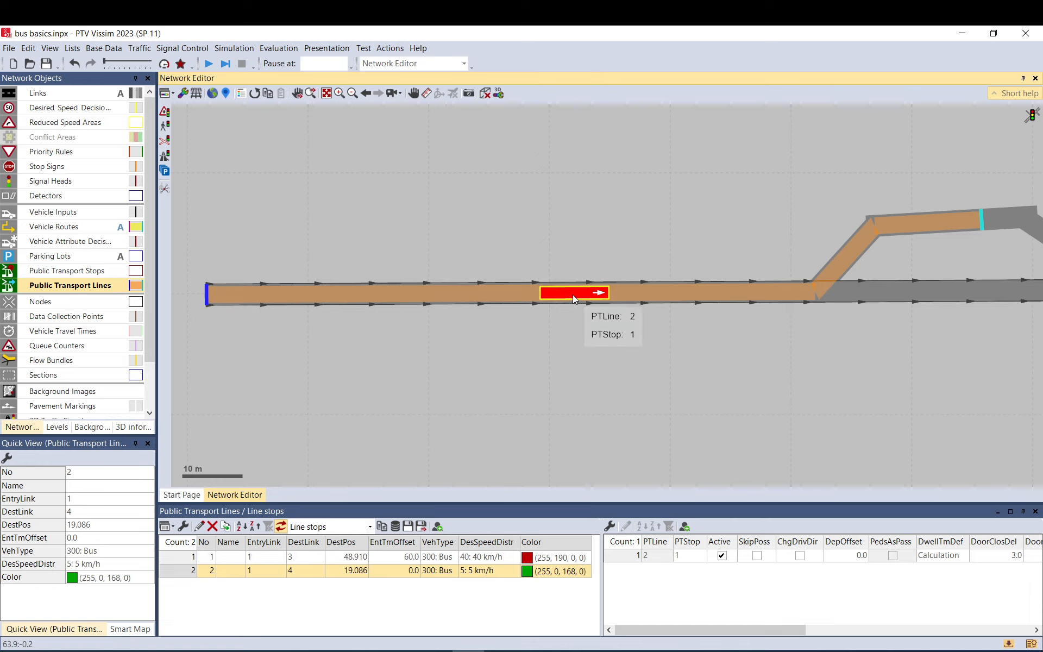
pyautogui.moveTo(550, 318)
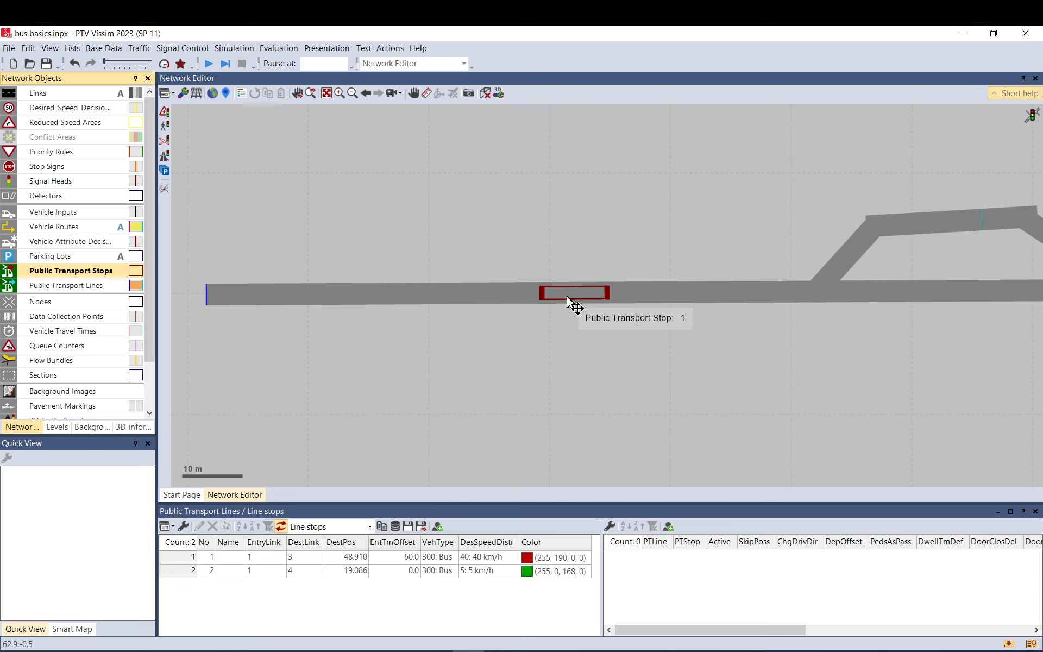
# Add a lay-by to PT stop 1 and accept the line adjustment warning
pyautogui.rightClick(574, 303)
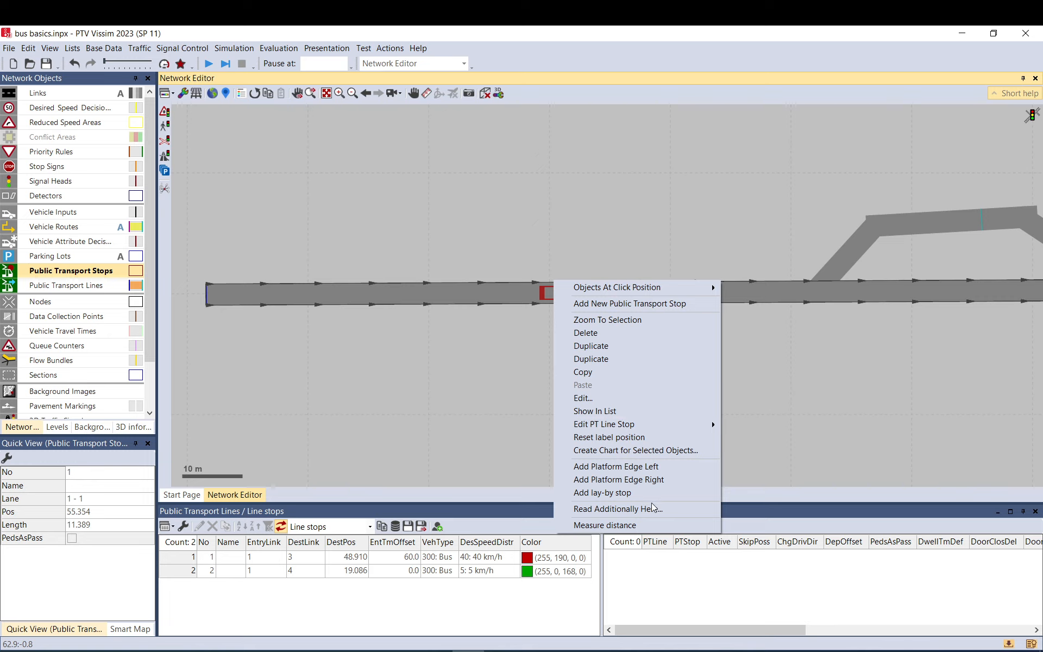
pyautogui.moveTo(618, 480)
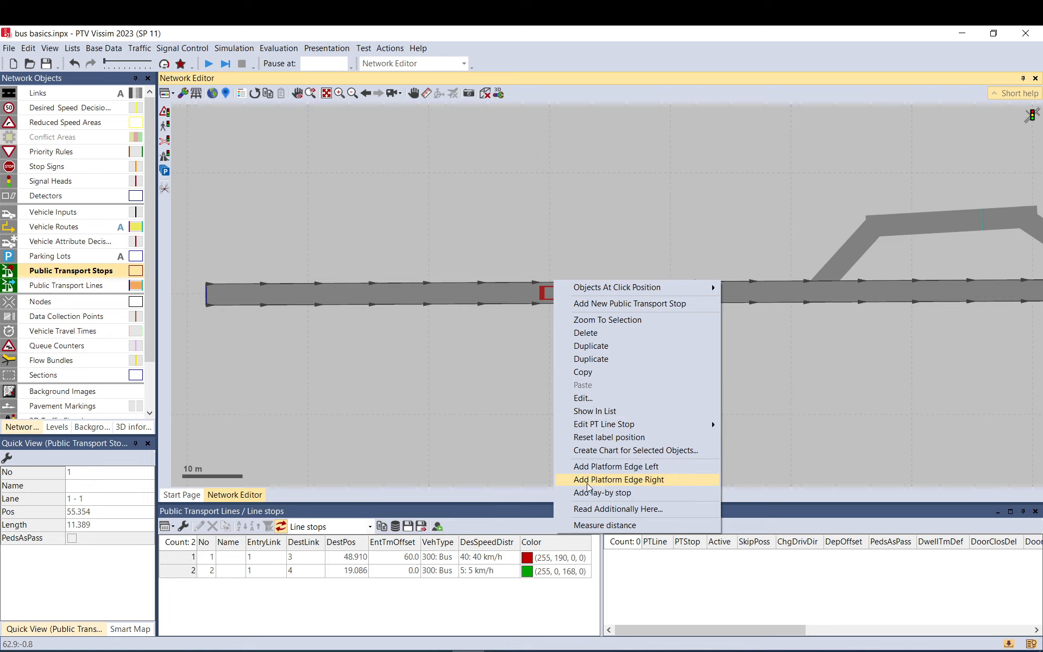
pyautogui.moveTo(628, 496)
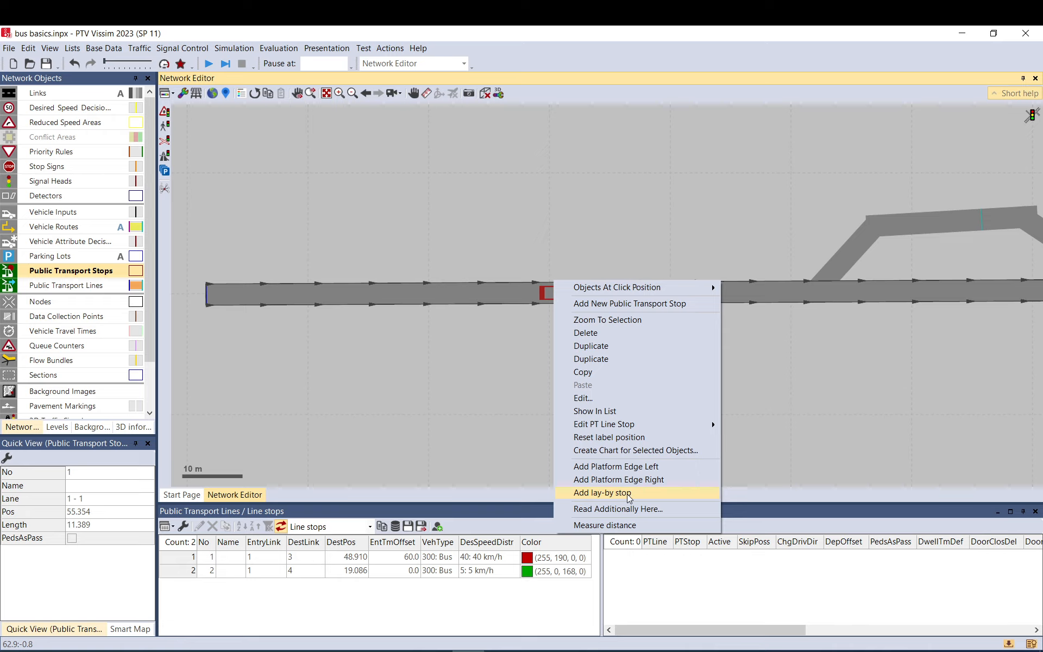
pyautogui.click(602, 494)
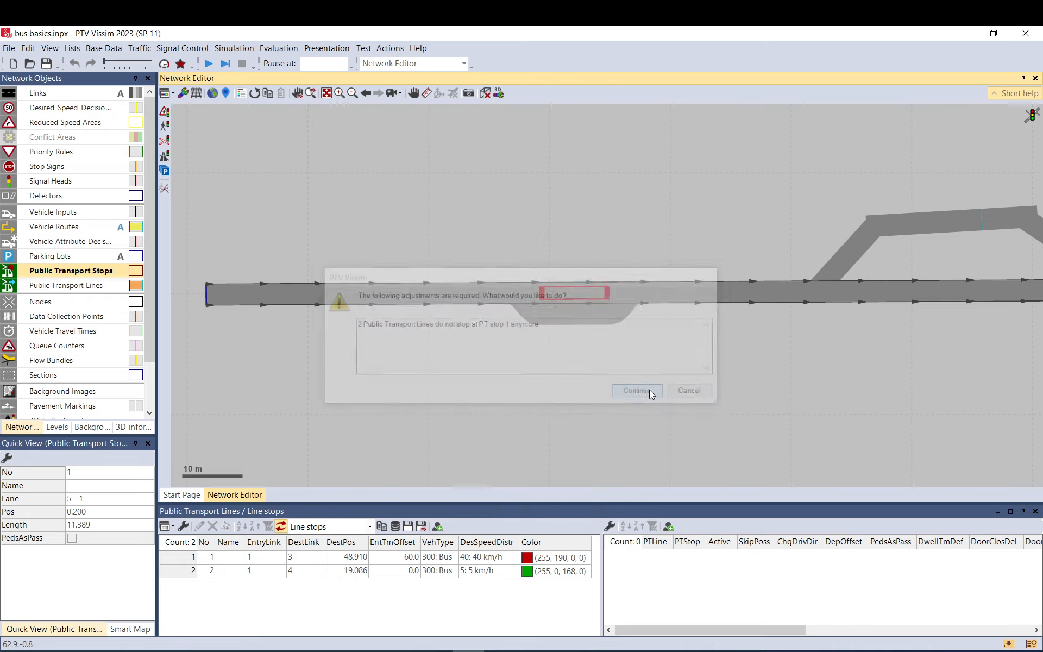
pyautogui.click(637, 392)
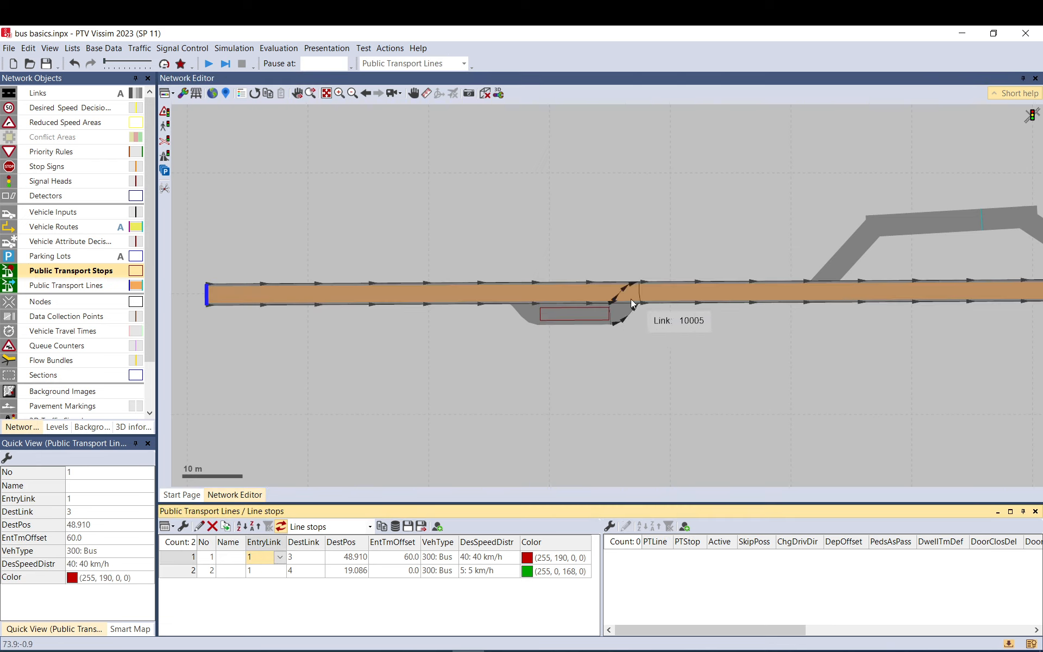
pyautogui.moveTo(566, 300)
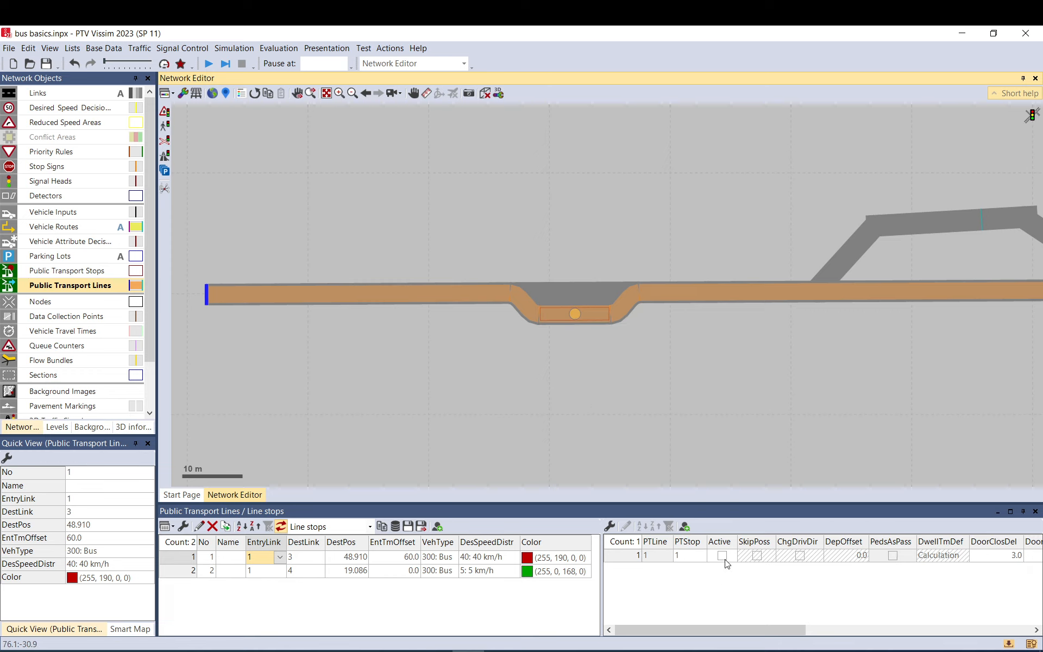
# Re-activate line 1 at the lay-by stop, hide Conflict Areas and switch to Public Transport Stops
pyautogui.click(721, 556)
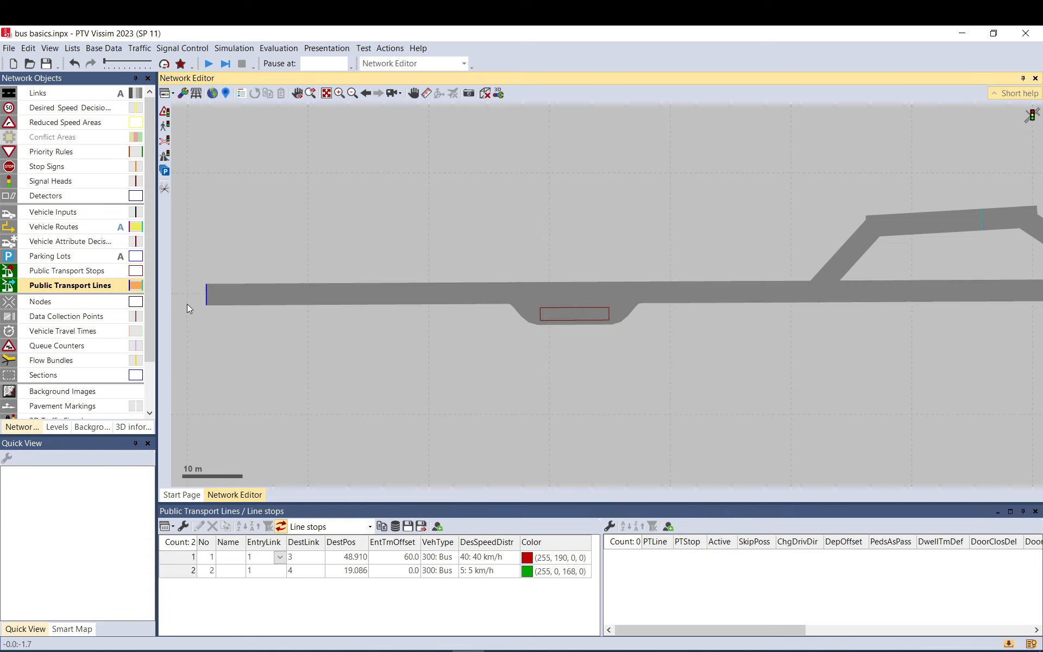
pyautogui.click(204, 558)
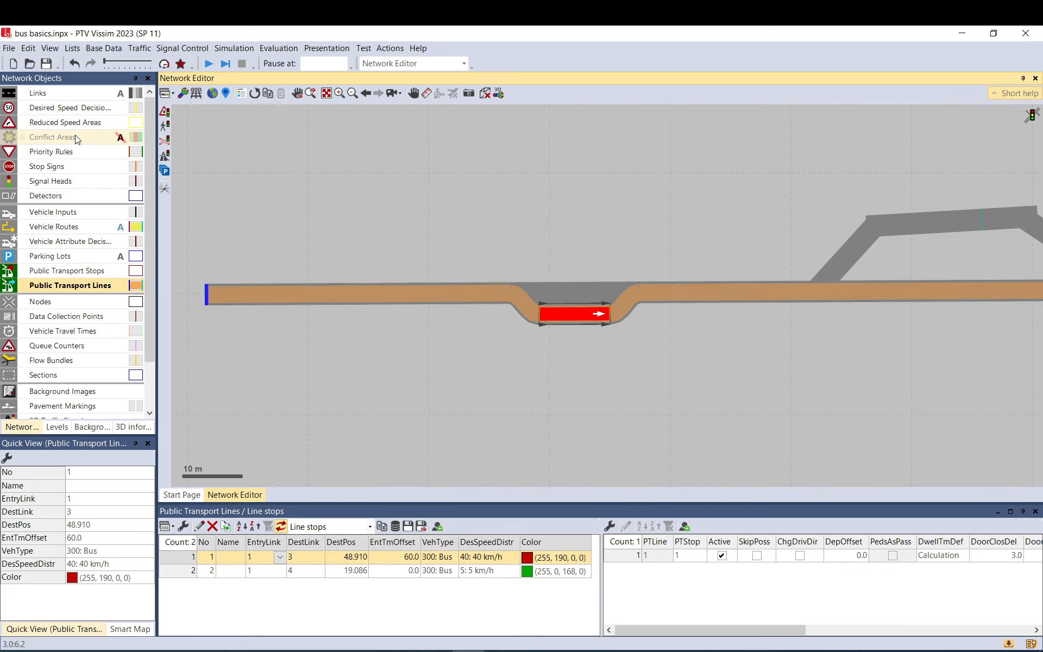
pyautogui.click(55, 137)
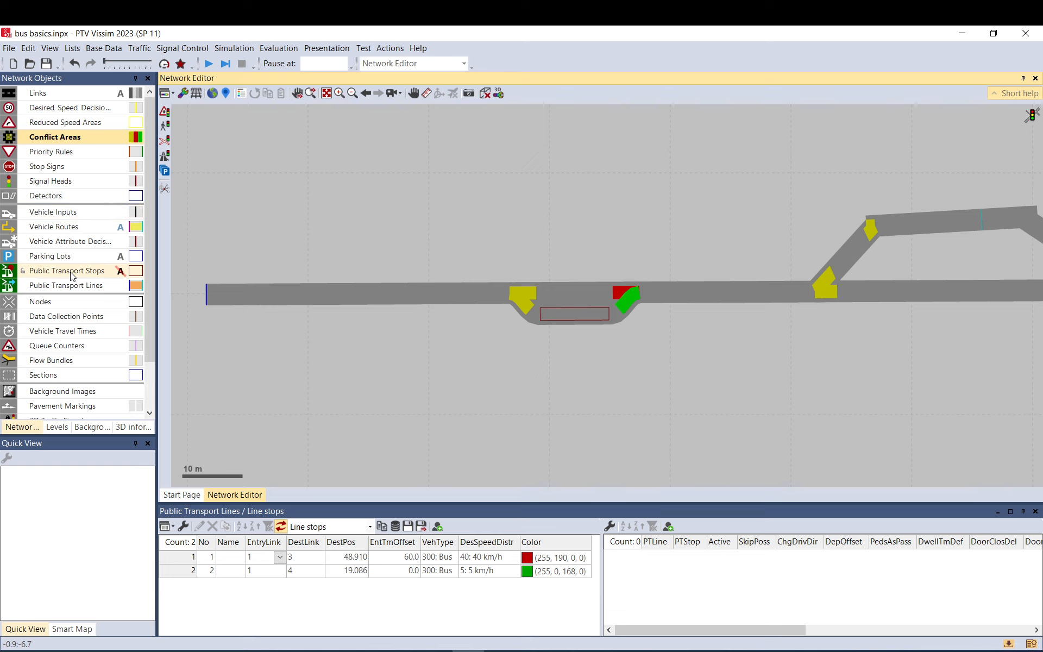
pyautogui.click(66, 271)
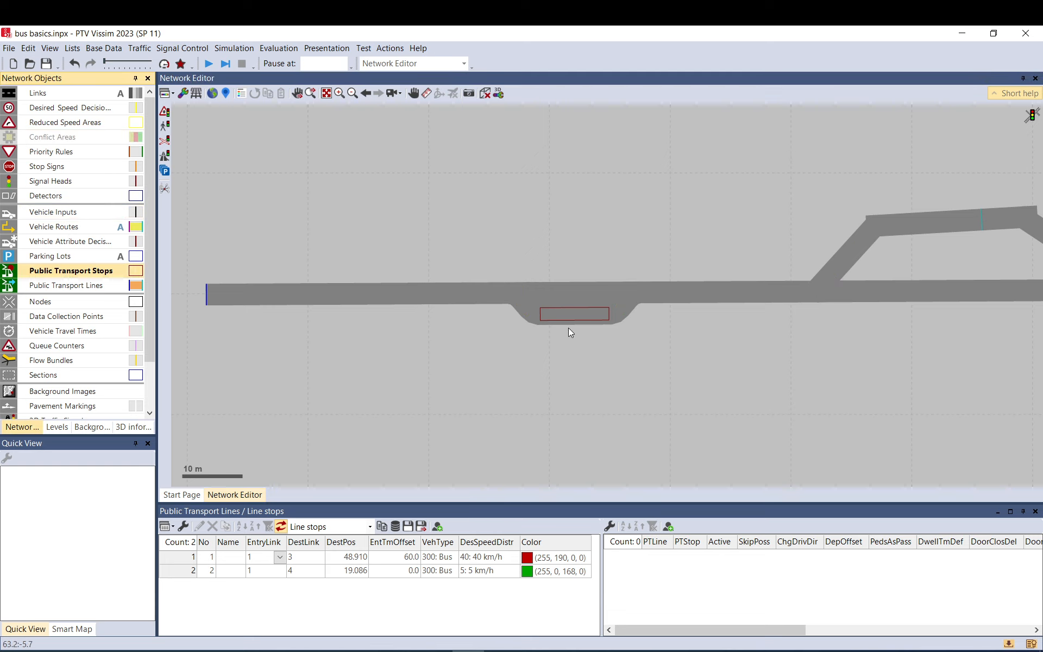
# Add a right-side platform edge to the lay-by PT stop and review its properties unchanged
pyautogui.click(574, 315)
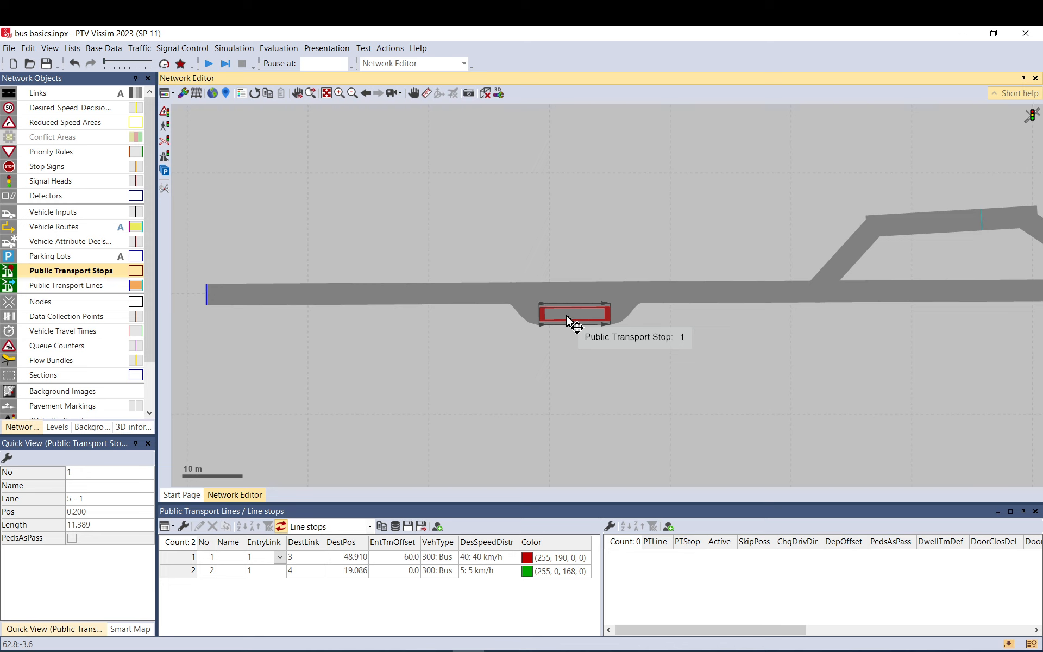
pyautogui.rightClick(568, 325)
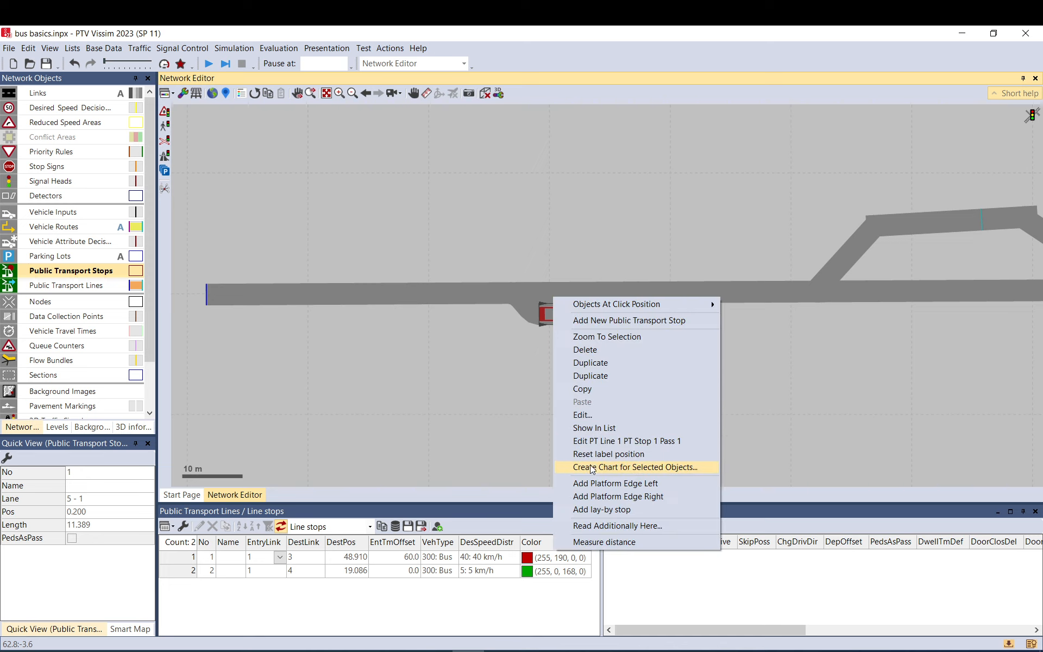
pyautogui.moveTo(615, 483)
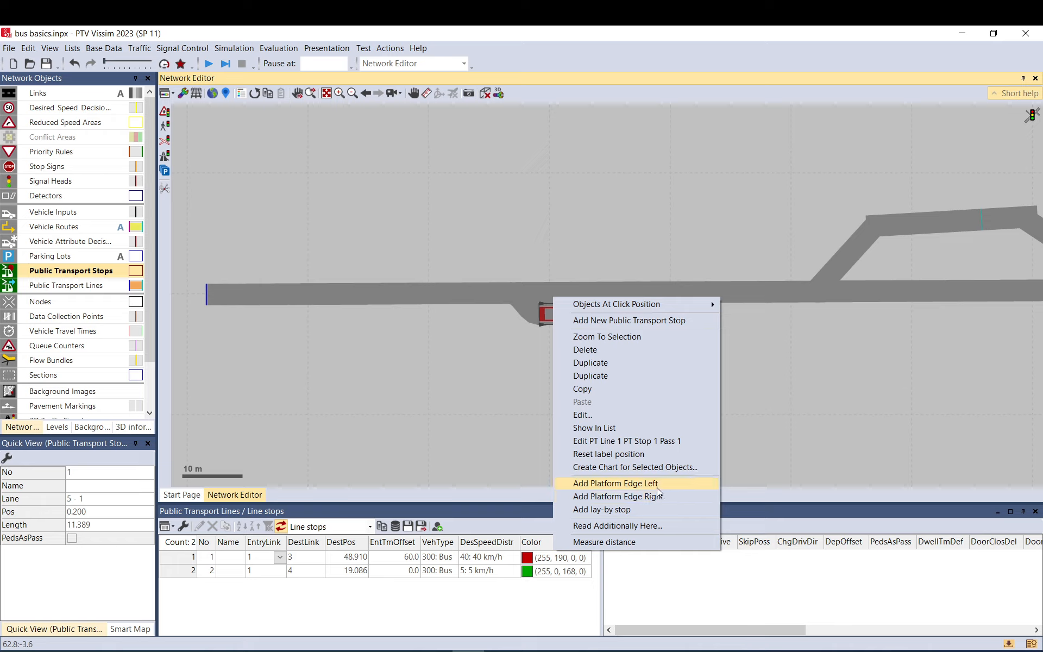
pyautogui.click(615, 483)
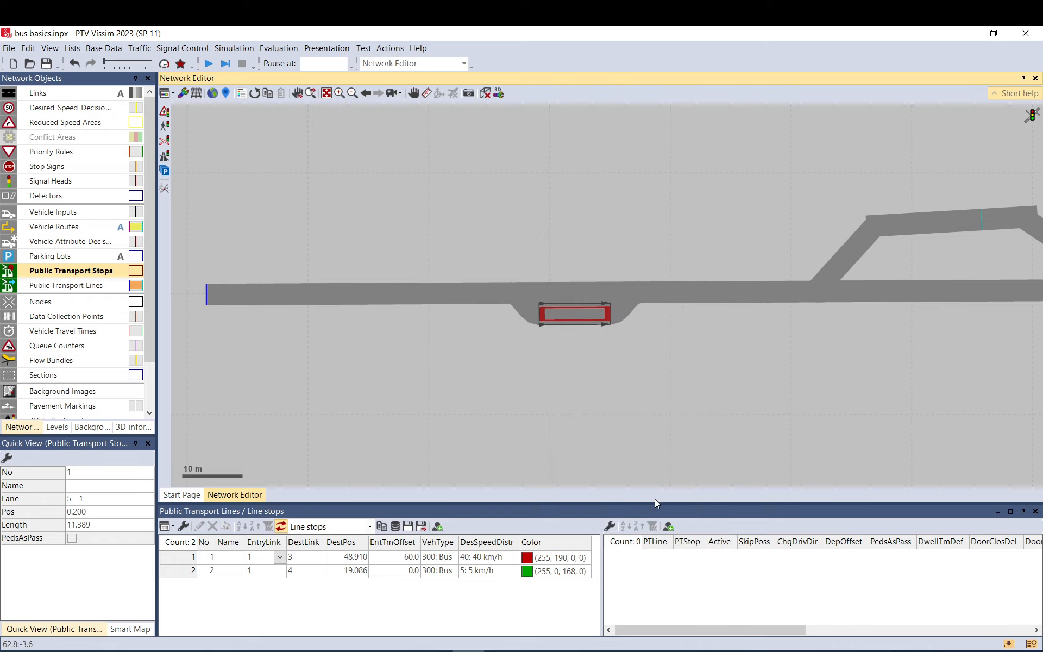
pyautogui.moveTo(584, 329)
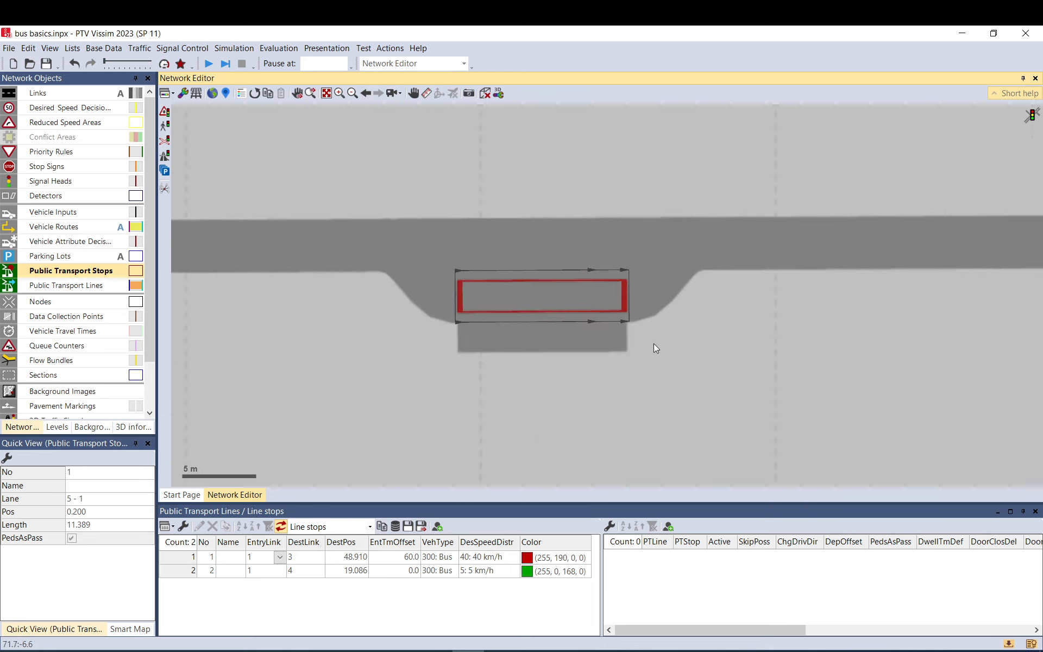
pyautogui.moveTo(560, 346)
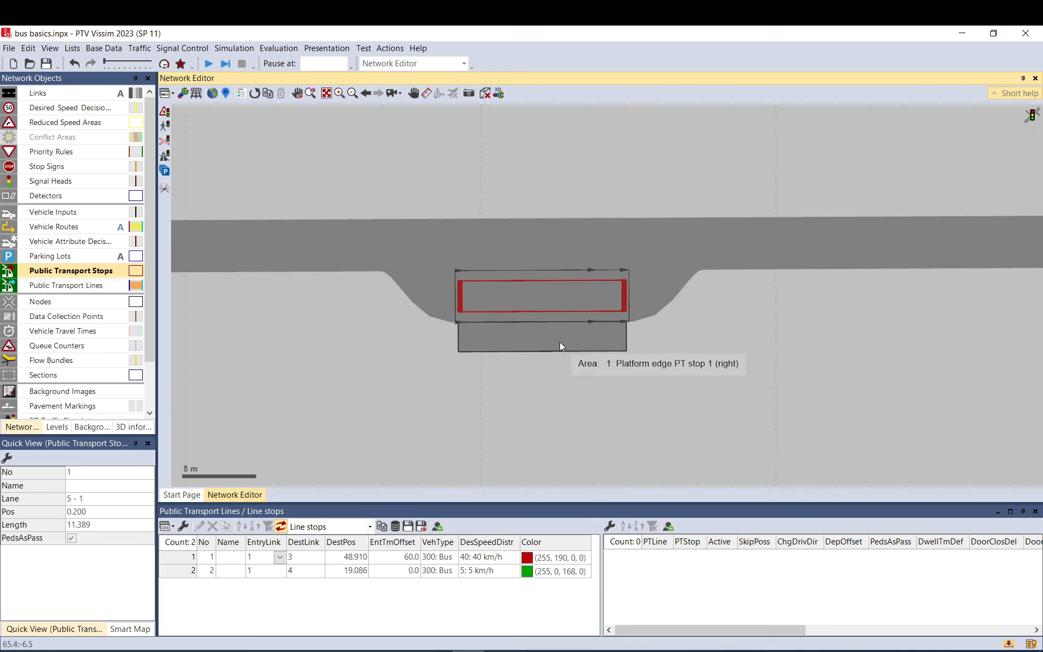
pyautogui.moveTo(559, 342)
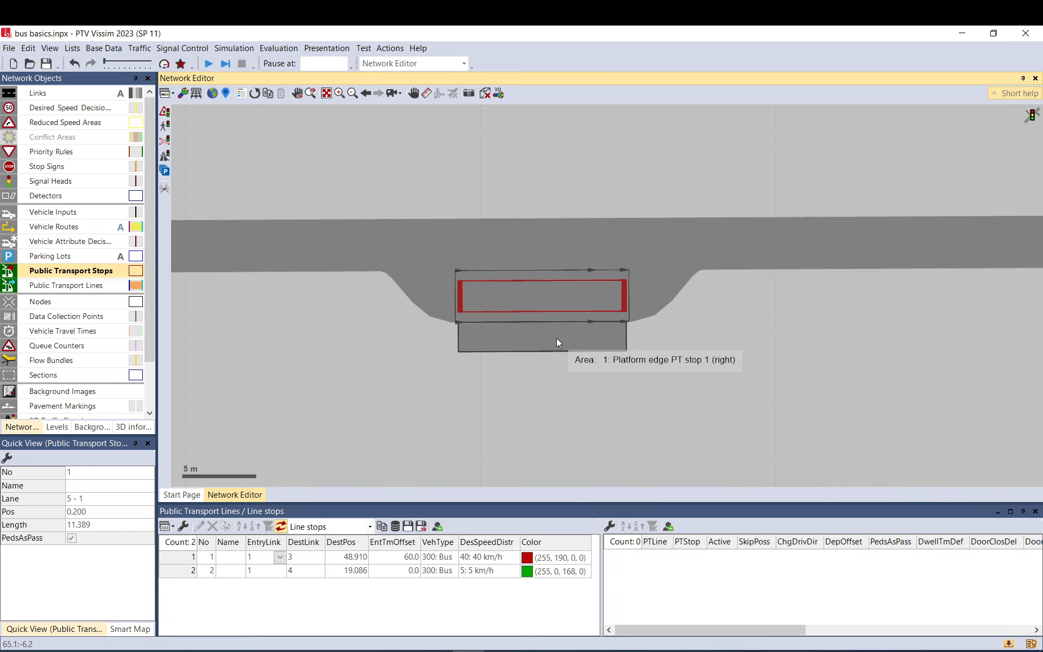
pyautogui.doubleClick(541, 300)
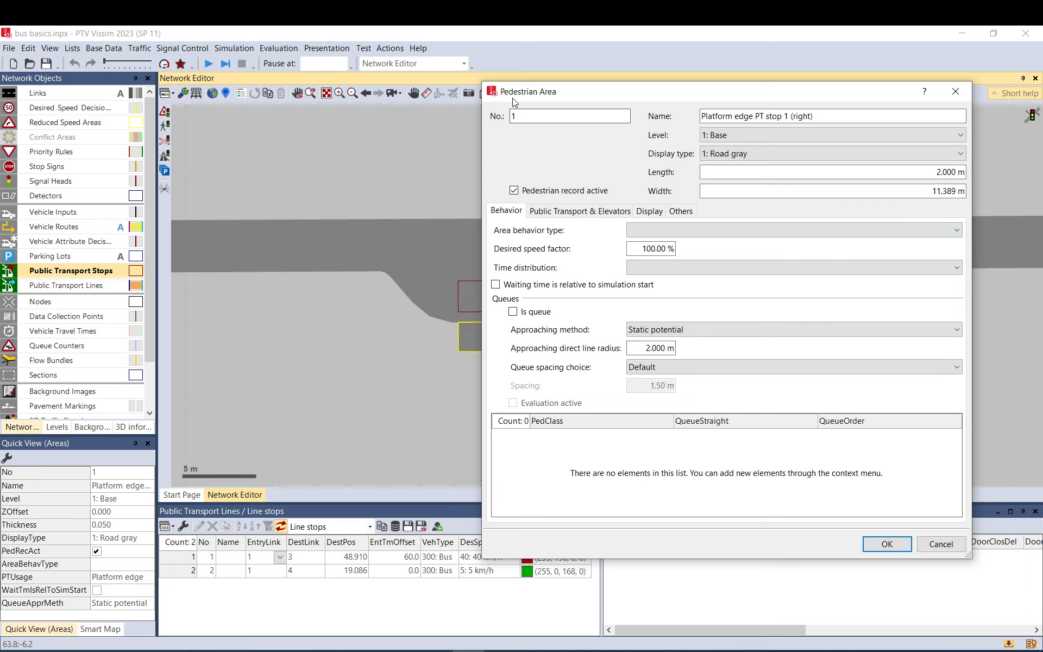
pyautogui.moveTo(941, 545)
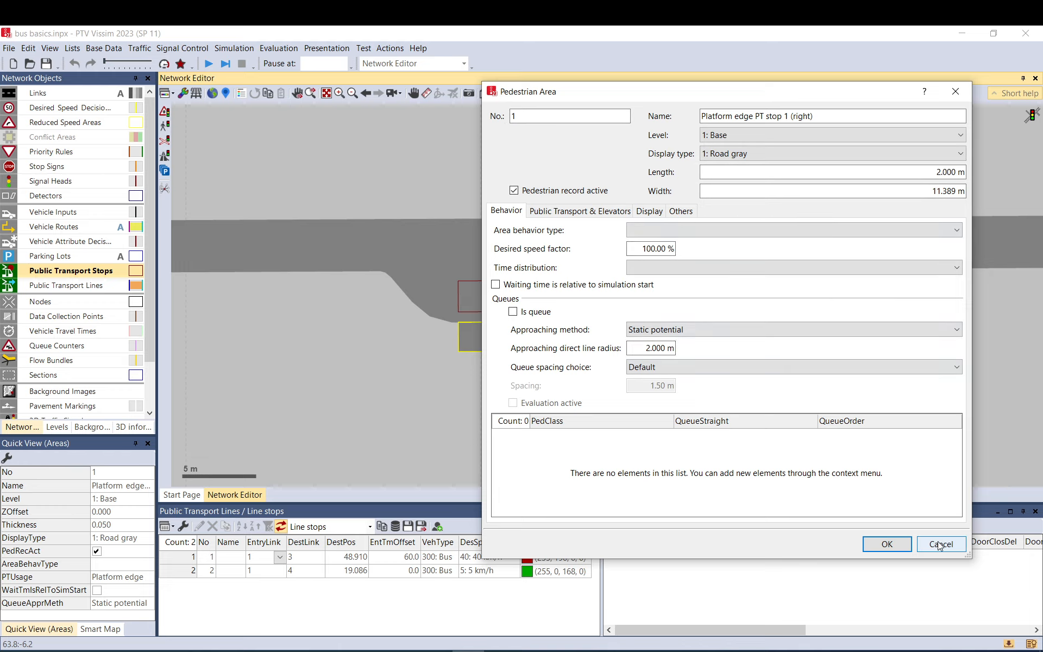
pyautogui.click(941, 544)
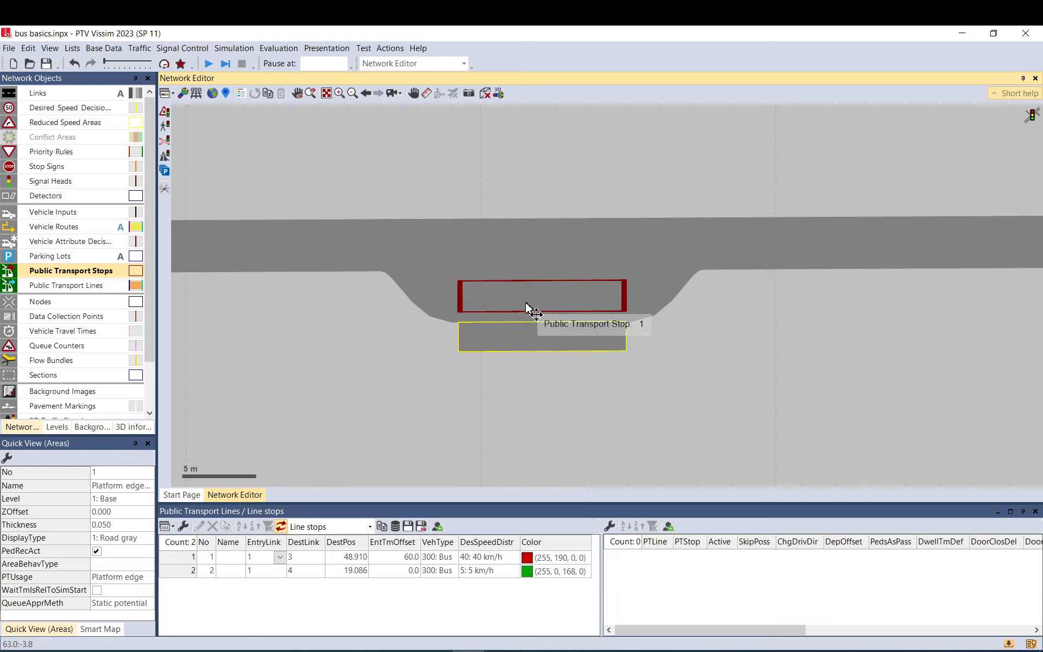
pyautogui.click(533, 309)
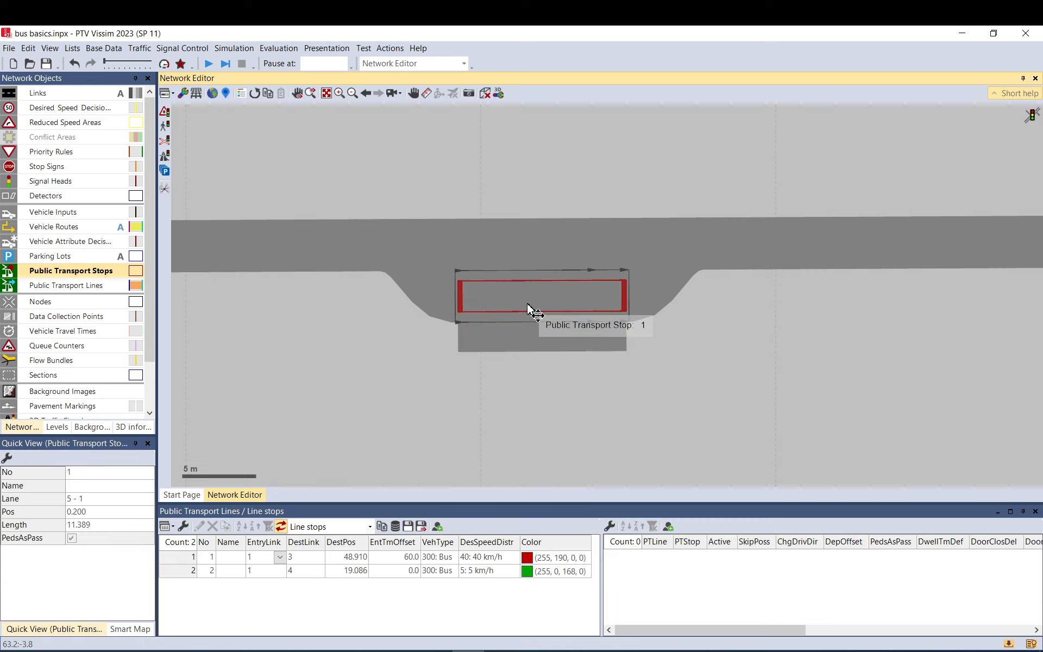
# Set line 1's stop at PT stop 1 to Pedestrians alighting, right boarding off, late boarding possible
pyautogui.doubleClick(536, 301)
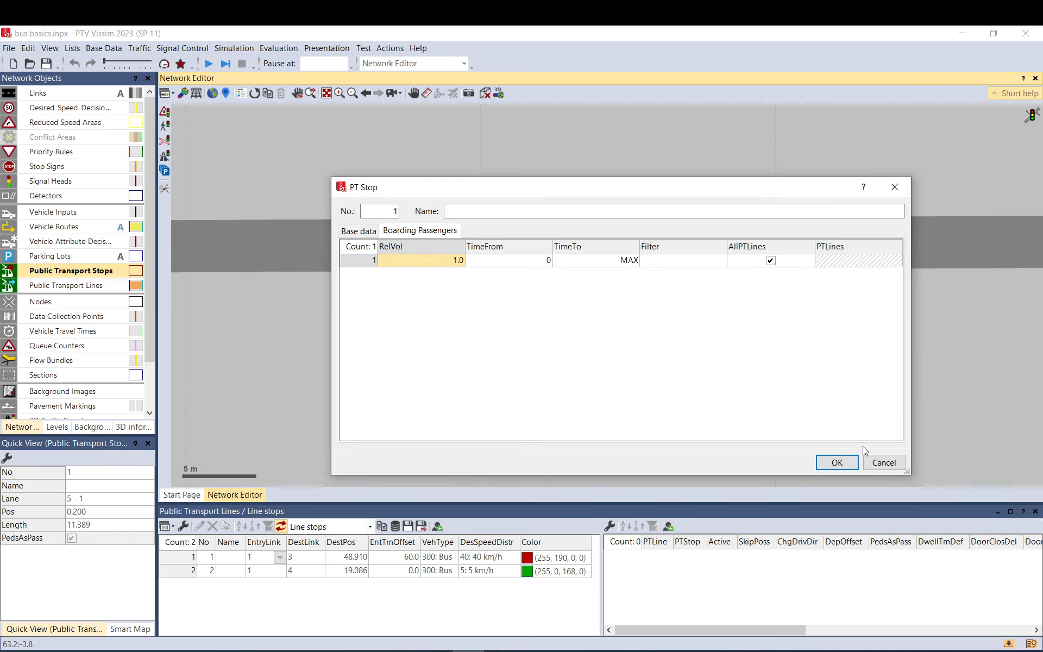
pyautogui.click(837, 463)
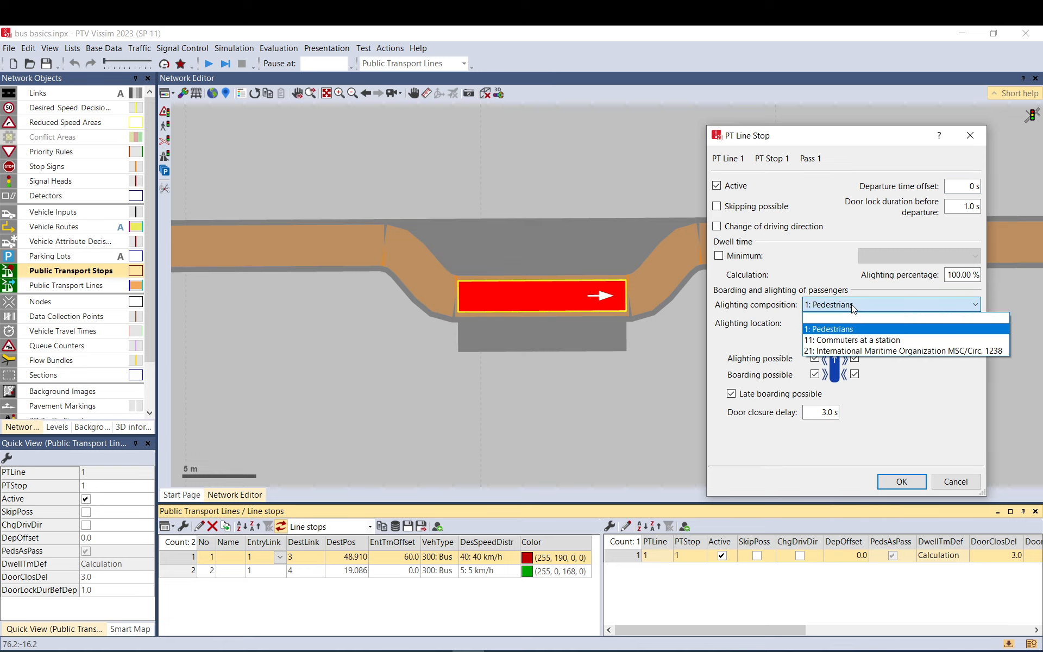
pyautogui.click(828, 328)
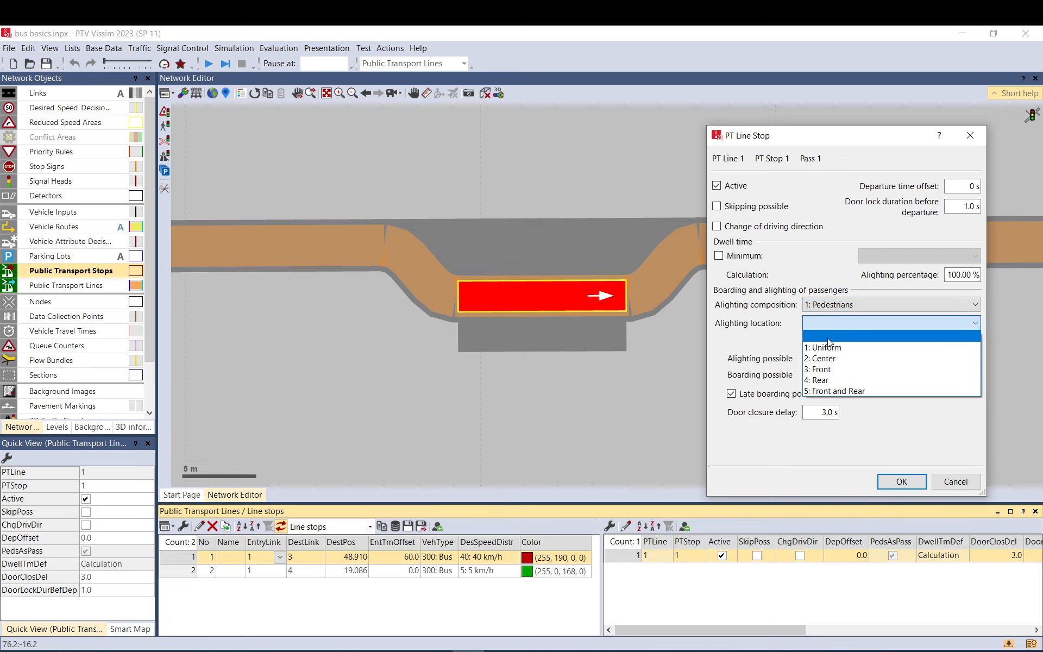
pyautogui.moveTo(754, 335)
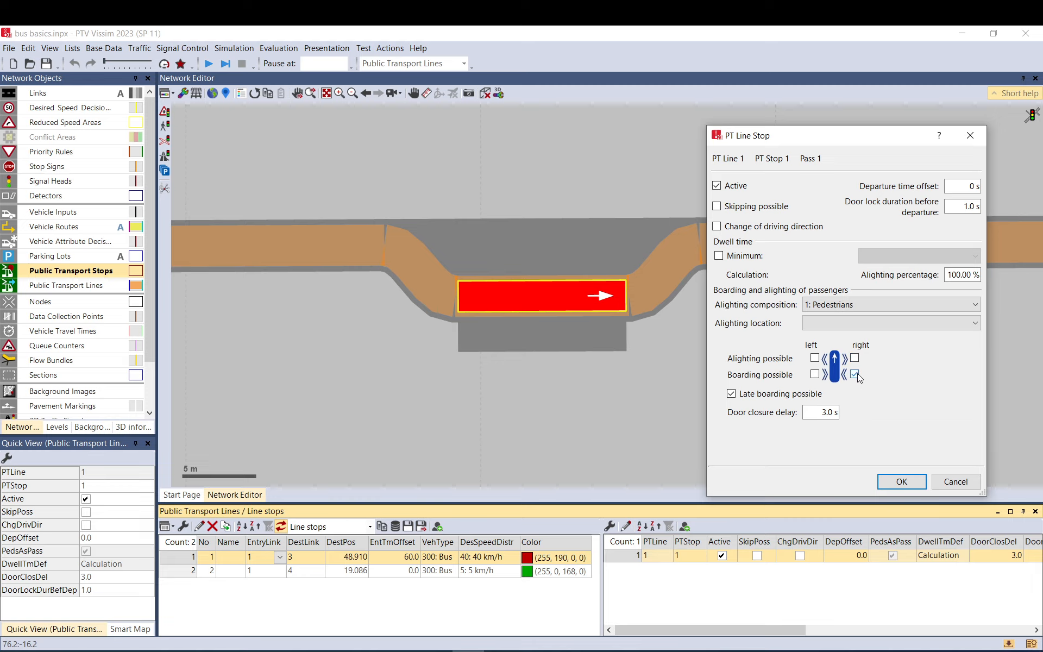
pyautogui.click(854, 374)
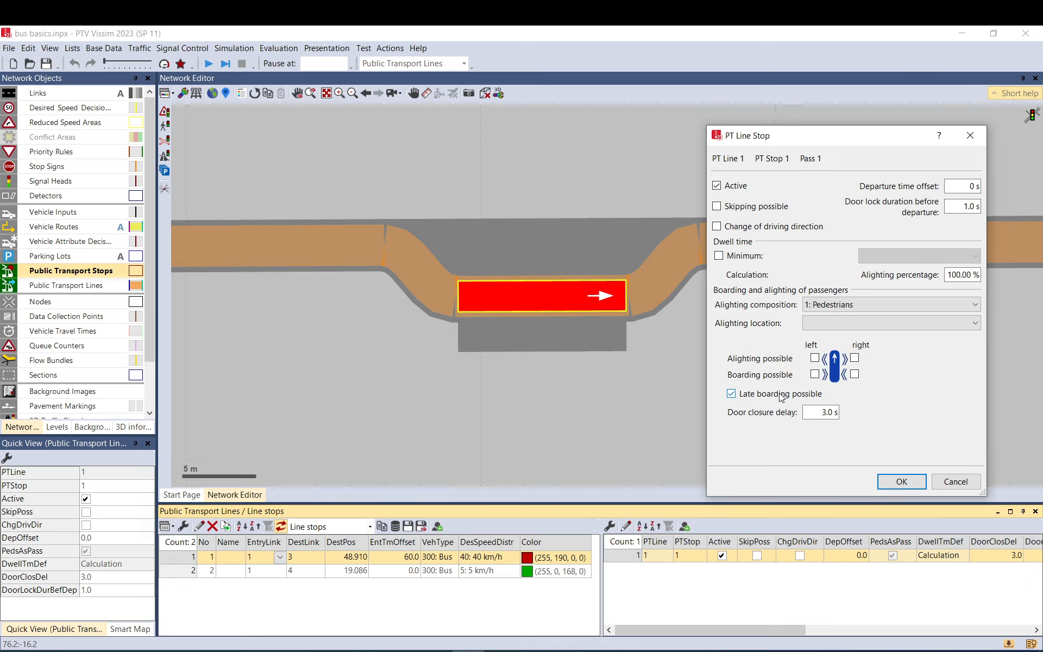
pyautogui.click(822, 413)
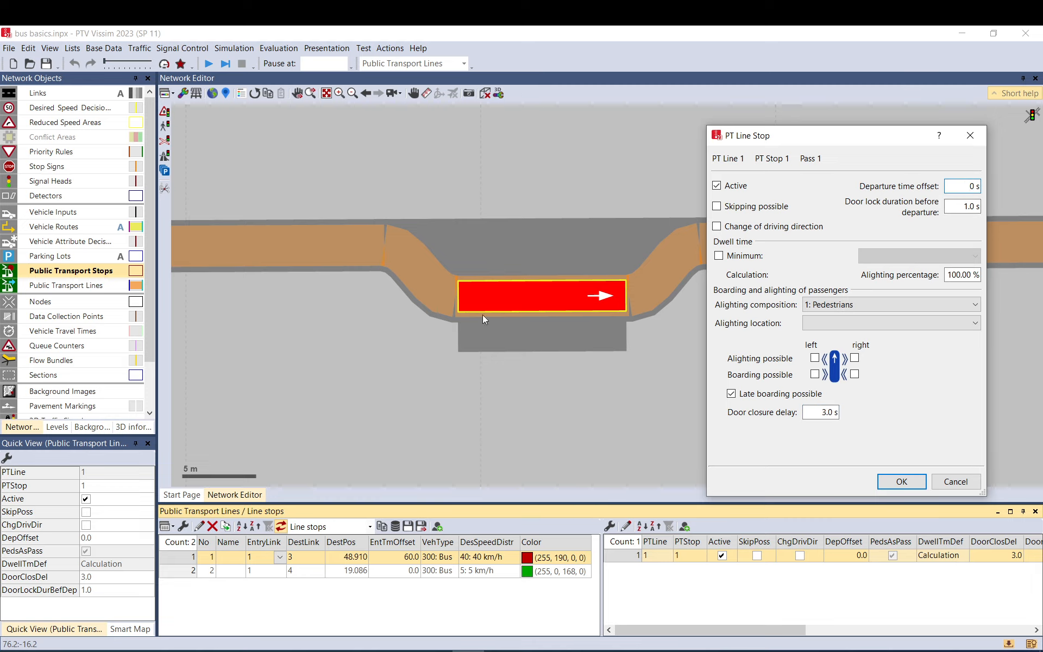
# Review the departure time offset and the line/stop fields, then confirm the PT Line Stop settings
pyautogui.click(965, 187)
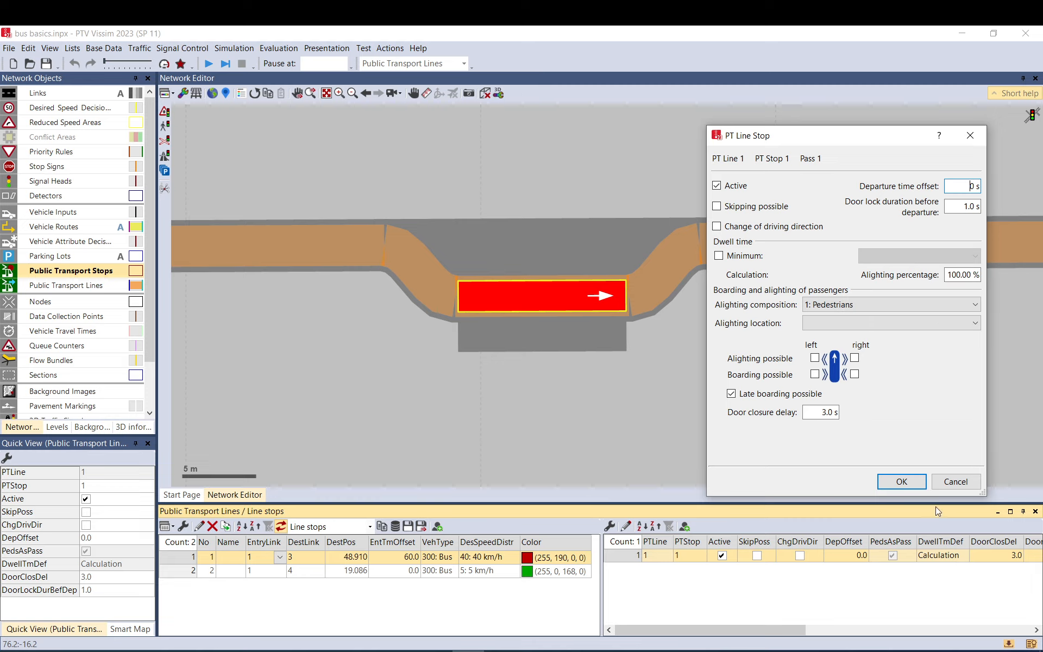
pyautogui.click(902, 482)
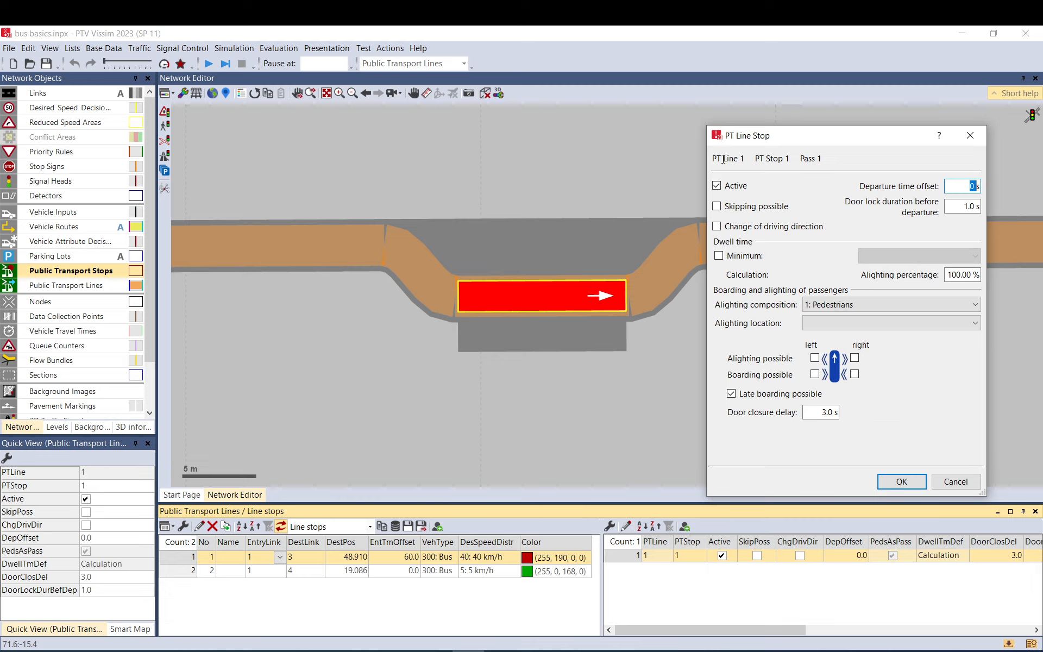
pyautogui.click(728, 159)
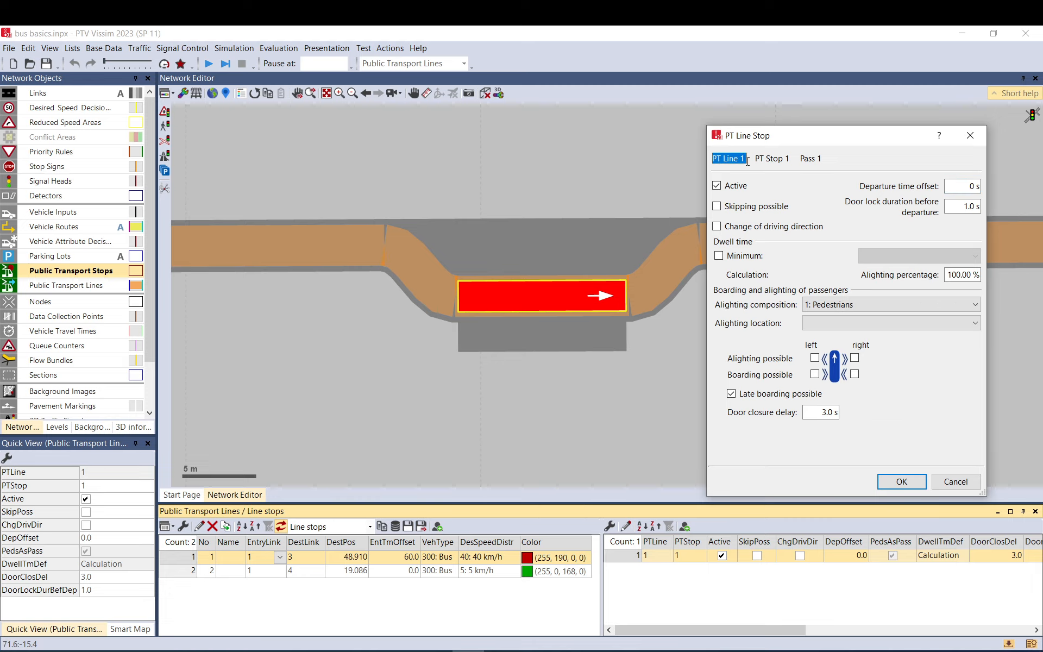
pyautogui.click(774, 158)
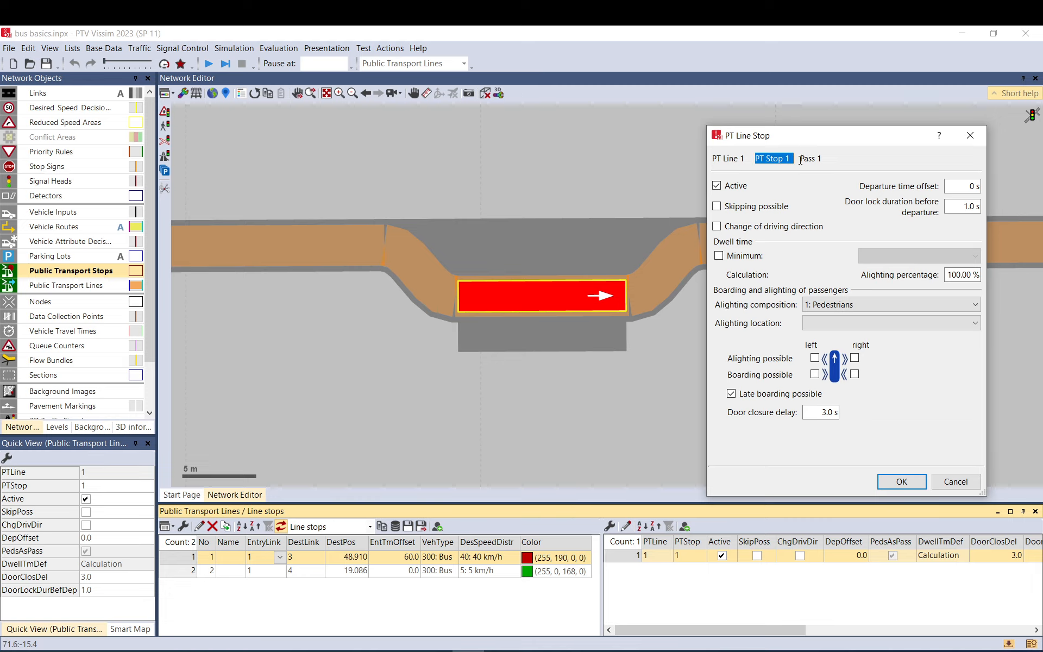
pyautogui.click(810, 158)
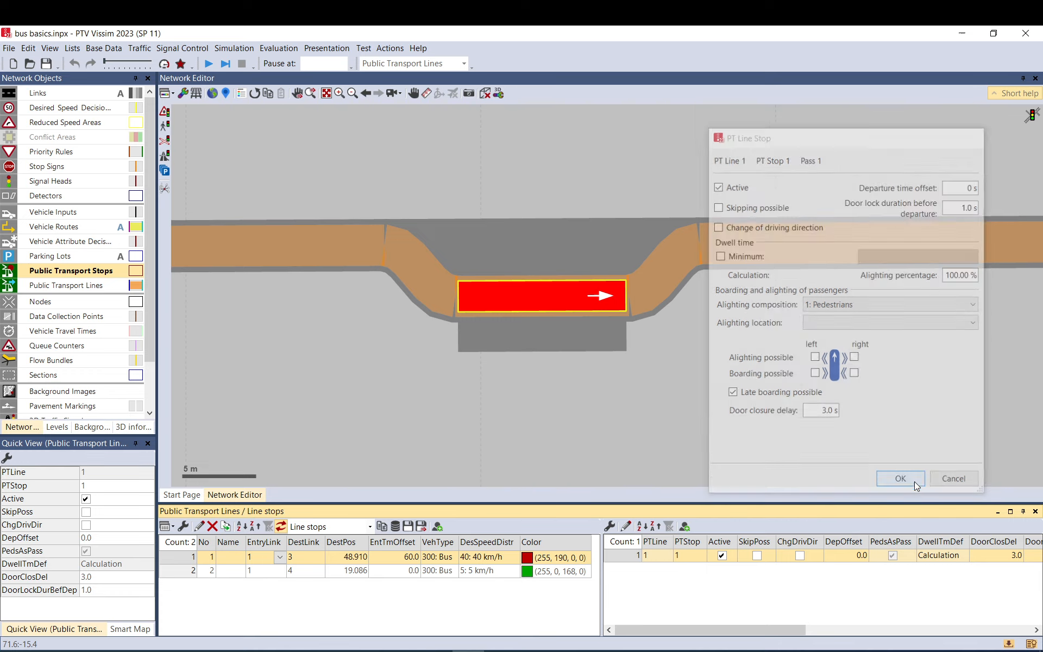
pyautogui.click(900, 478)
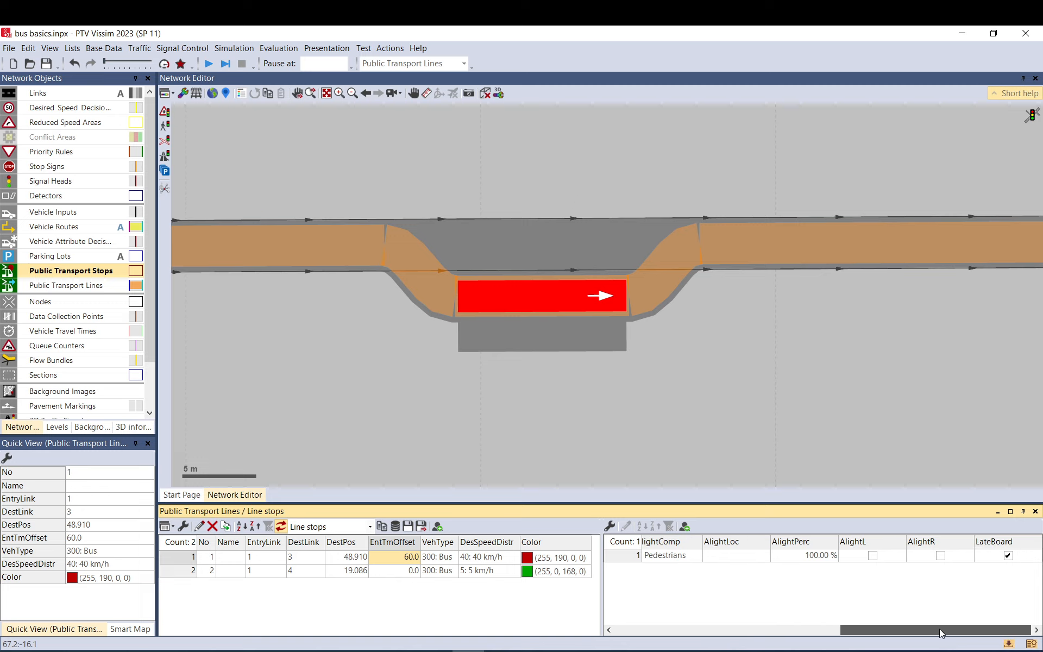
pyautogui.hscroll(-3)
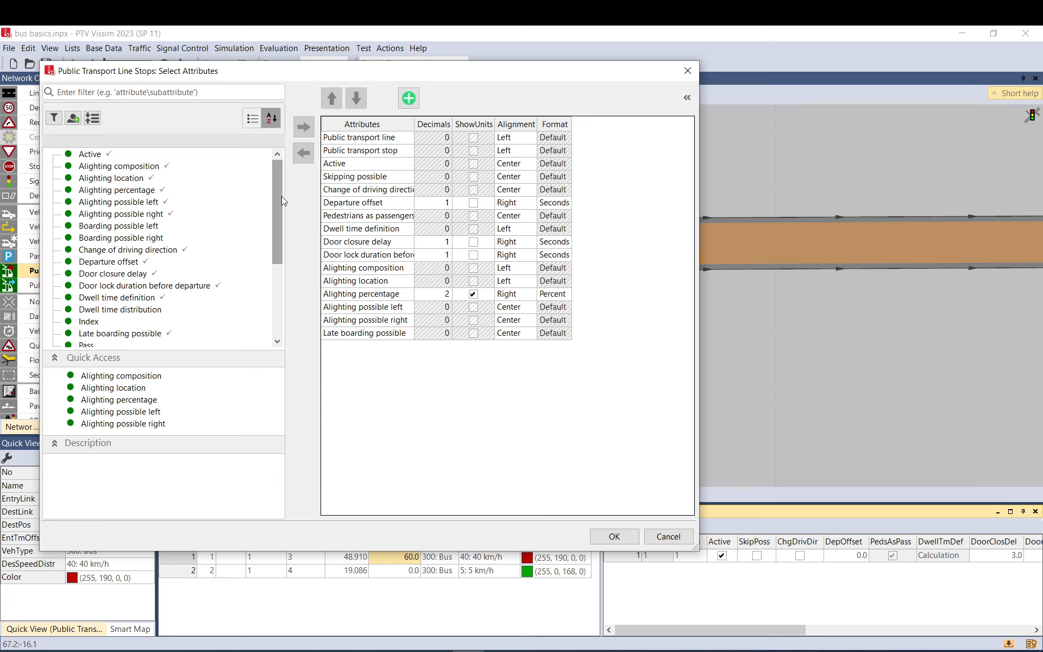
pyautogui.click(614, 537)
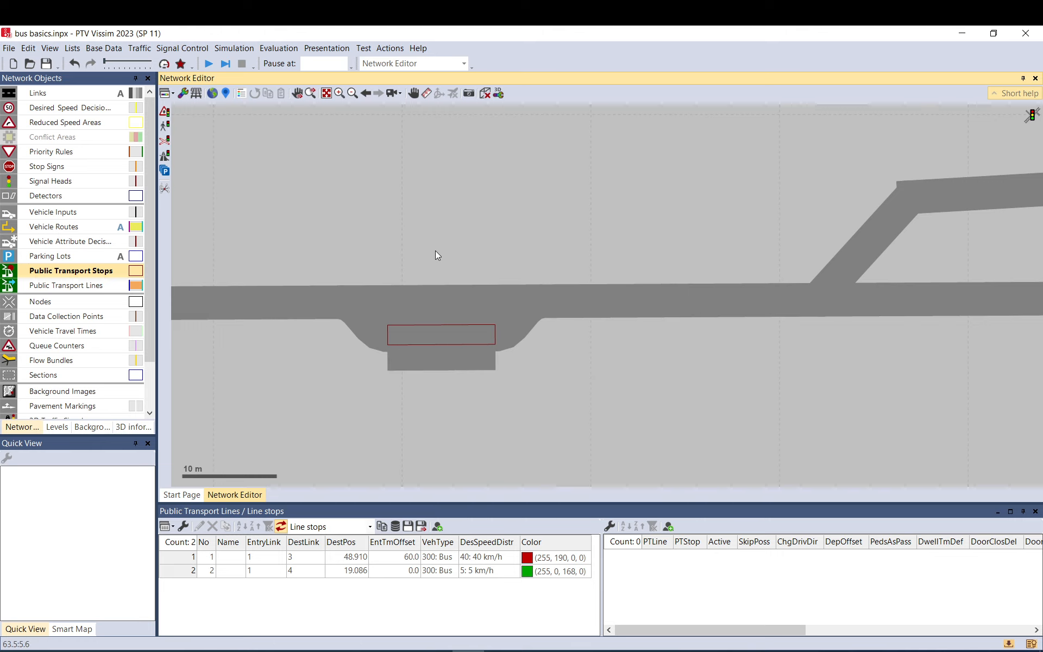
pyautogui.moveTo(455, 271)
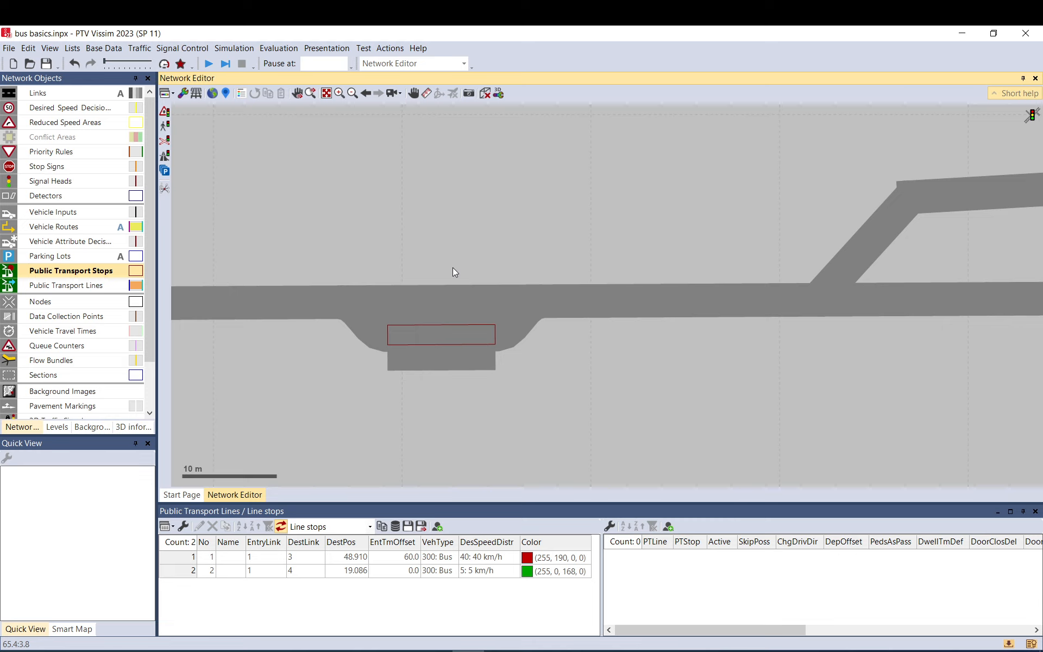
pyautogui.moveTo(585, 305)
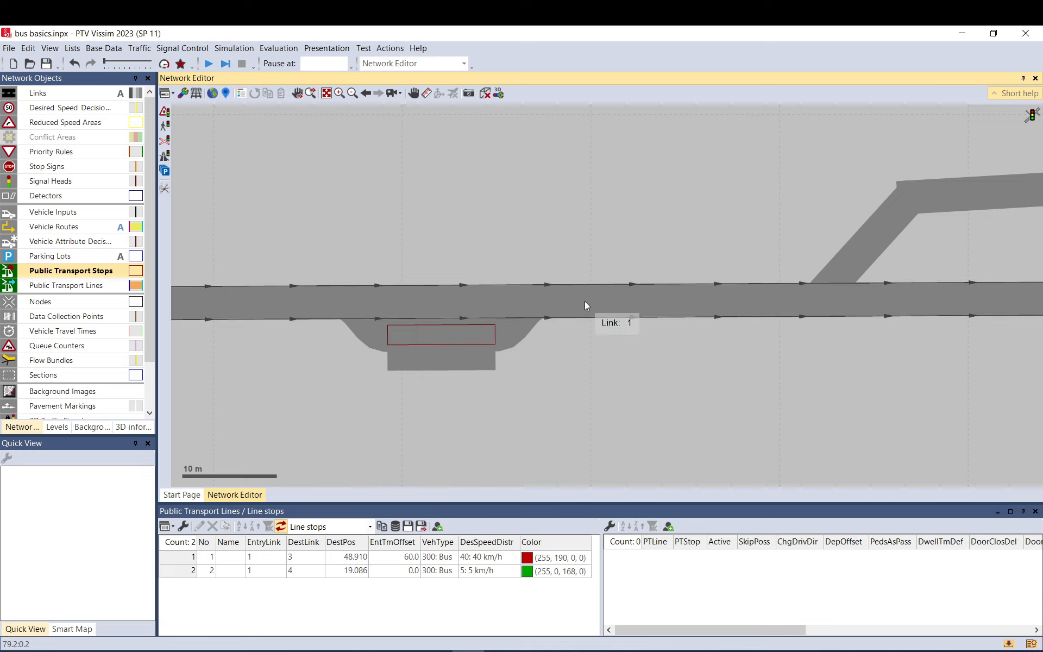